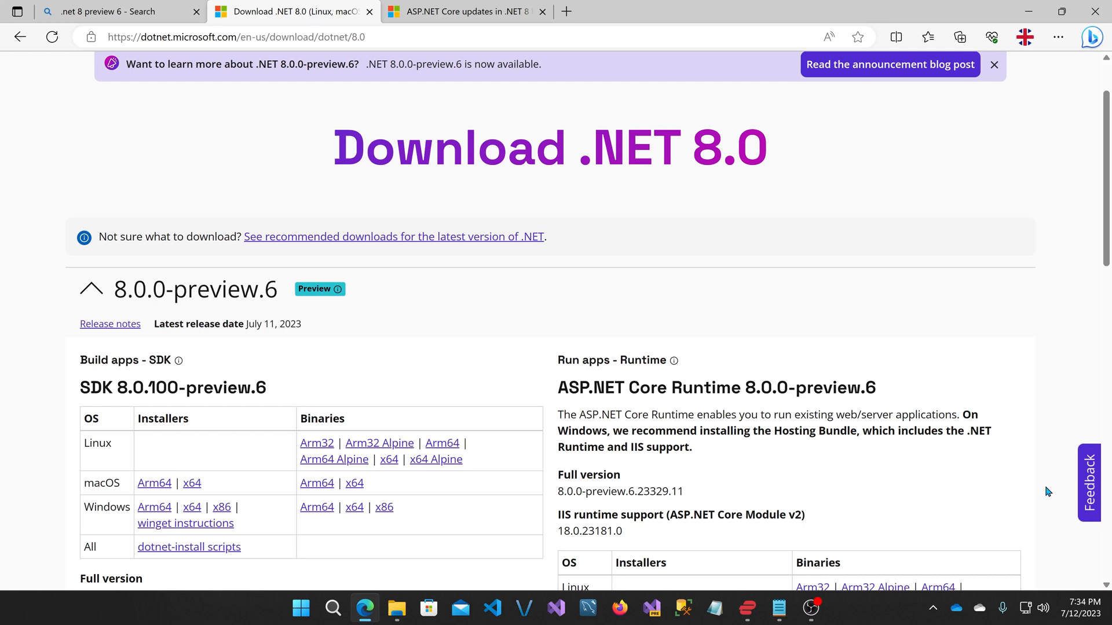
mouse_move(993, 314)
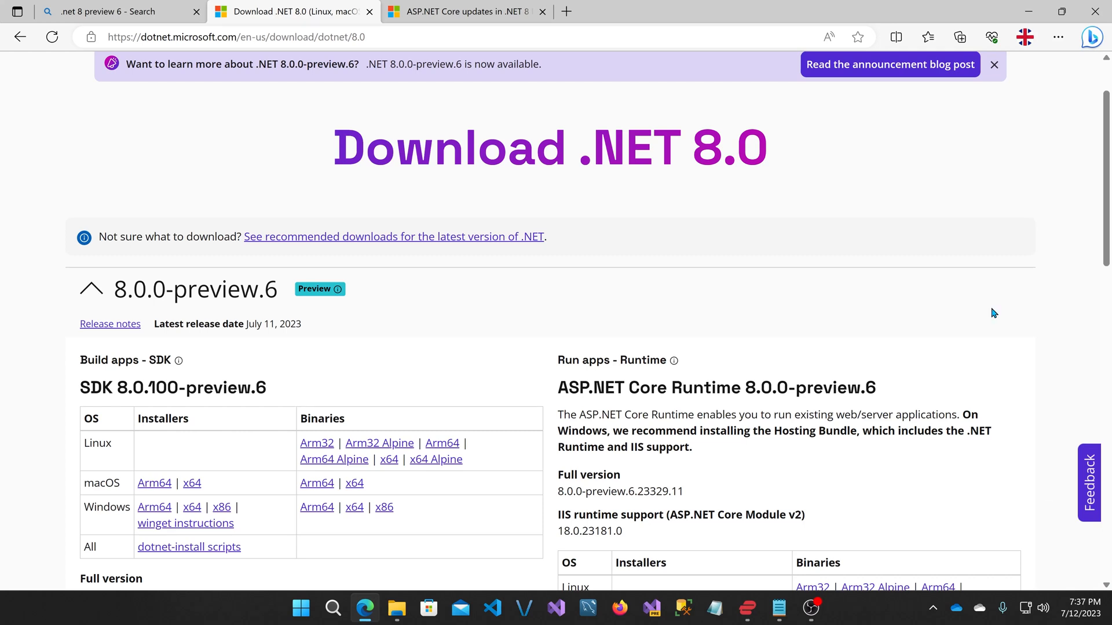
Step: Bring up the ASP.NET Core updates in .NET 8 Preview 6 blog post
click(464, 12)
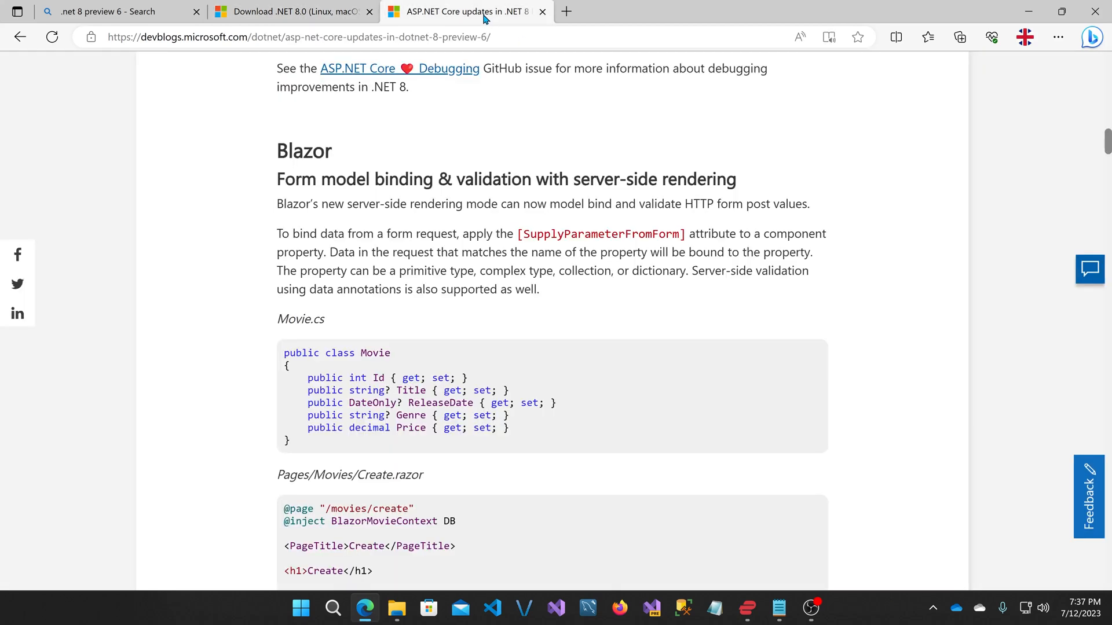
mouse_move(466, 219)
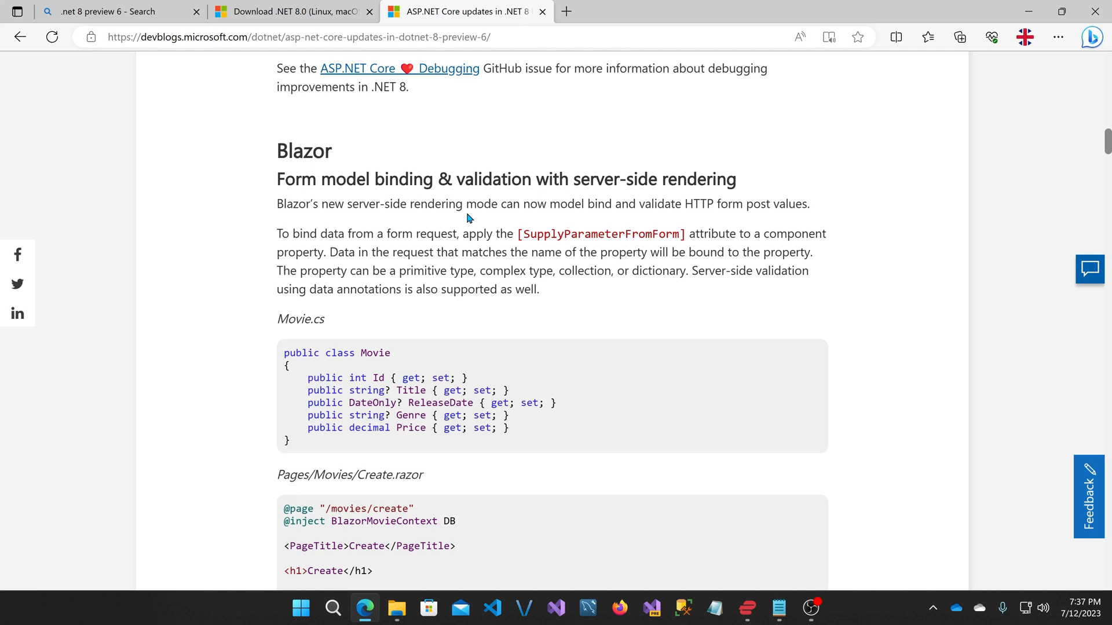
mouse_move(636, 210)
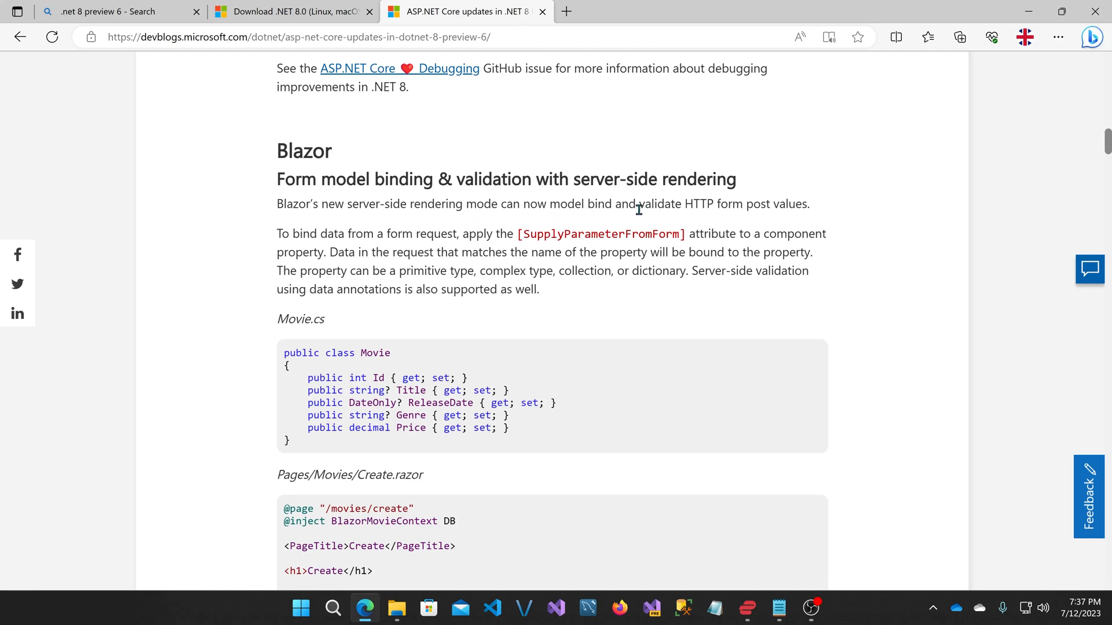
mouse_move(767, 206)
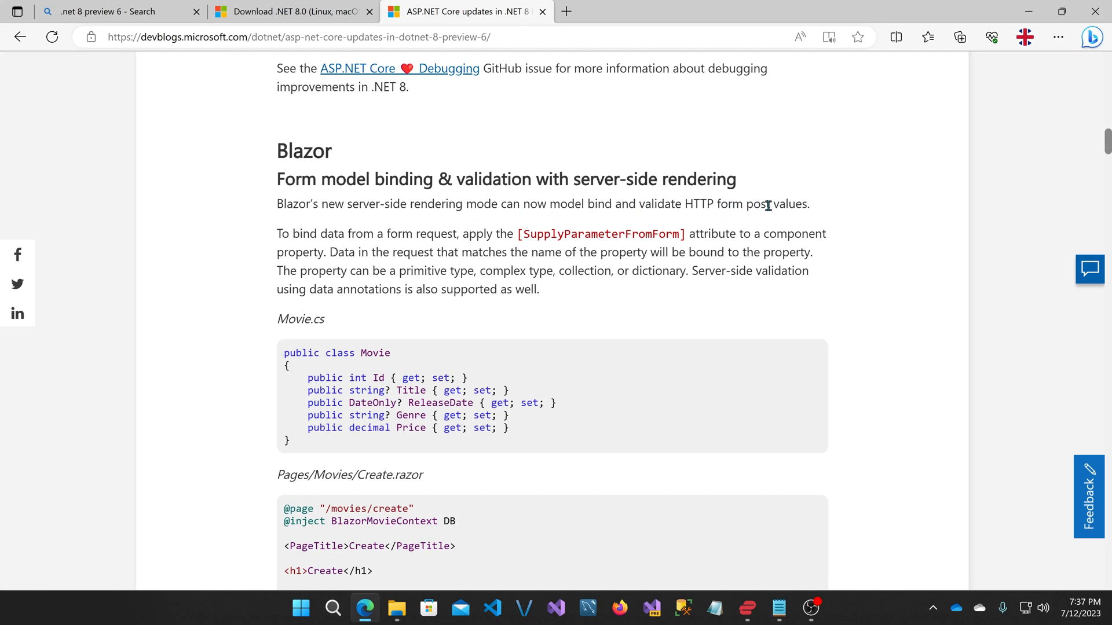
mouse_move(395, 207)
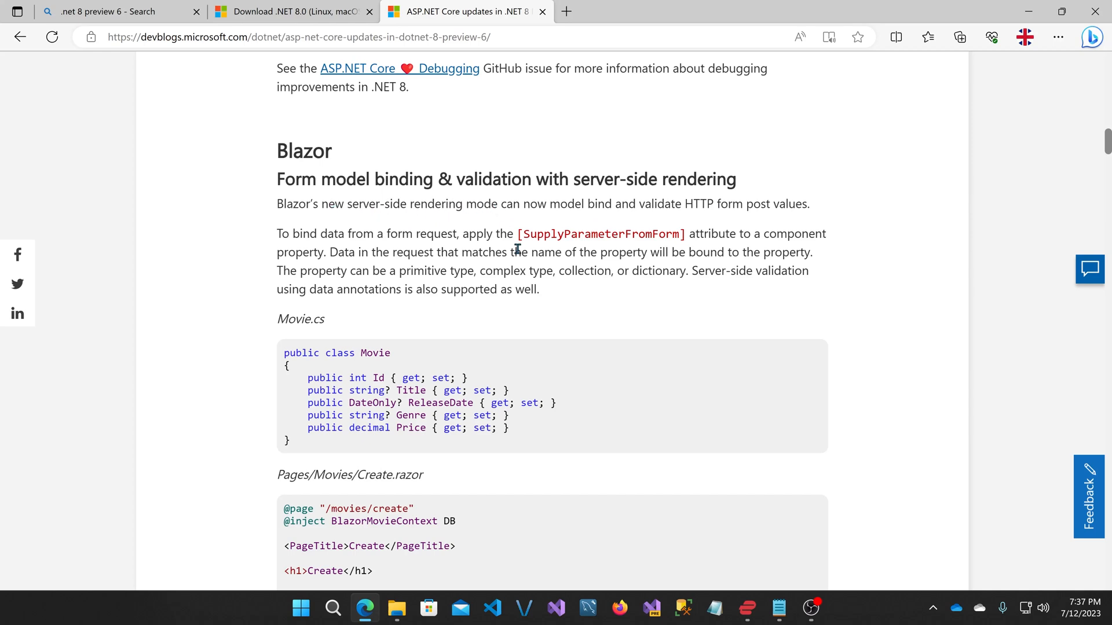
mouse_move(623, 301)
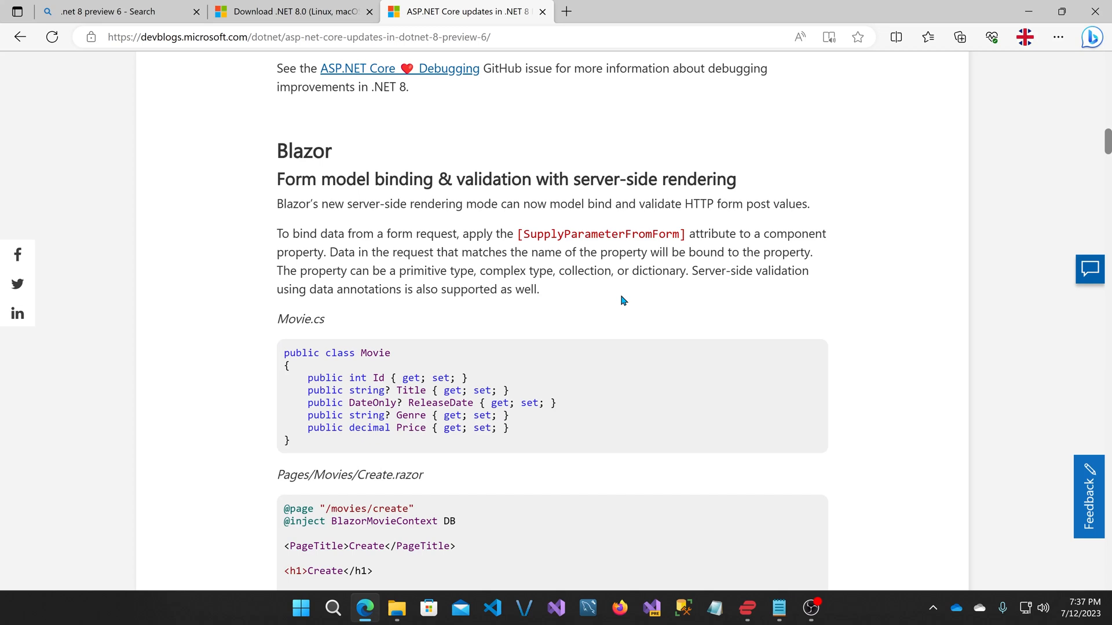
mouse_move(902, 346)
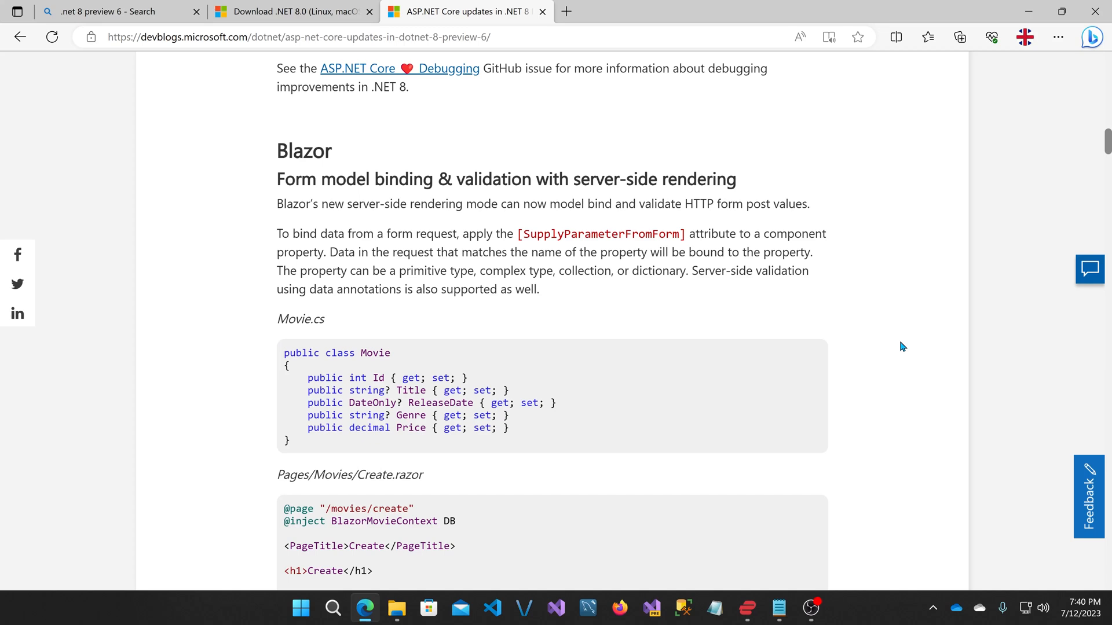
mouse_move(731, 266)
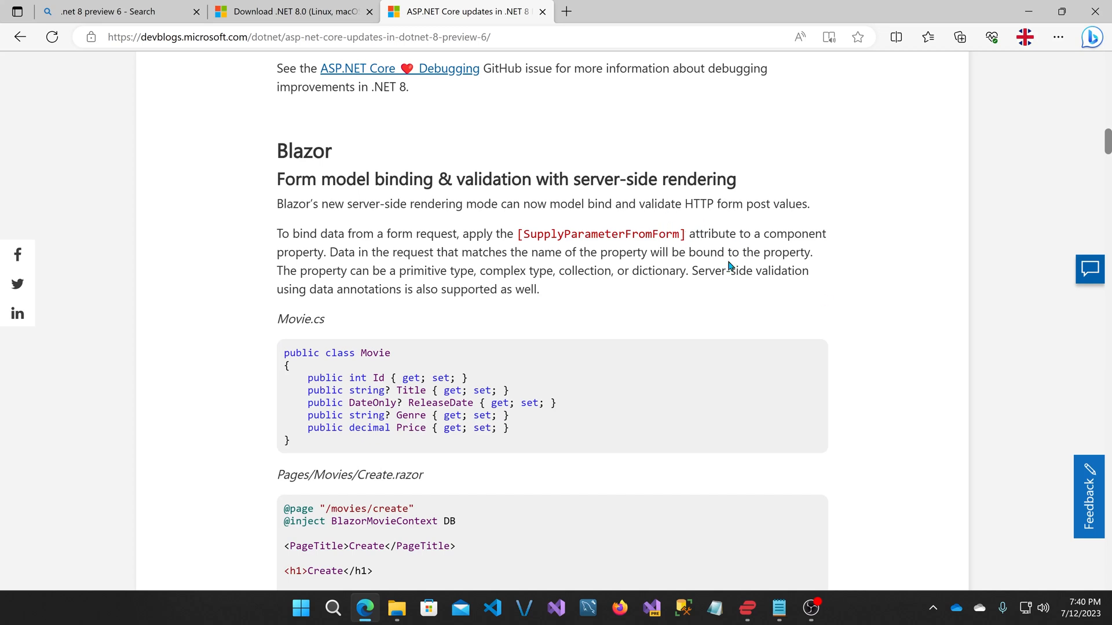
mouse_move(882, 345)
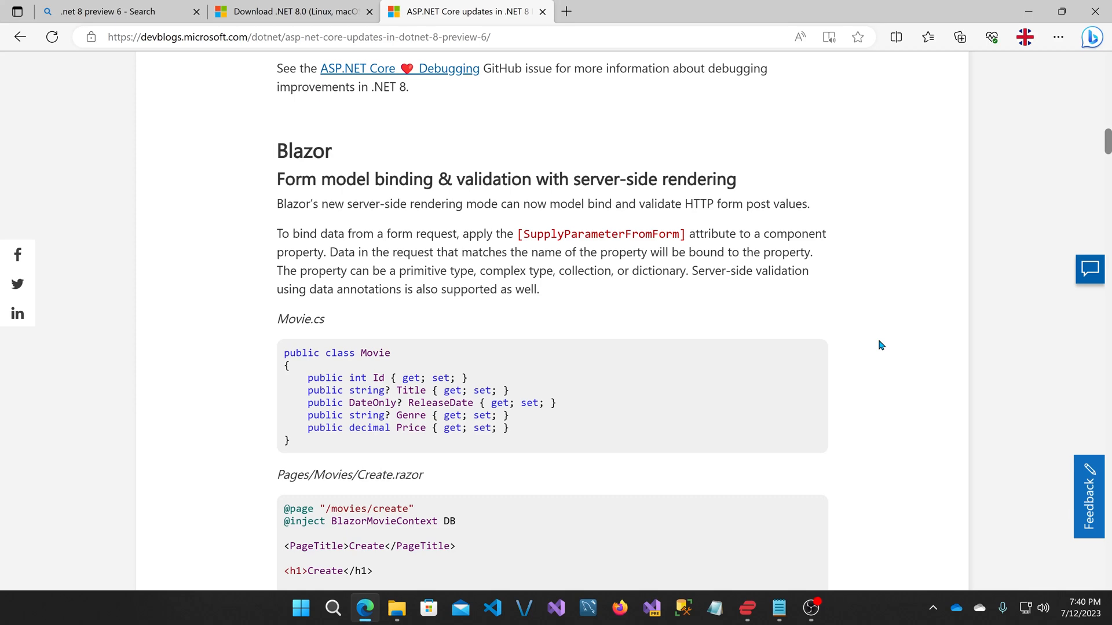
Step: Leave the Blazor form binding article and bring up Visual Studio 2022's start window
click(649, 608)
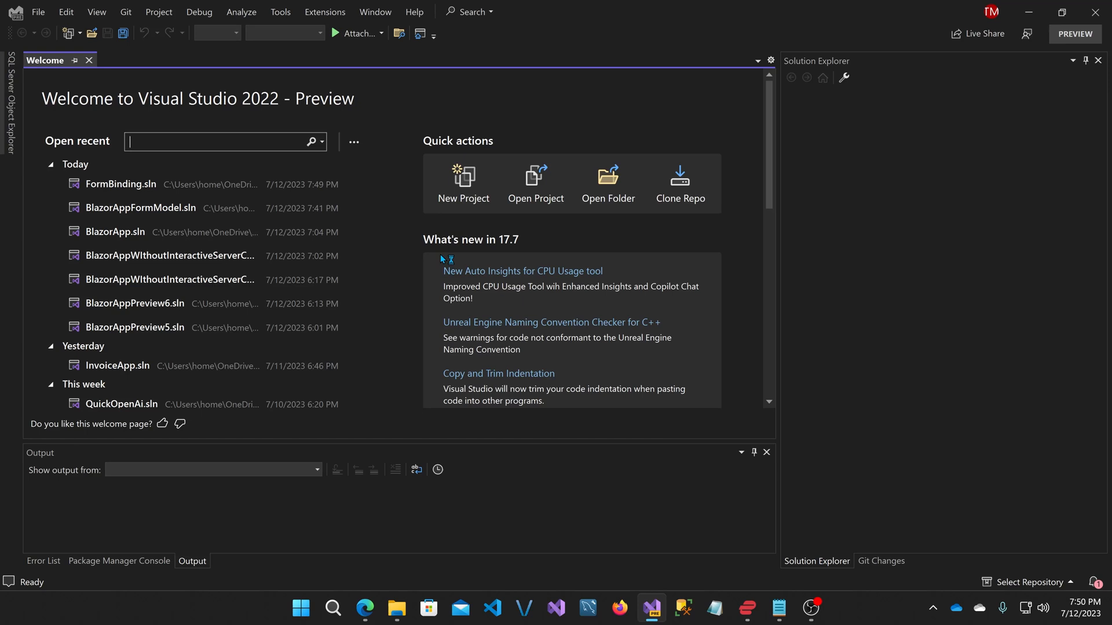
Step: Start a new Blazor Web App project named FormBinding
click(37, 12)
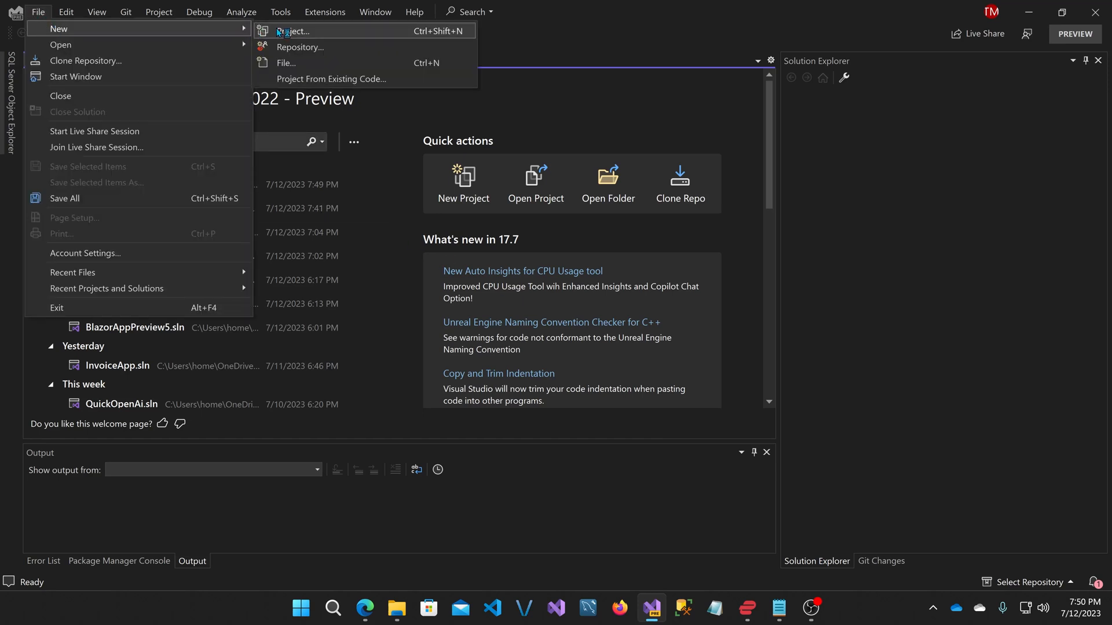
click(293, 30)
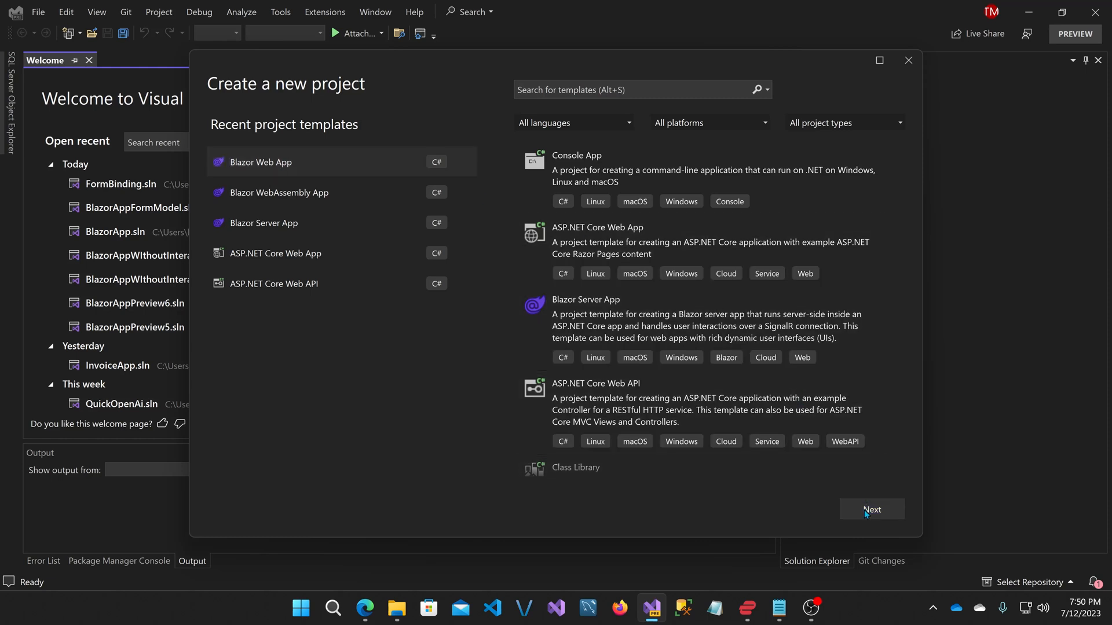
click(870, 509)
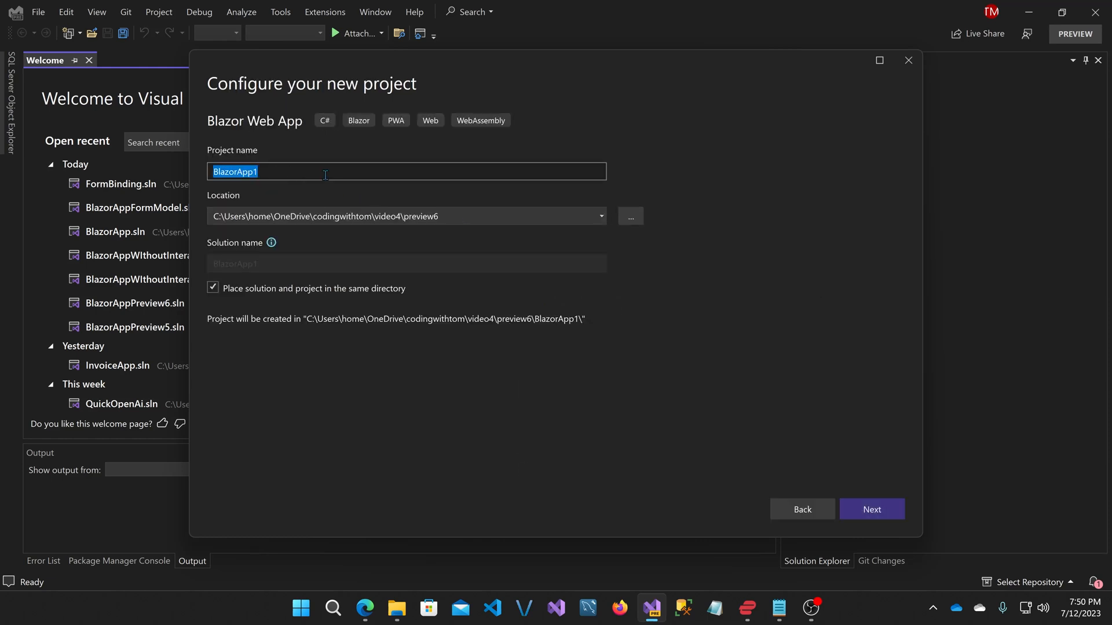
text(FormBinding)
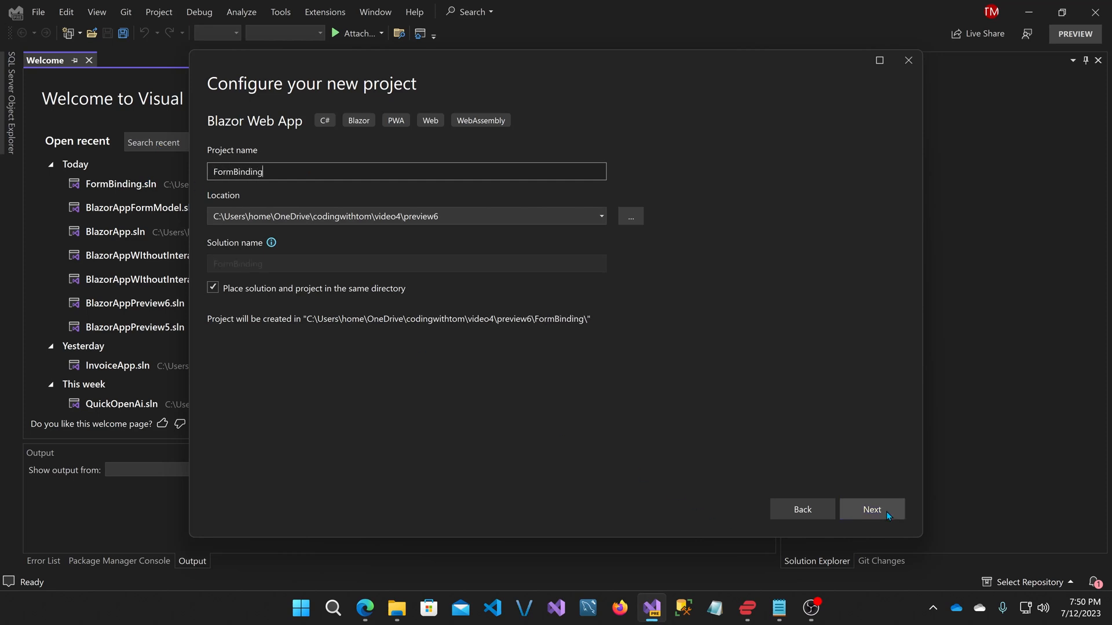
click(870, 510)
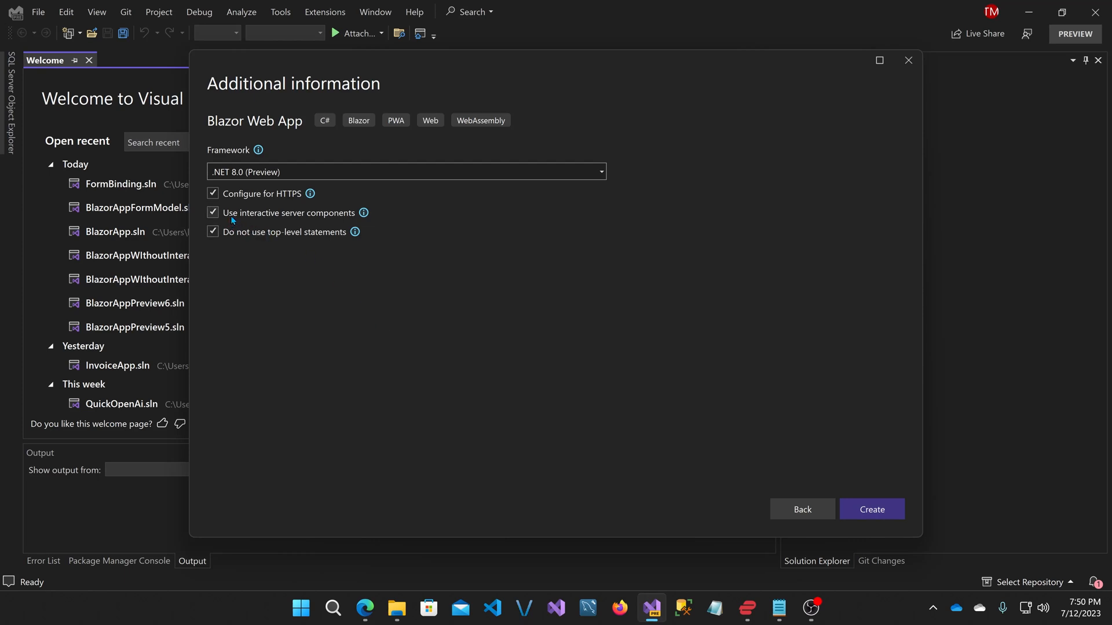
mouse_move(354, 219)
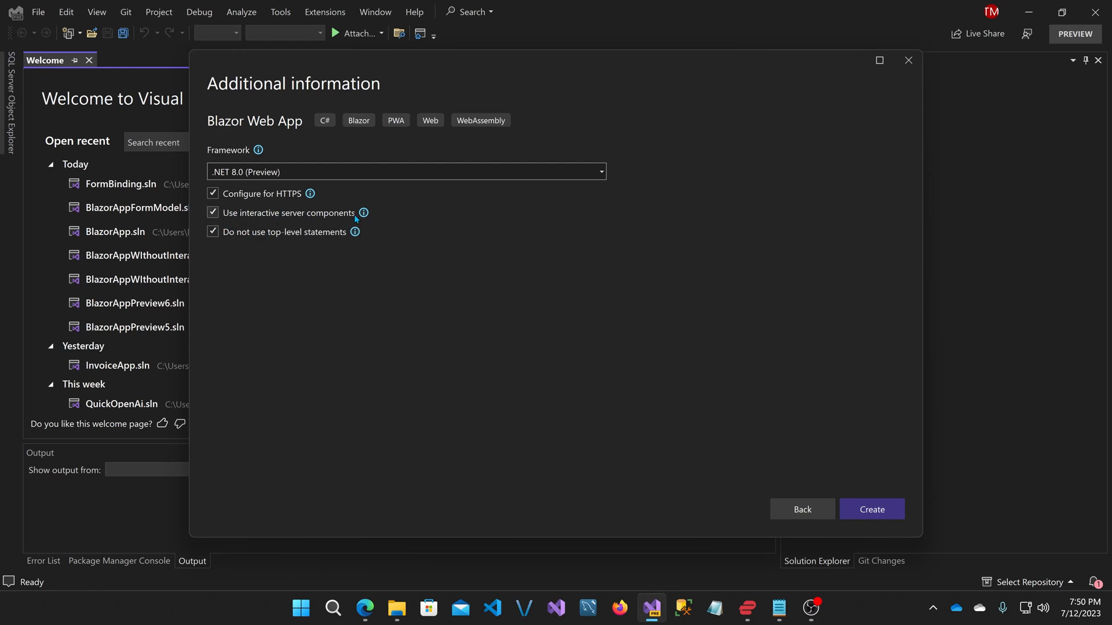
mouse_move(338, 216)
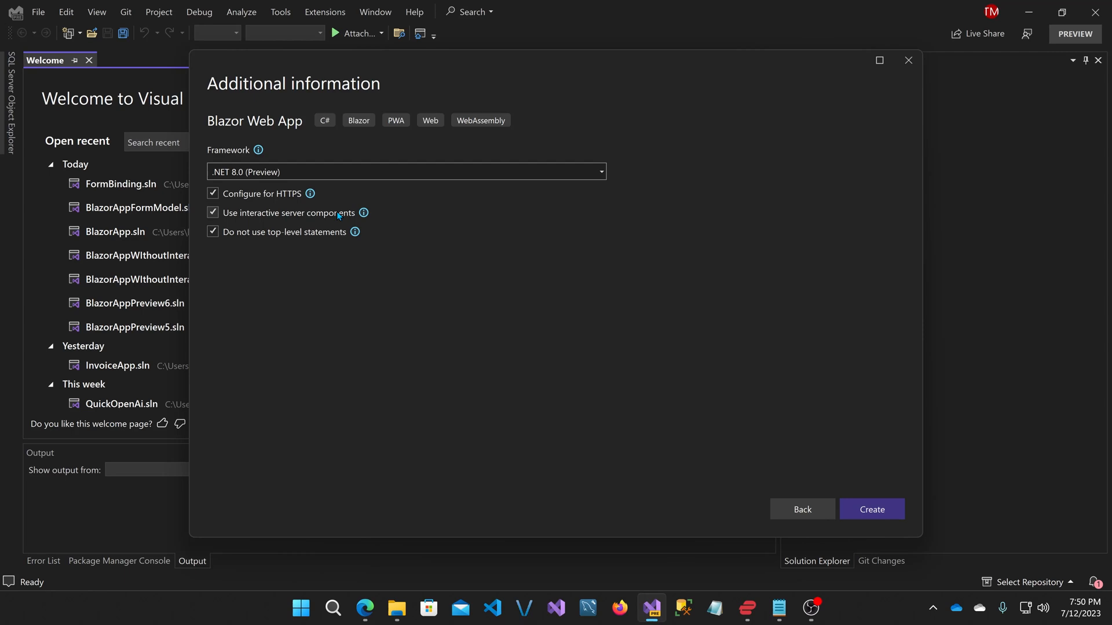
mouse_move(393, 217)
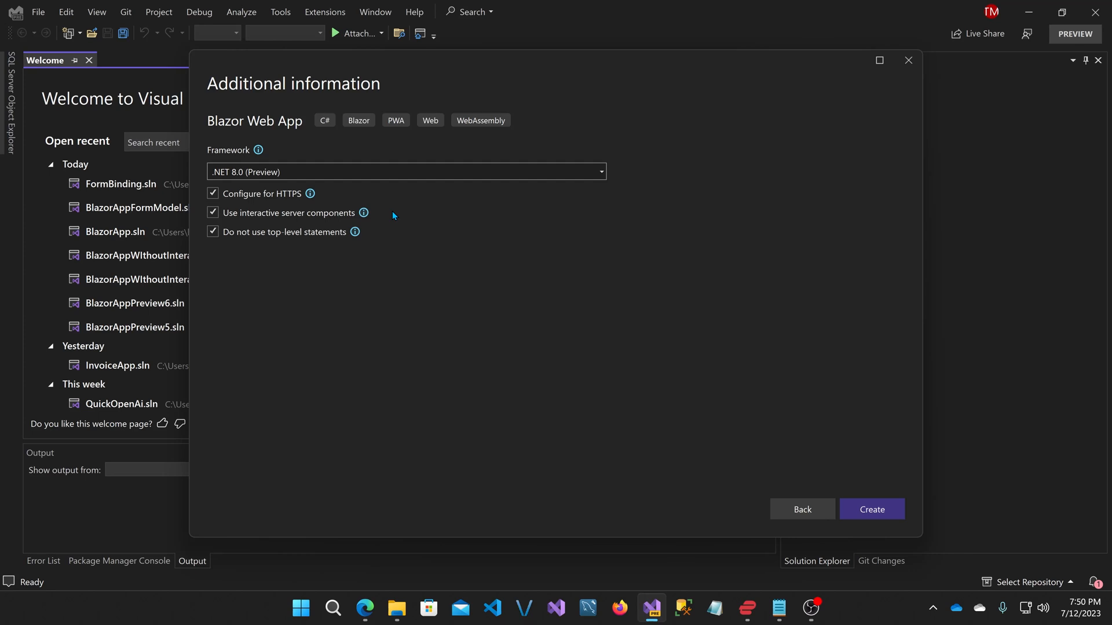
mouse_move(318, 215)
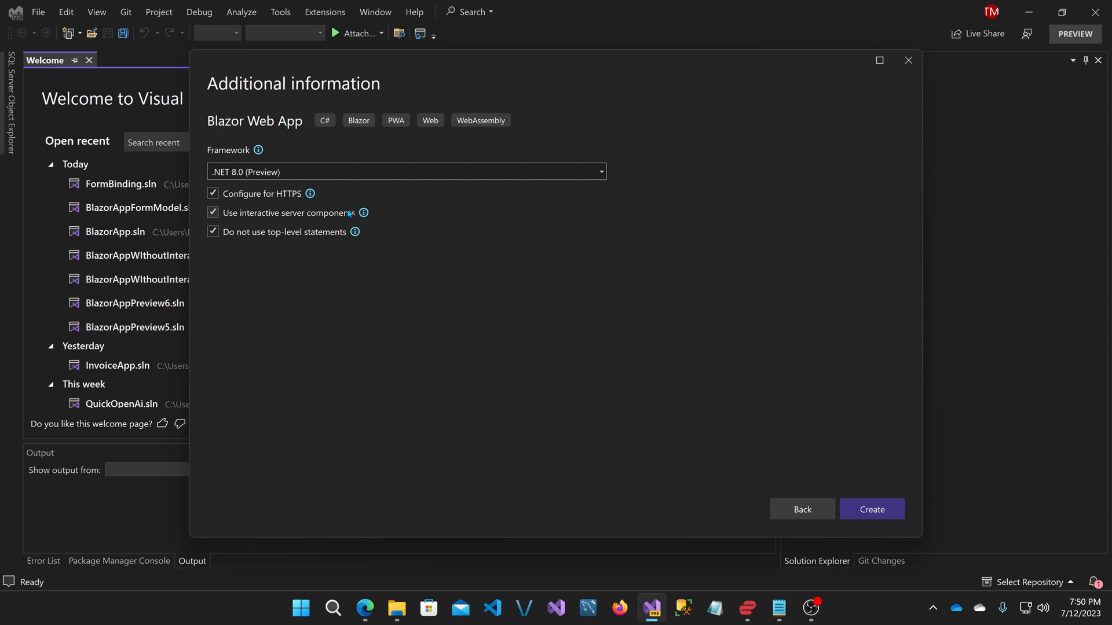
mouse_move(364, 213)
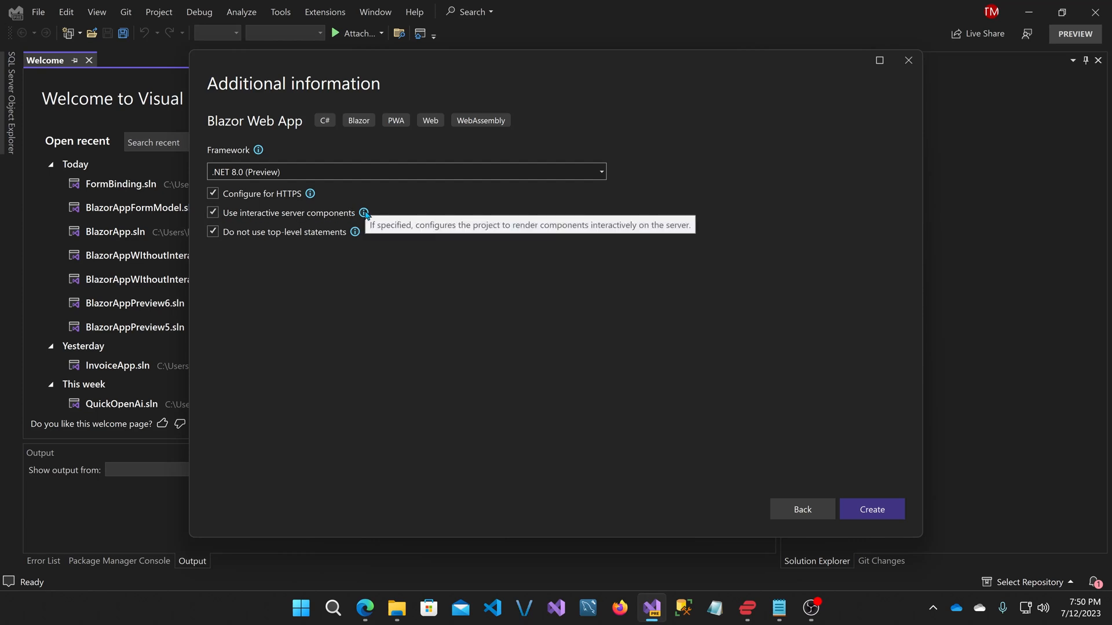
mouse_move(336, 217)
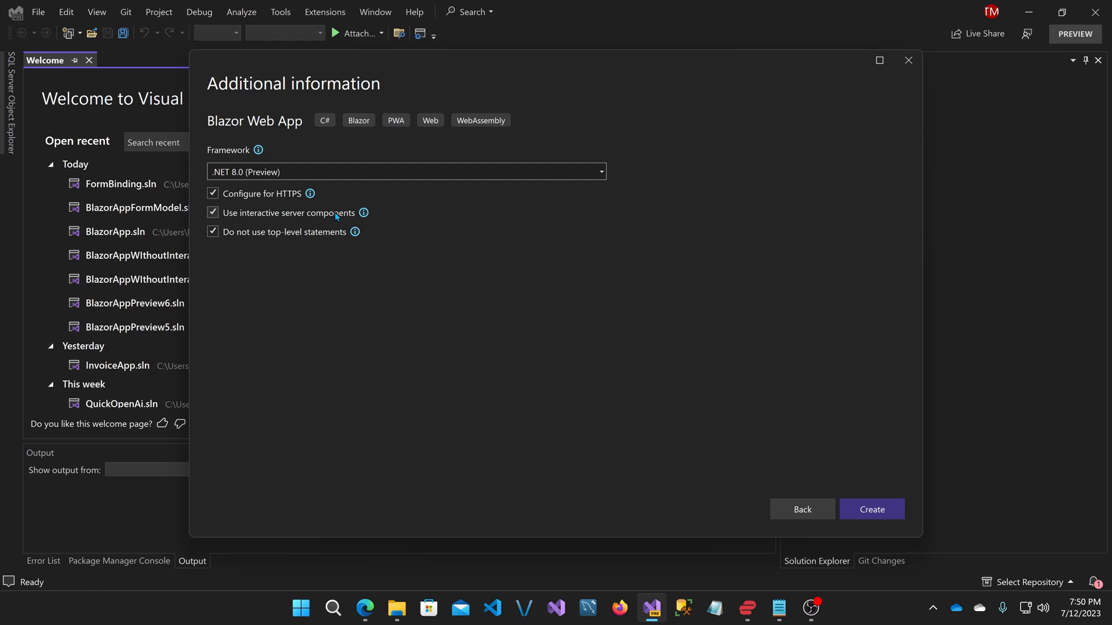
mouse_move(362, 215)
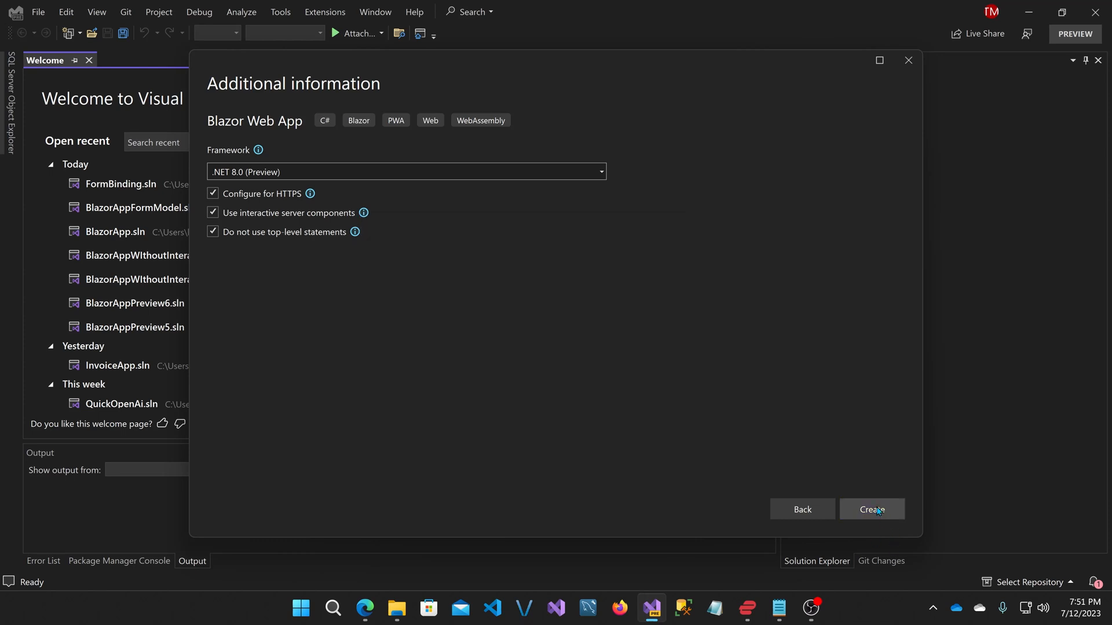
Step: Create the project on .NET 8.0 Preview with interactive server components enabled
click(871, 509)
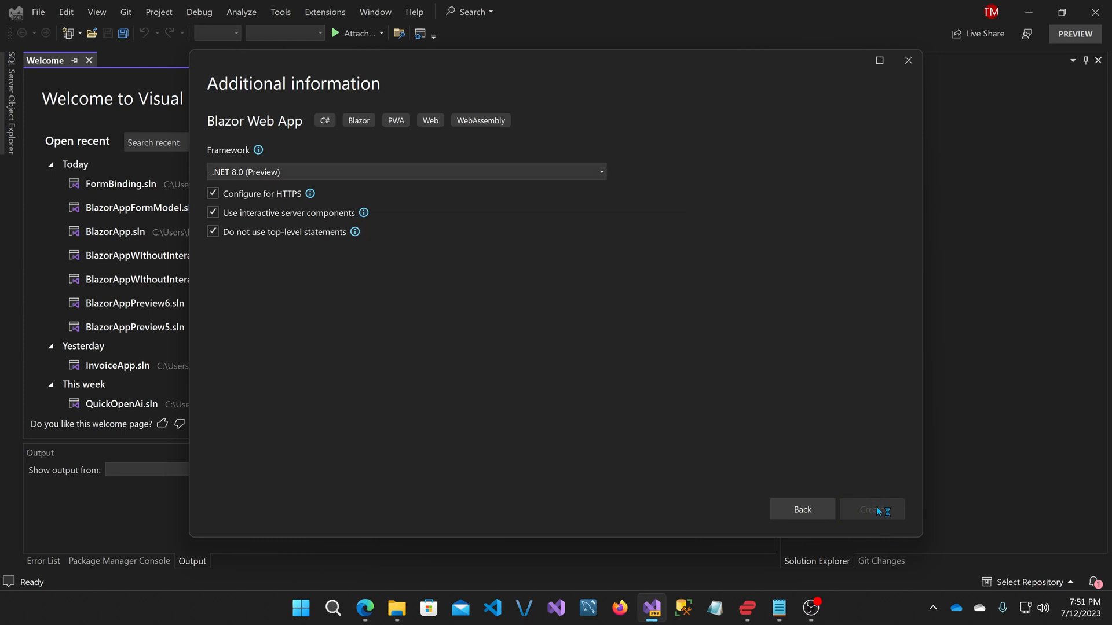
click(871, 510)
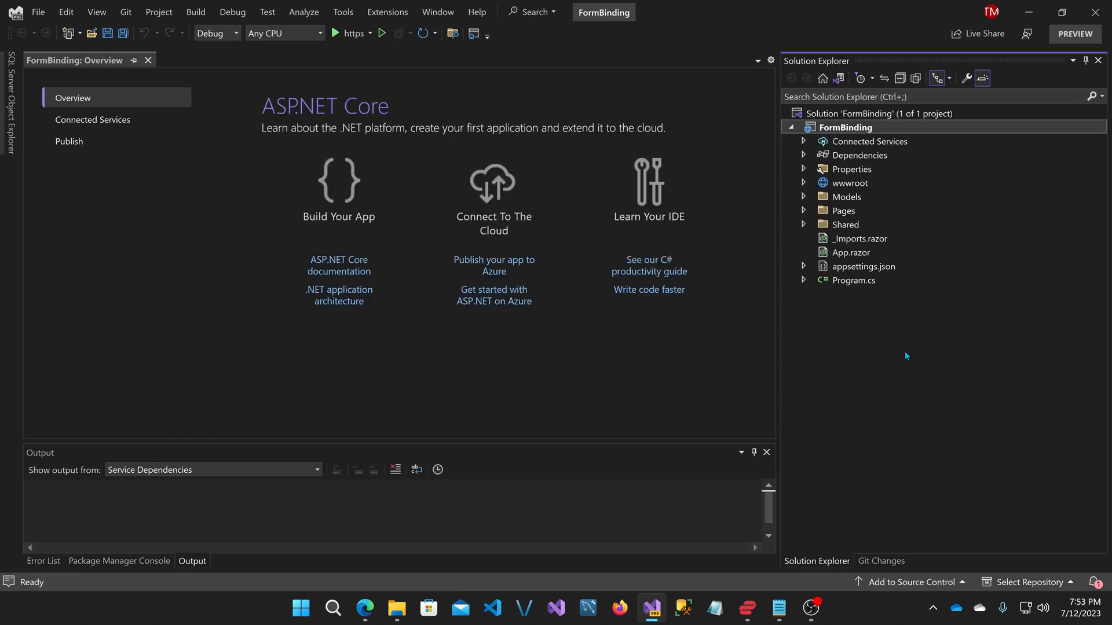
Step: Run FormBinding, raise the Counter page count to 7, then close the app window
click(332, 33)
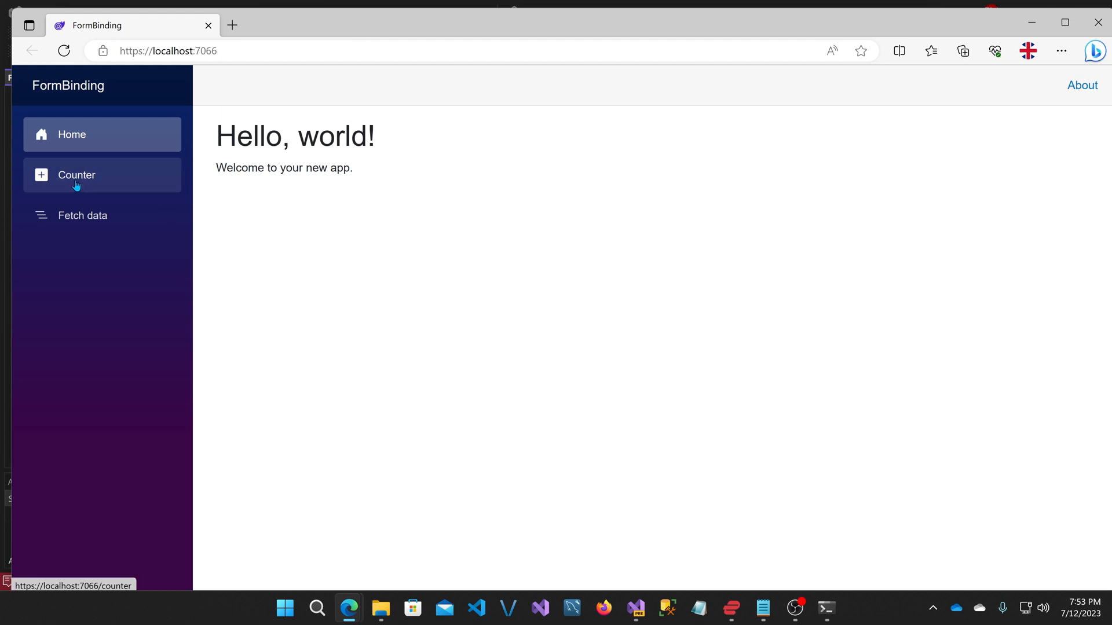
mouse_move(76, 184)
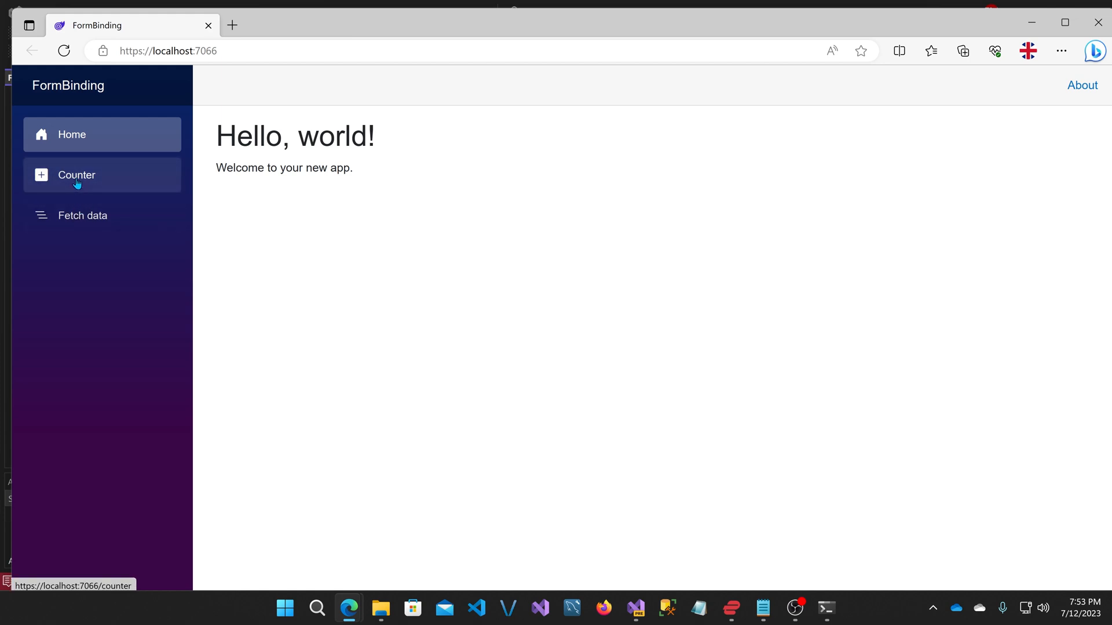
click(77, 175)
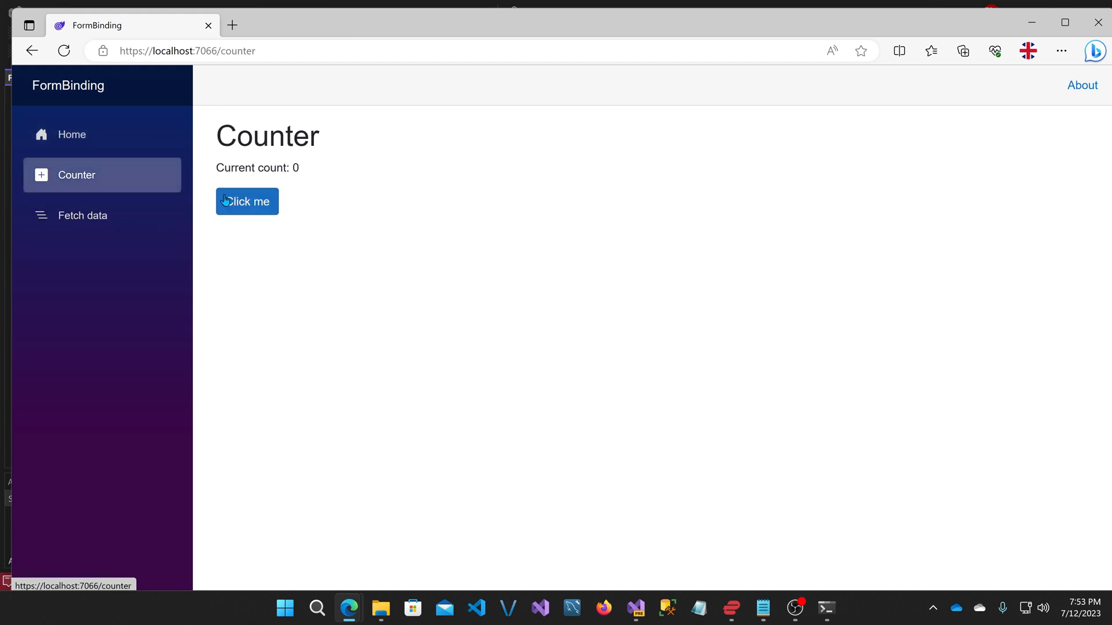
click(247, 202)
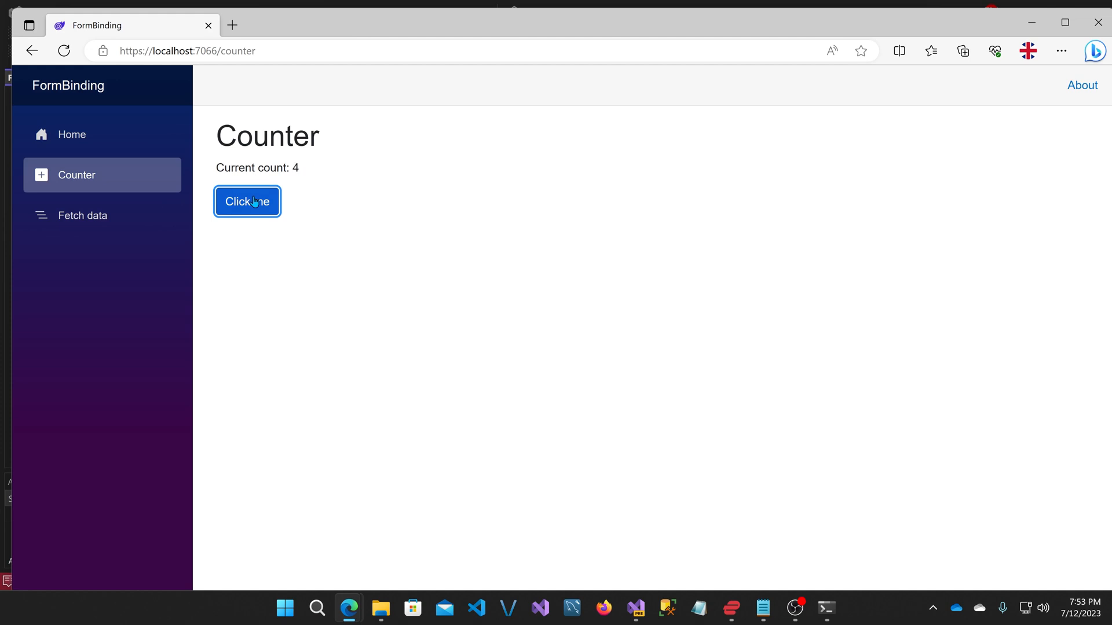
click(246, 202)
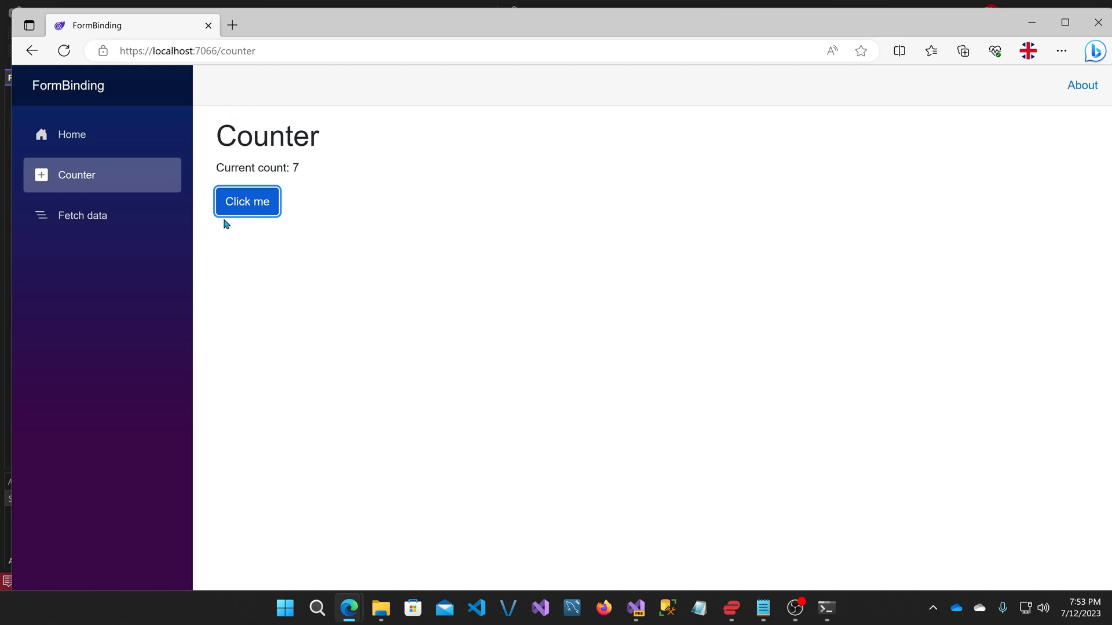
mouse_move(286, 118)
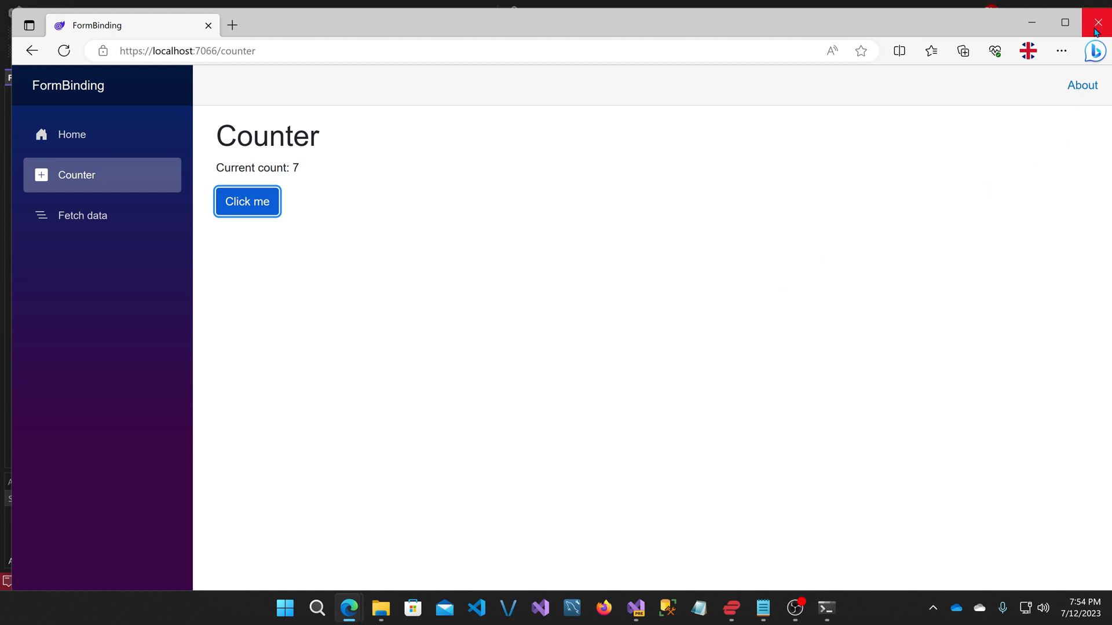
click(1095, 23)
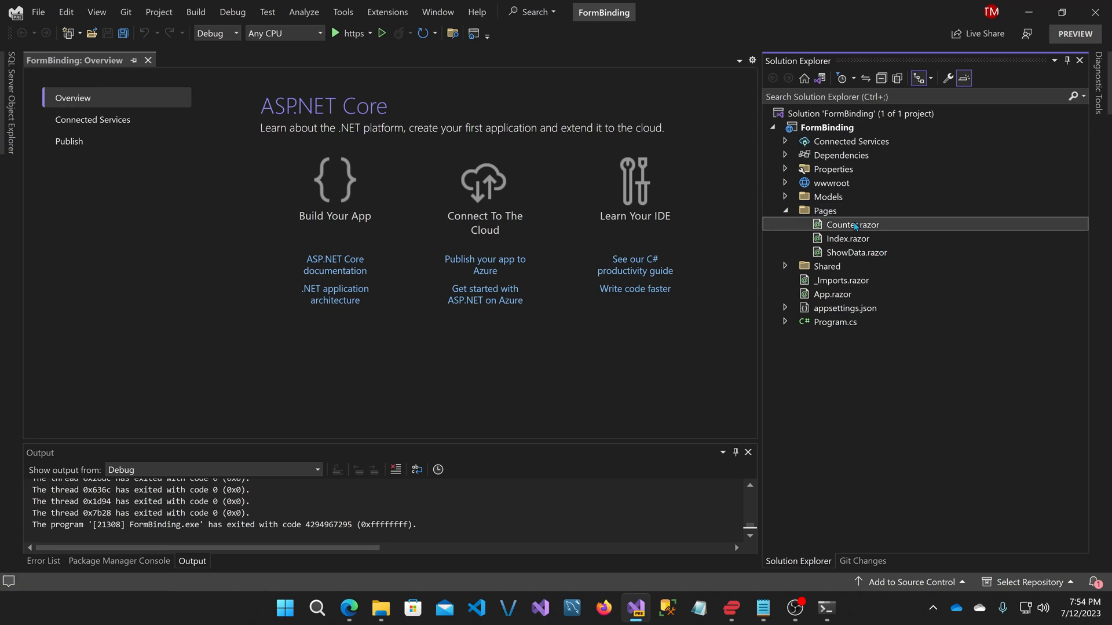
double_click(854, 224)
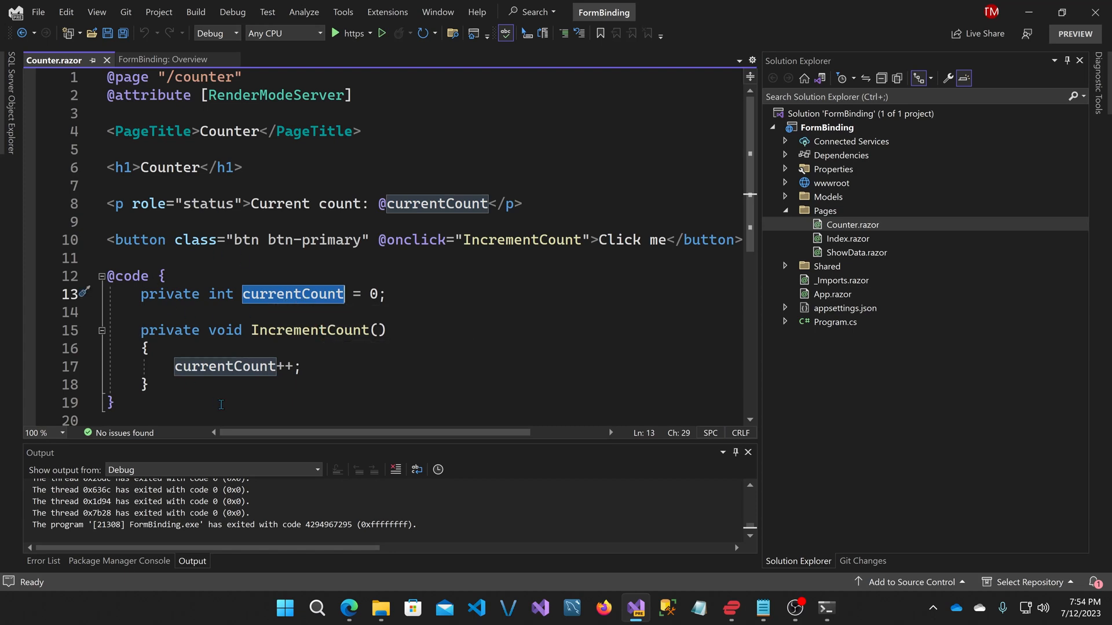
mouse_move(289, 251)
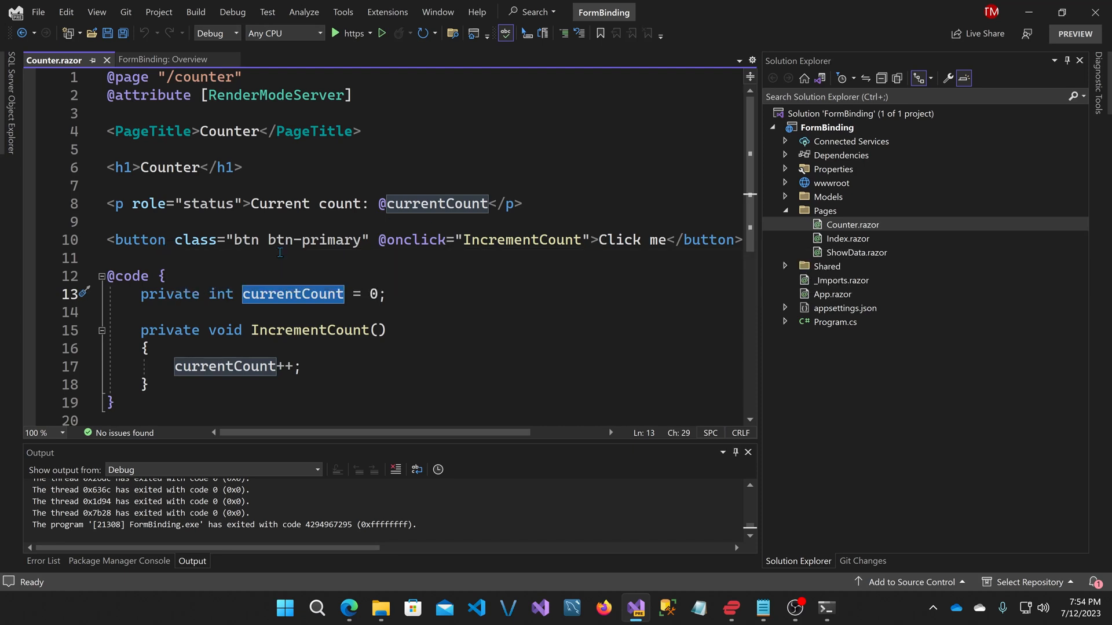
mouse_move(458, 345)
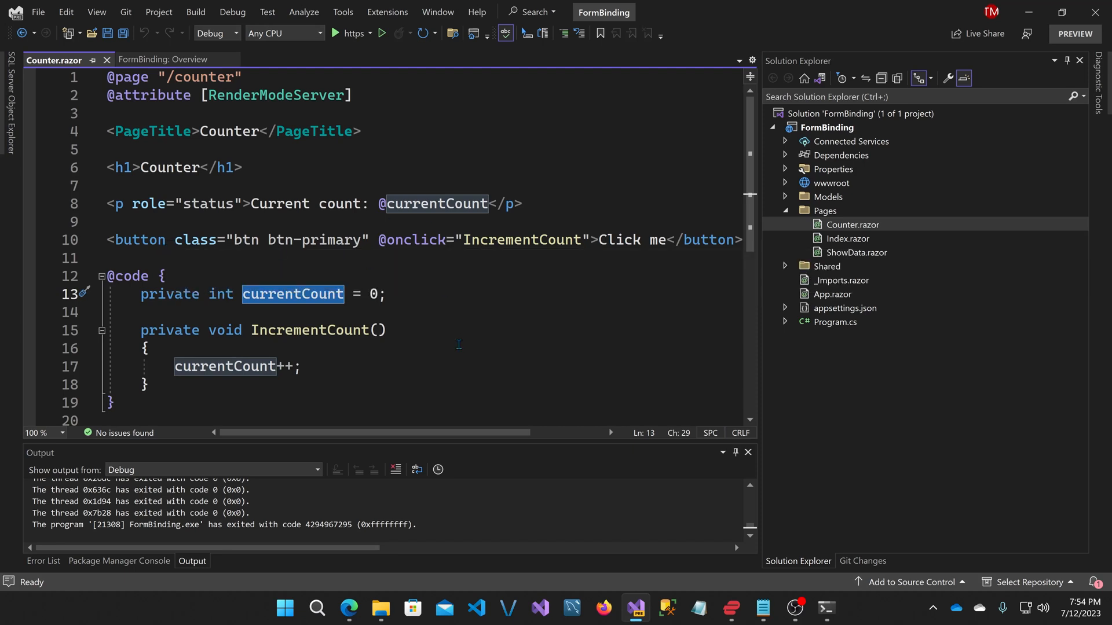
mouse_move(476, 396)
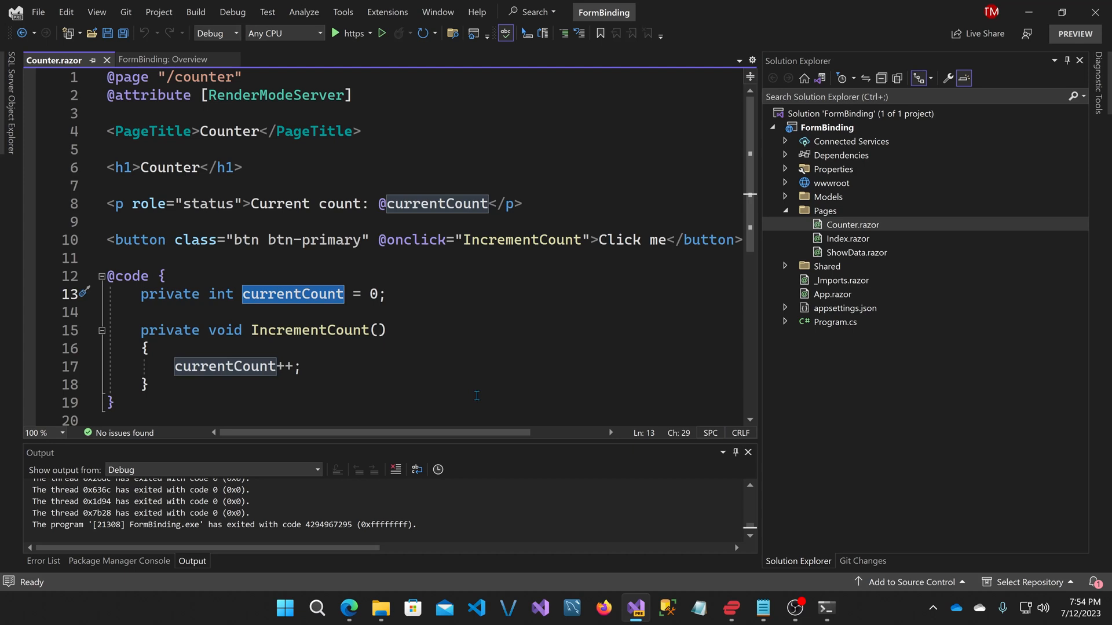
mouse_move(336, 397)
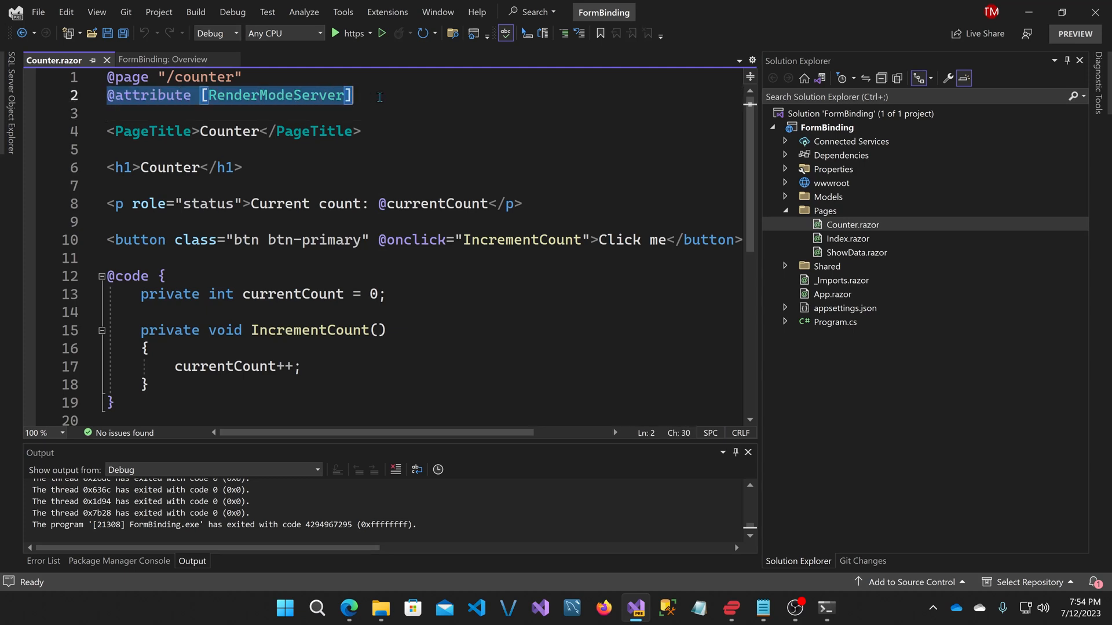
key(Delete)
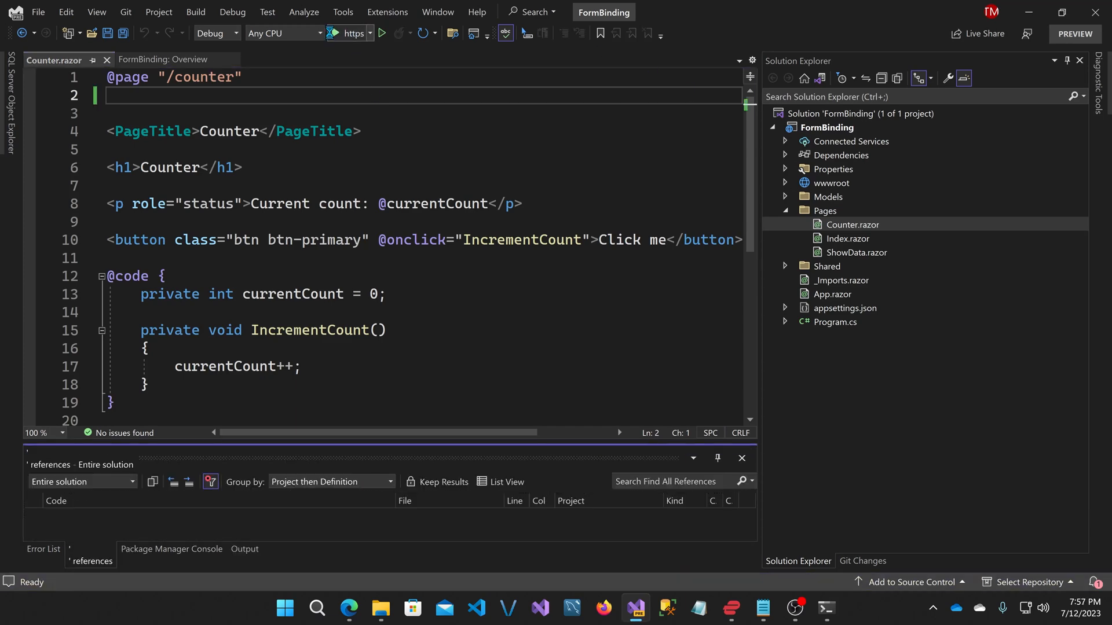
Step: Relaunch the app over https and go to its Counter page, where the count stays 0
click(381, 33)
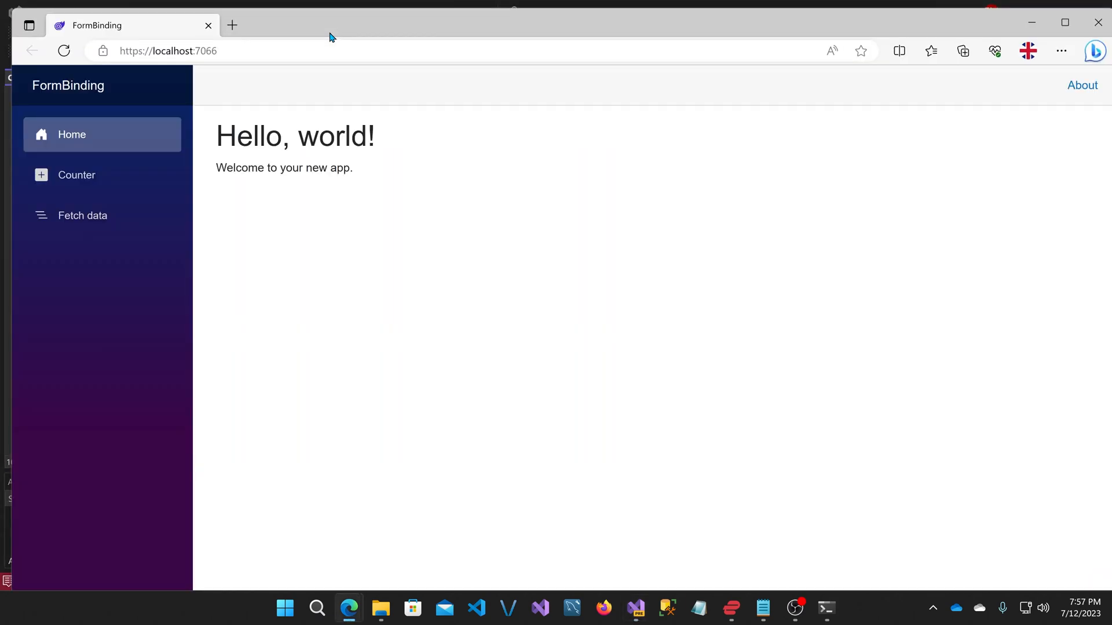
click(77, 175)
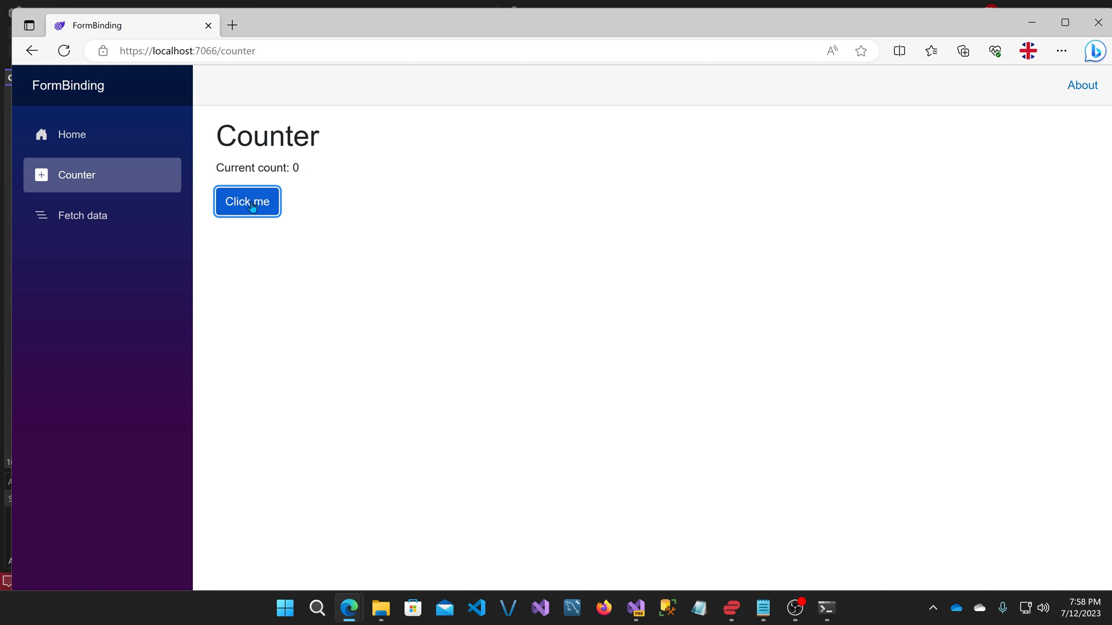
mouse_move(305, 262)
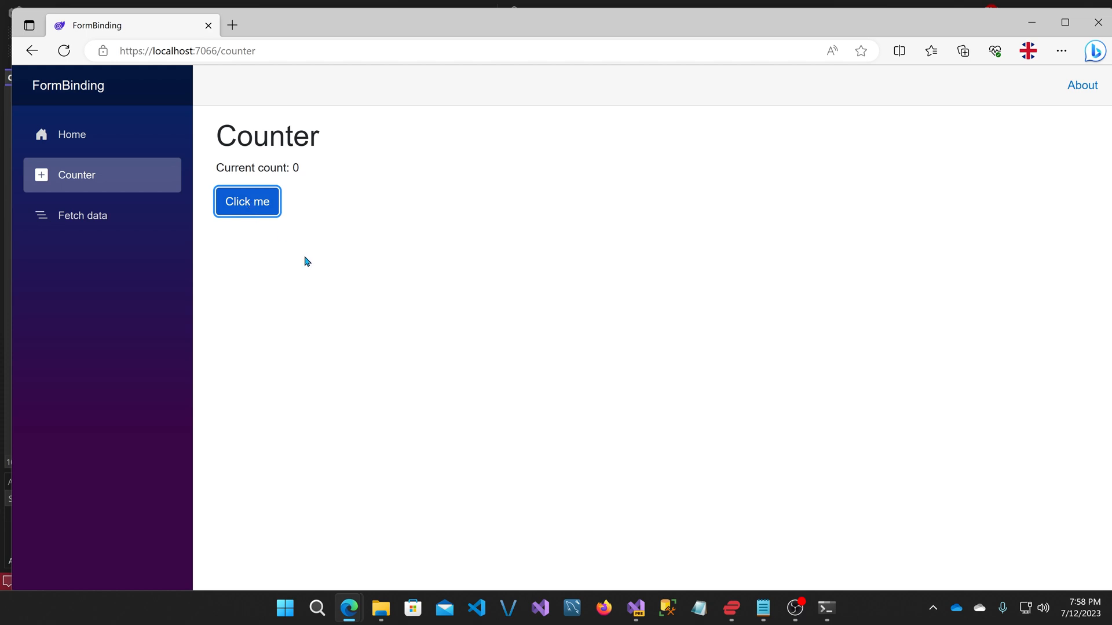
mouse_move(300, 237)
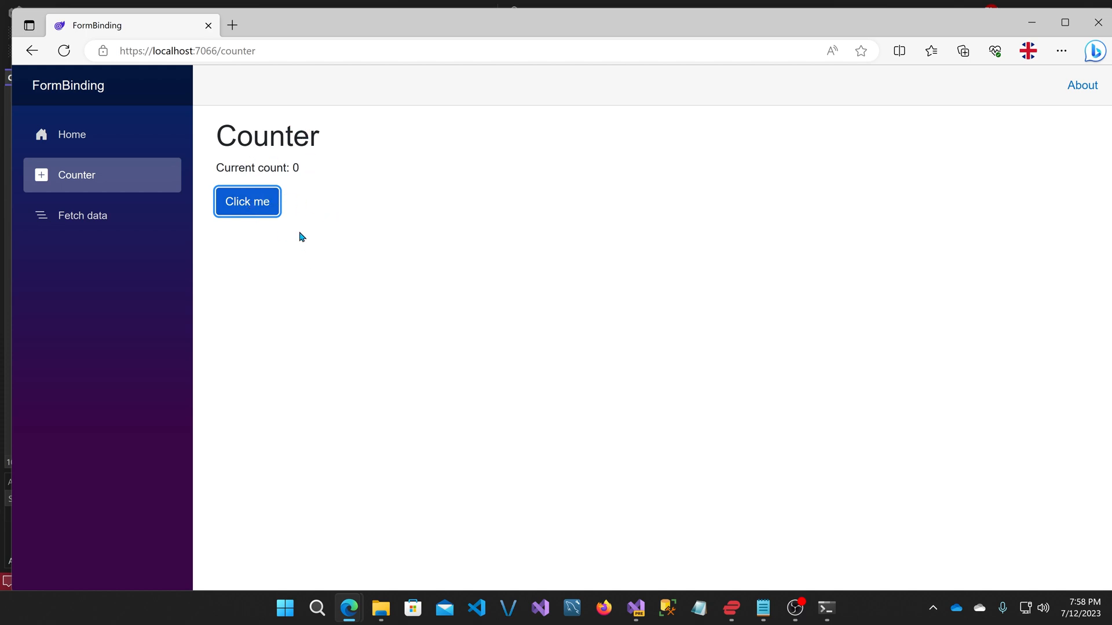
mouse_move(277, 262)
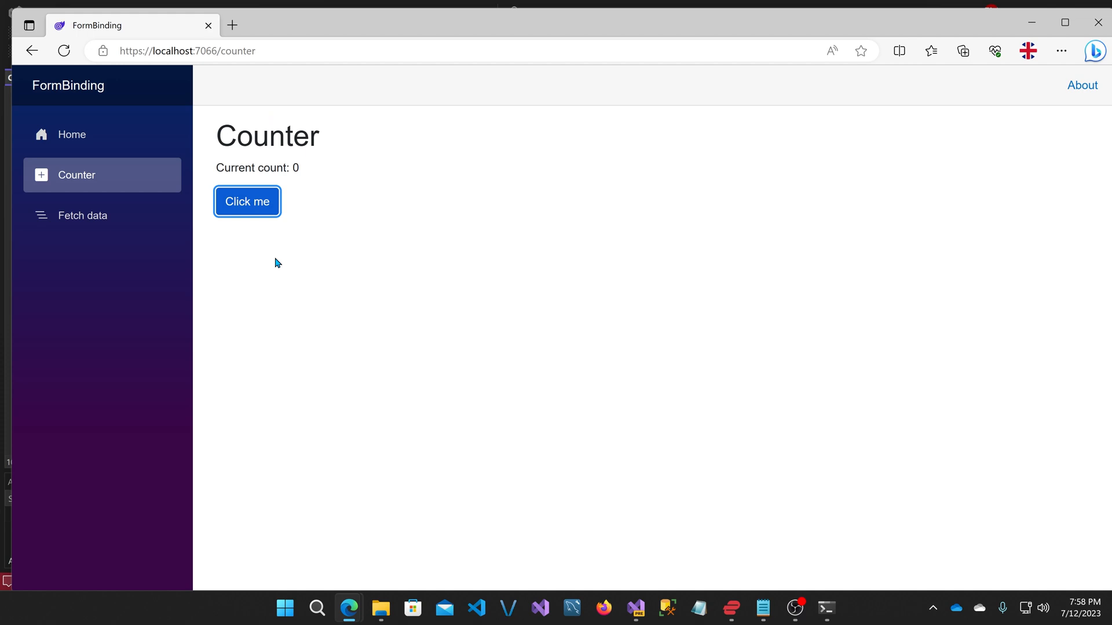
mouse_move(248, 204)
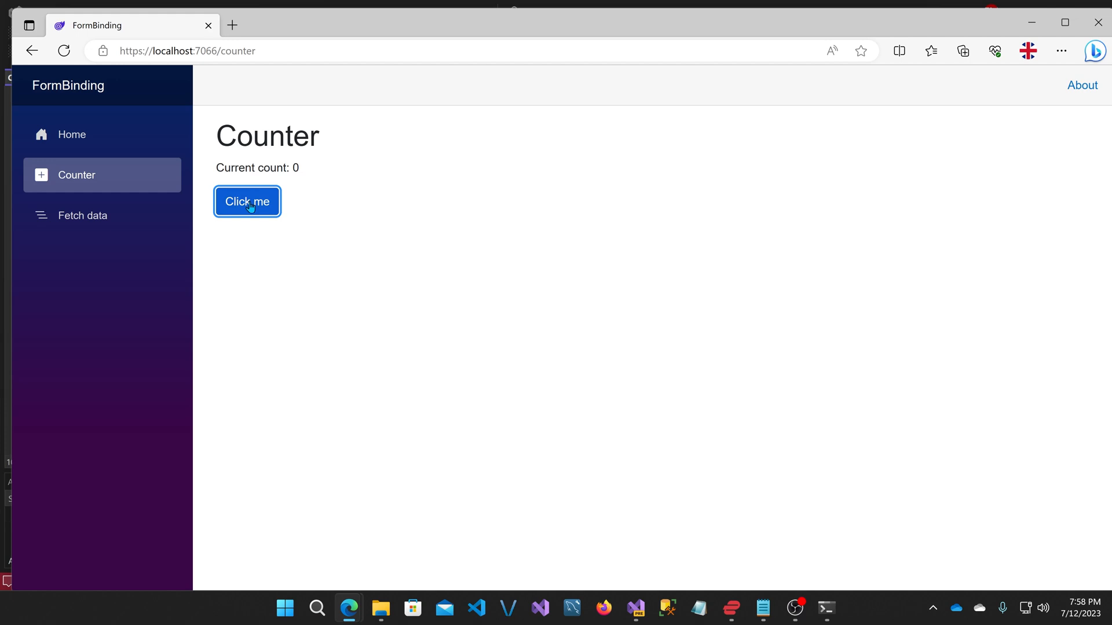
mouse_move(348, 216)
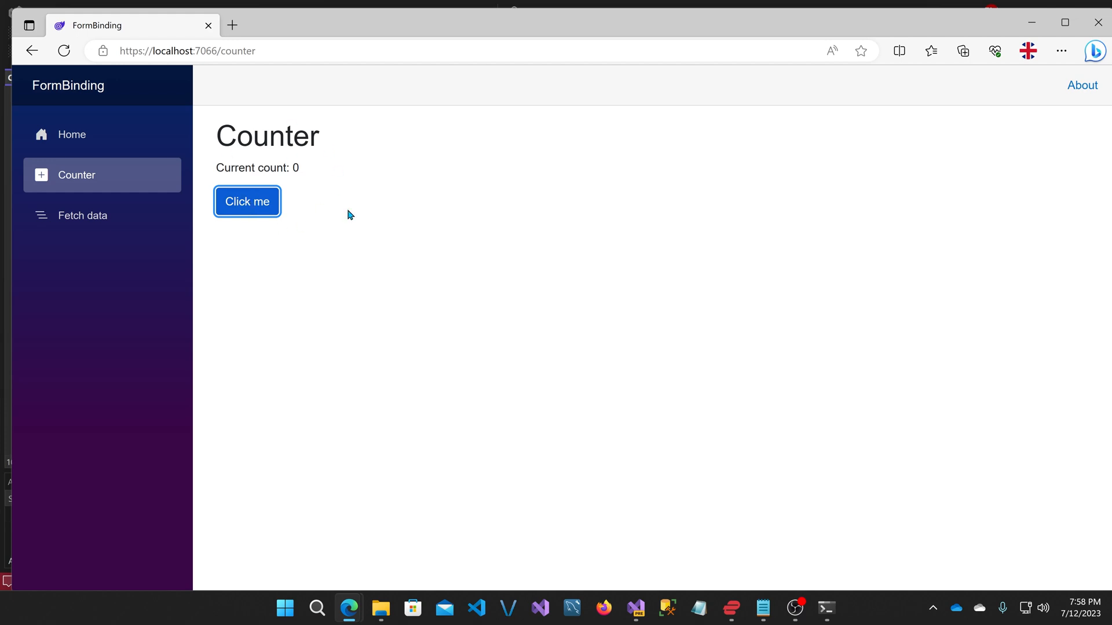
mouse_move(276, 131)
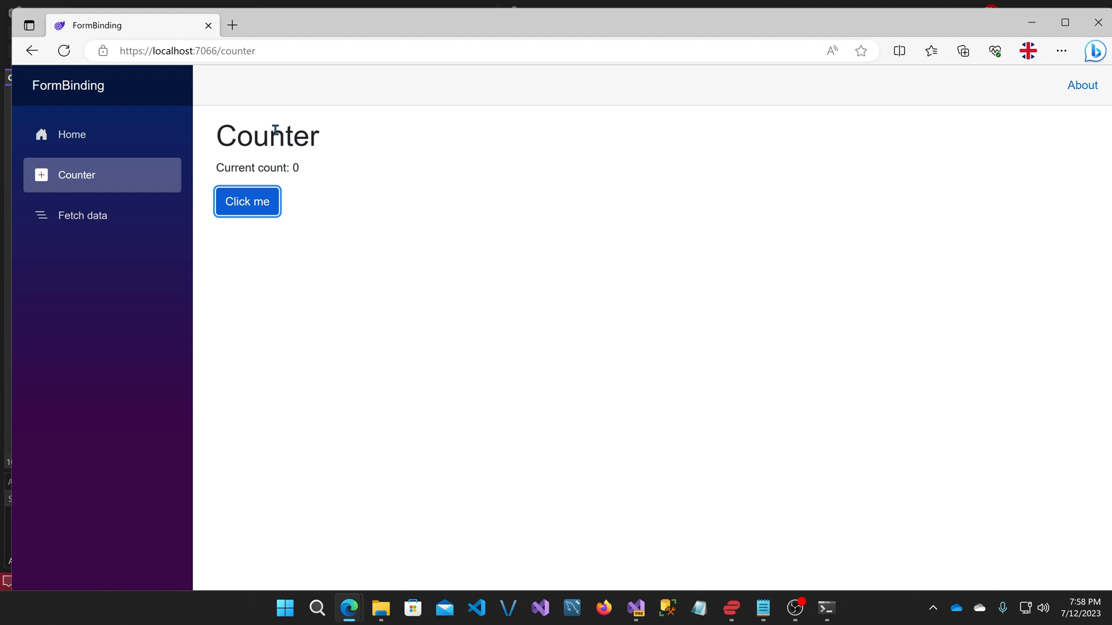
mouse_move(247, 211)
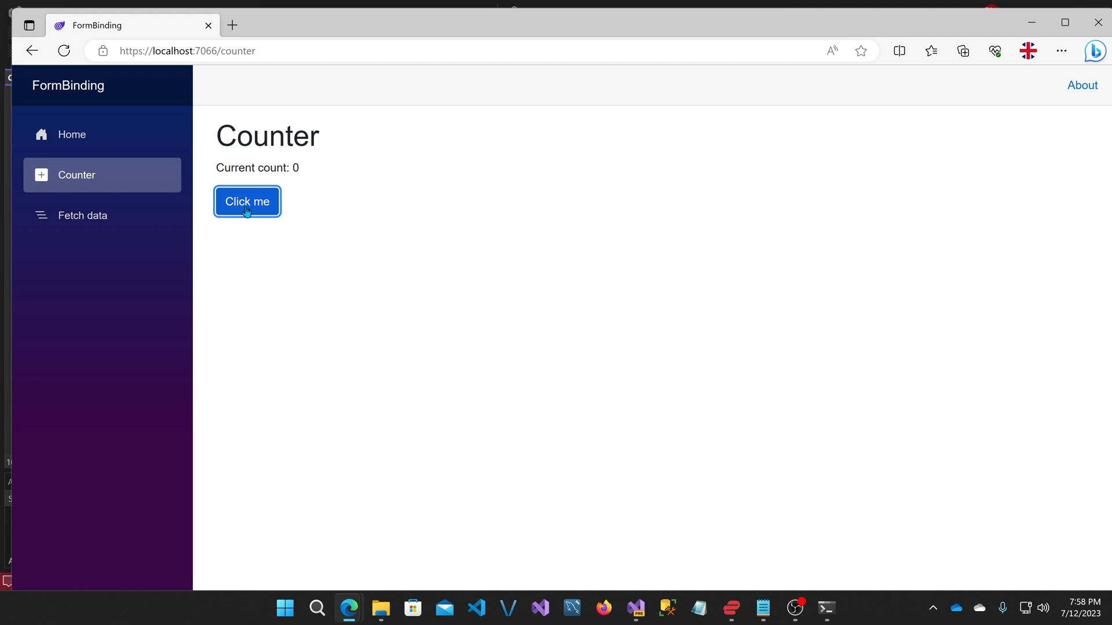
mouse_move(334, 165)
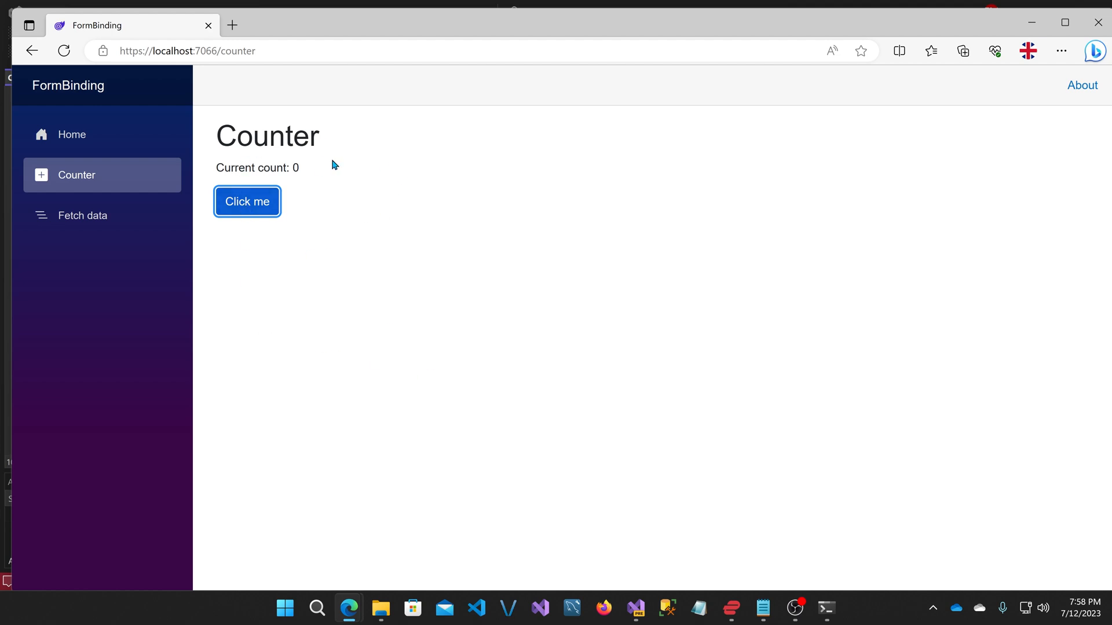
mouse_move(348, 608)
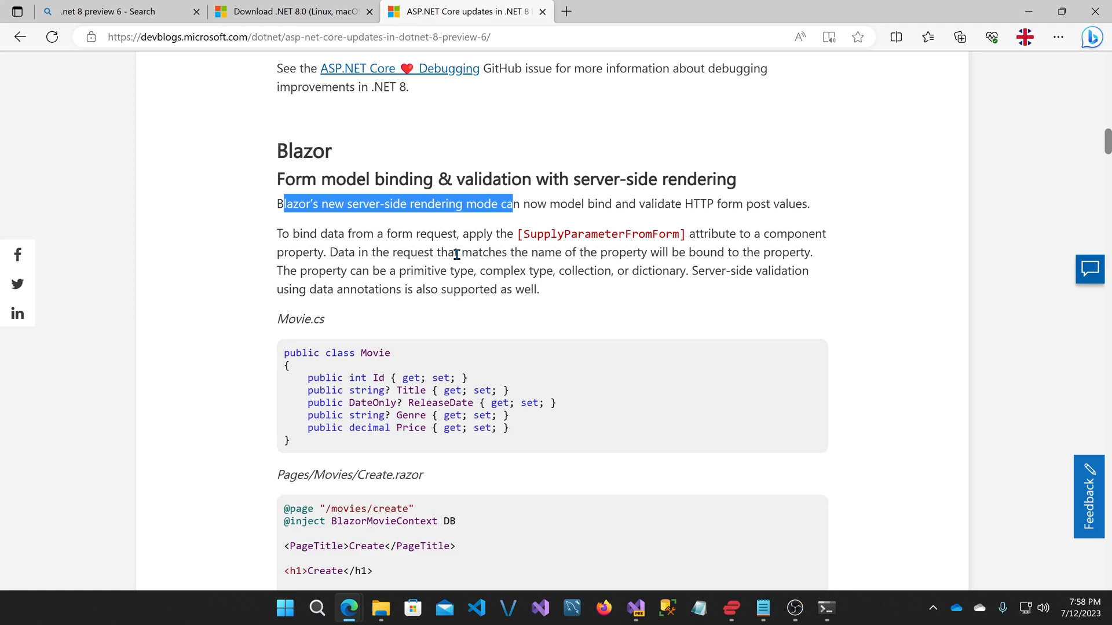
mouse_move(1024, 71)
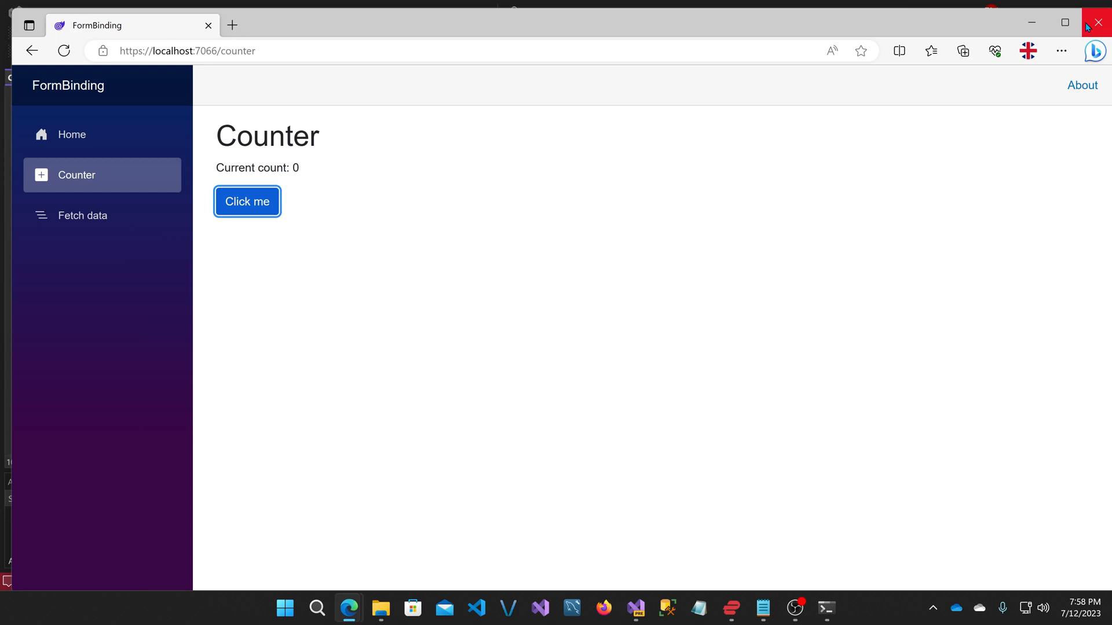
click(635, 608)
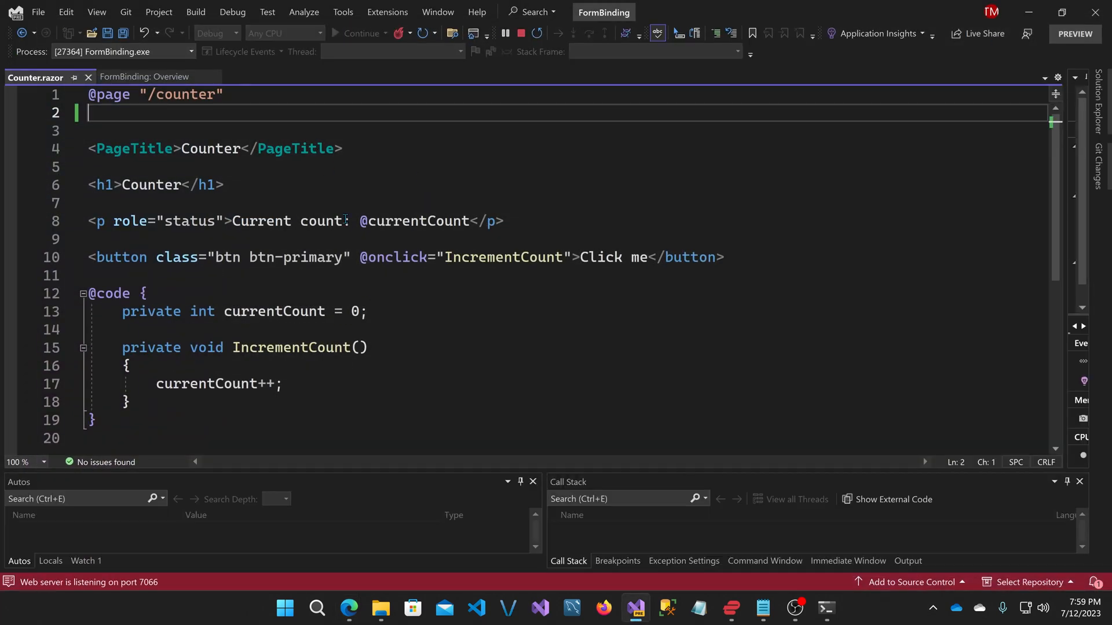
click(82, 215)
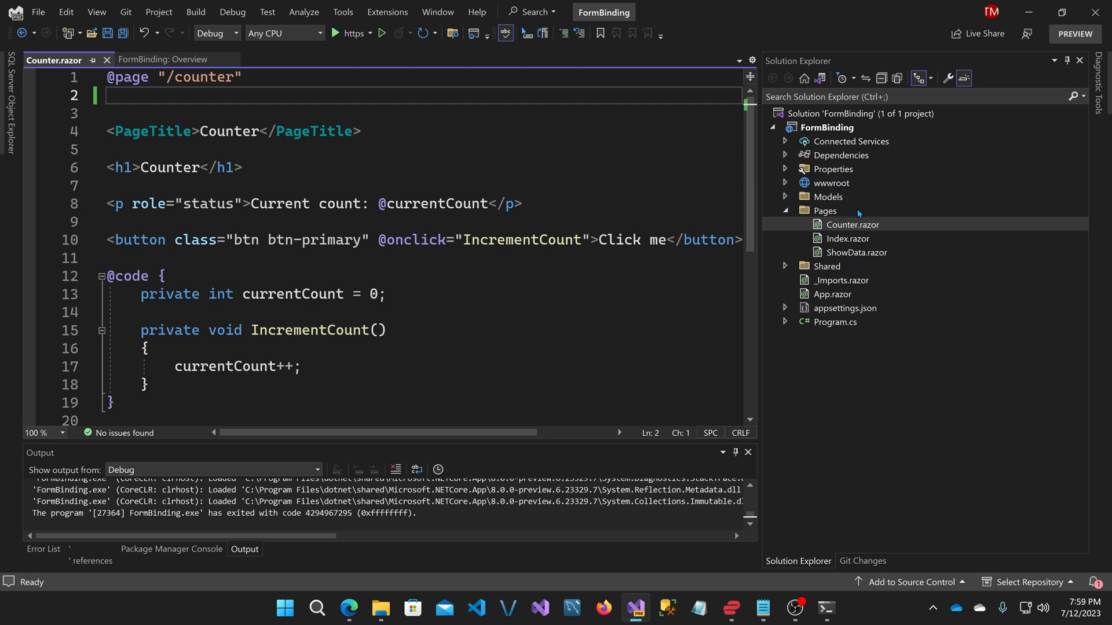
double_click(856, 252)
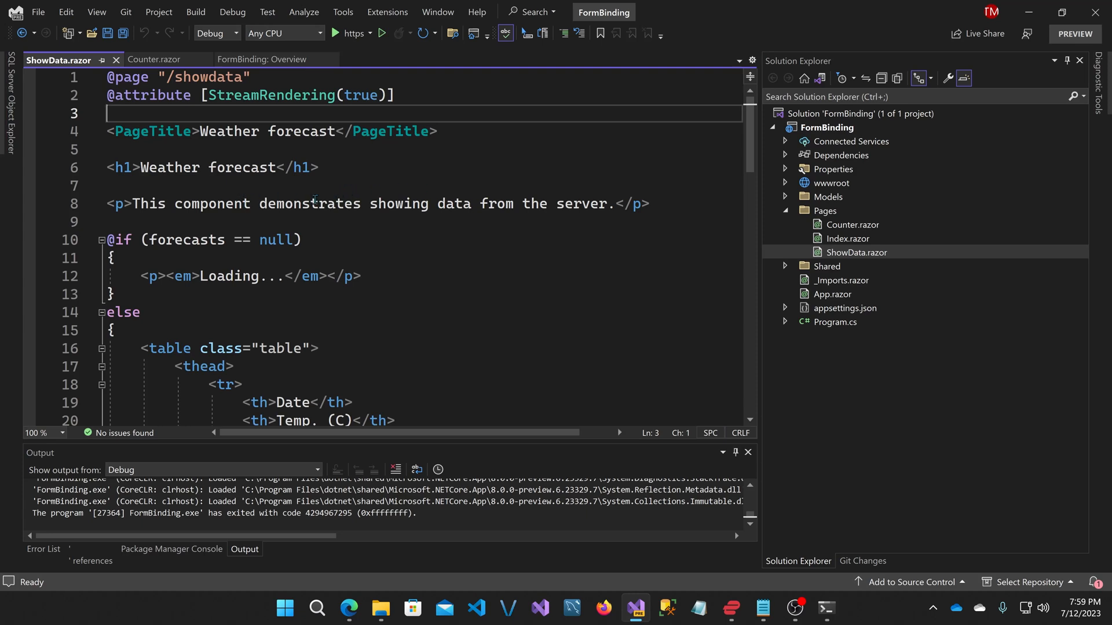
mouse_move(281, 232)
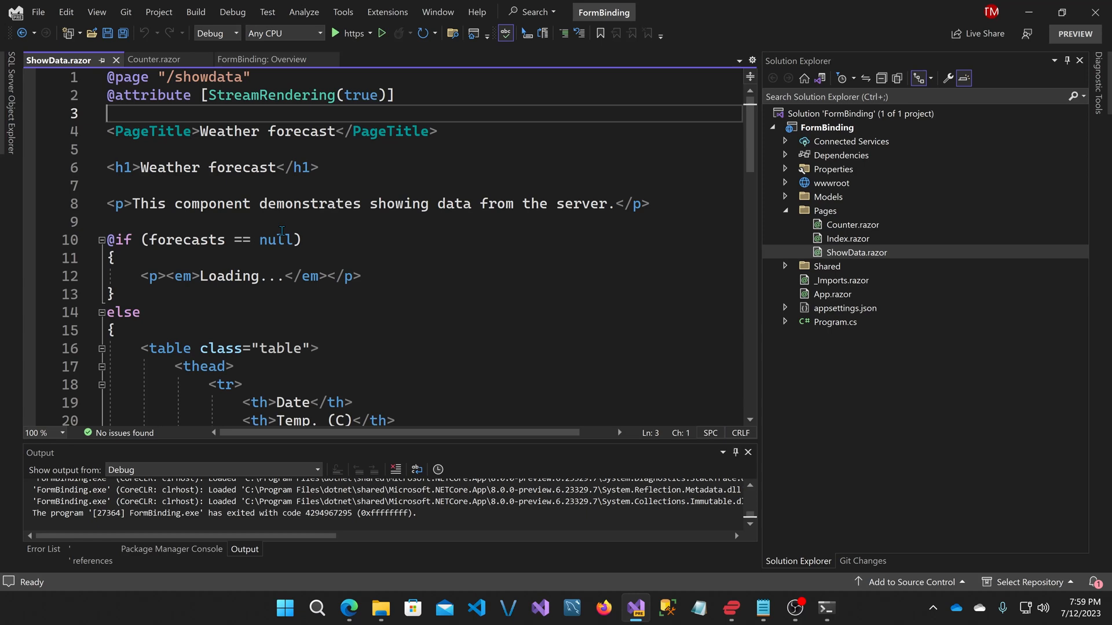
scroll(down, 3)
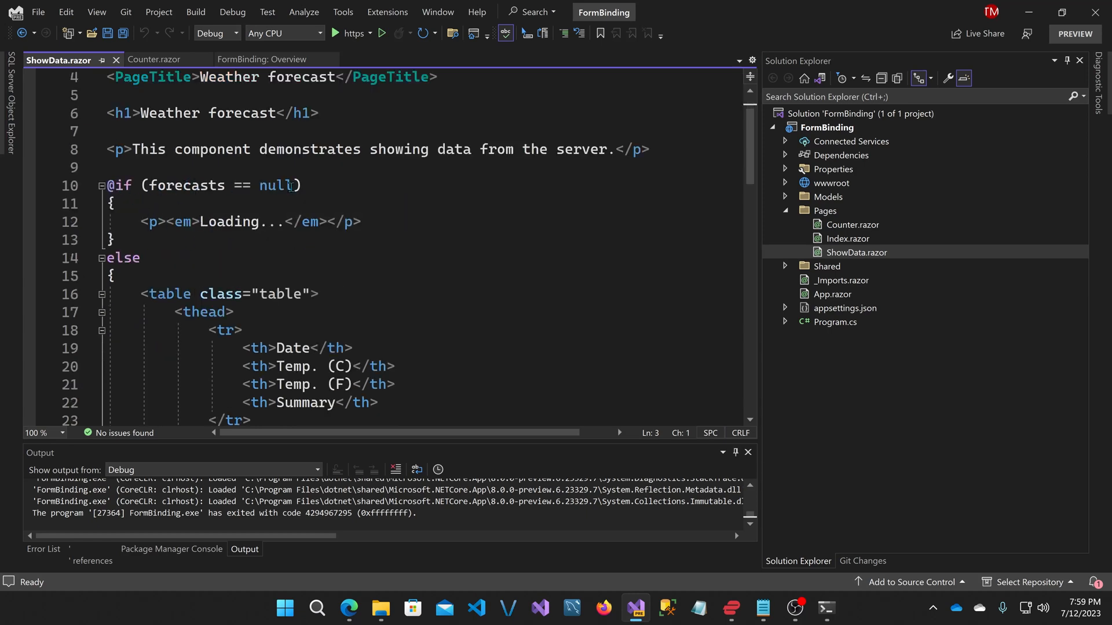
drag(140, 222, 361, 223)
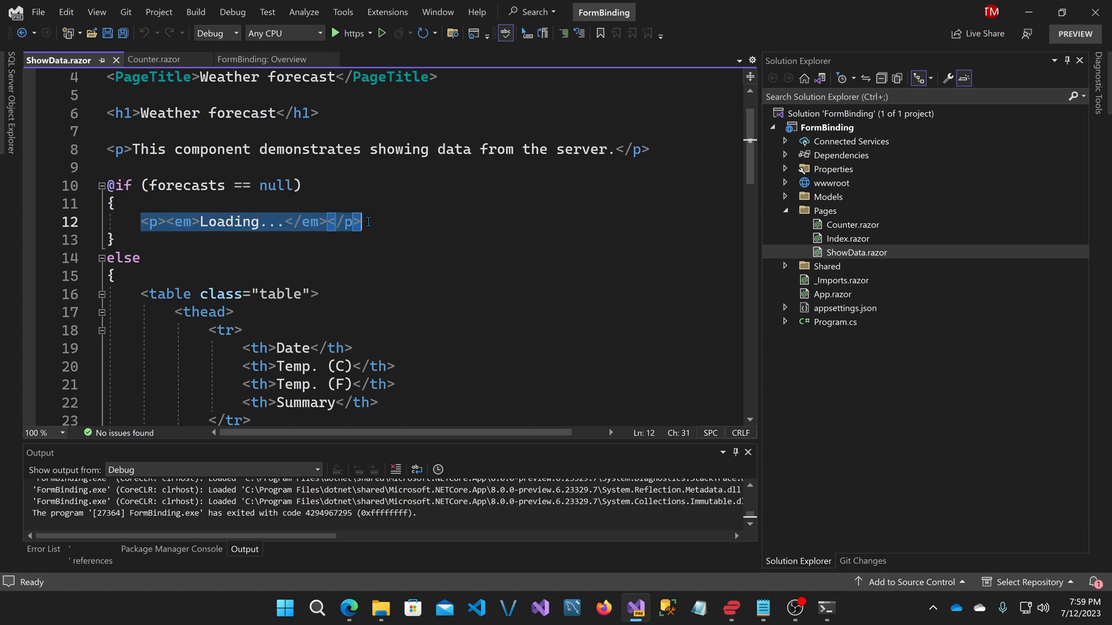
scroll(down, 3)
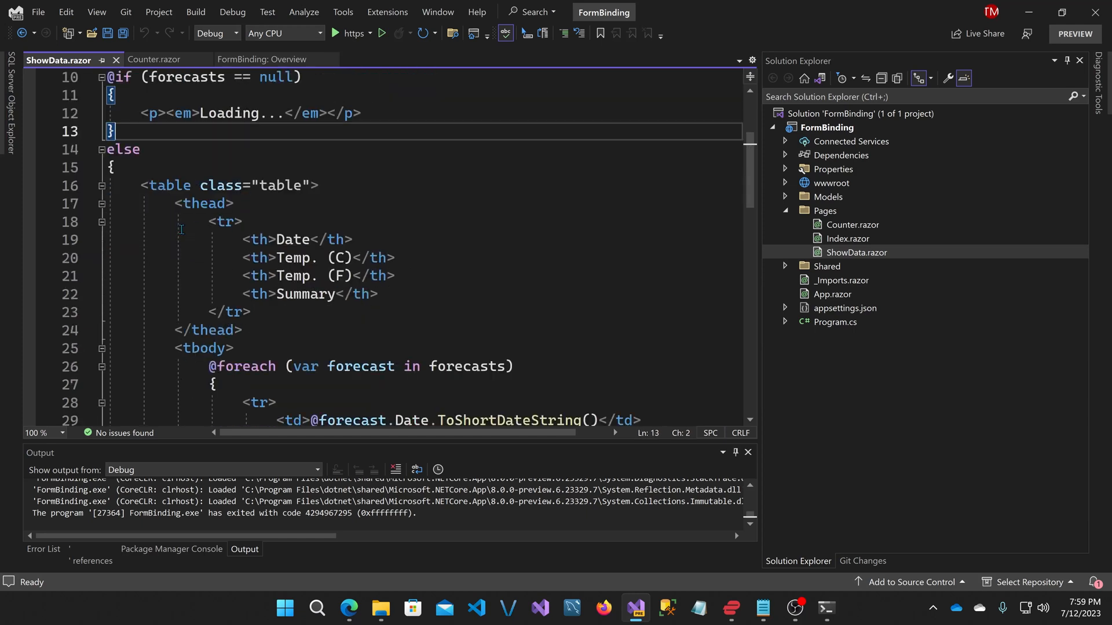
scroll(down, 3)
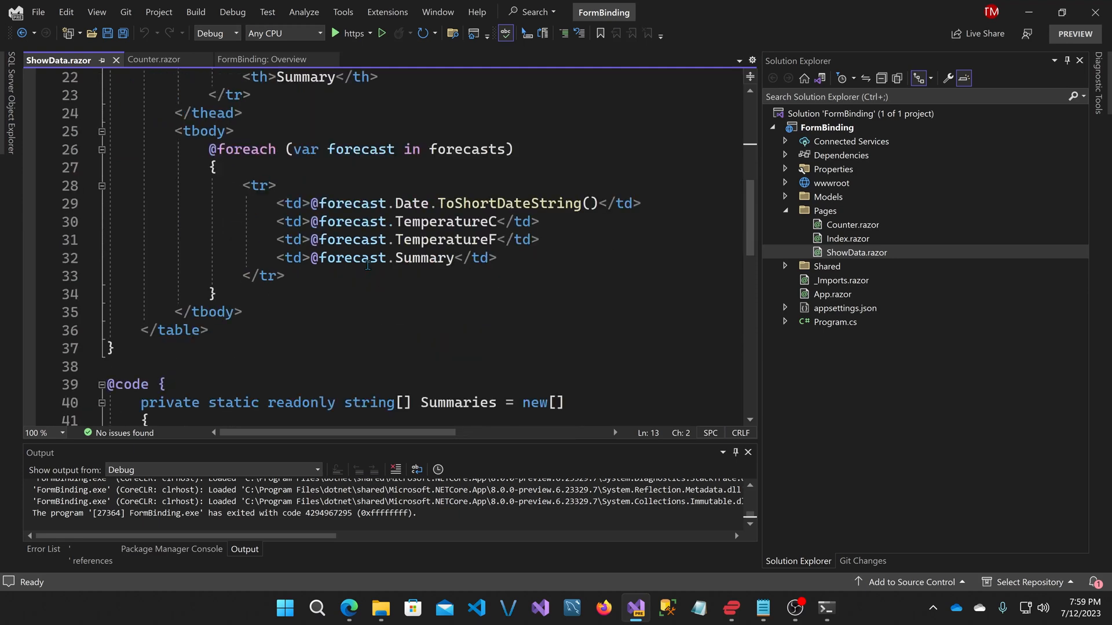
scroll(down, 3)
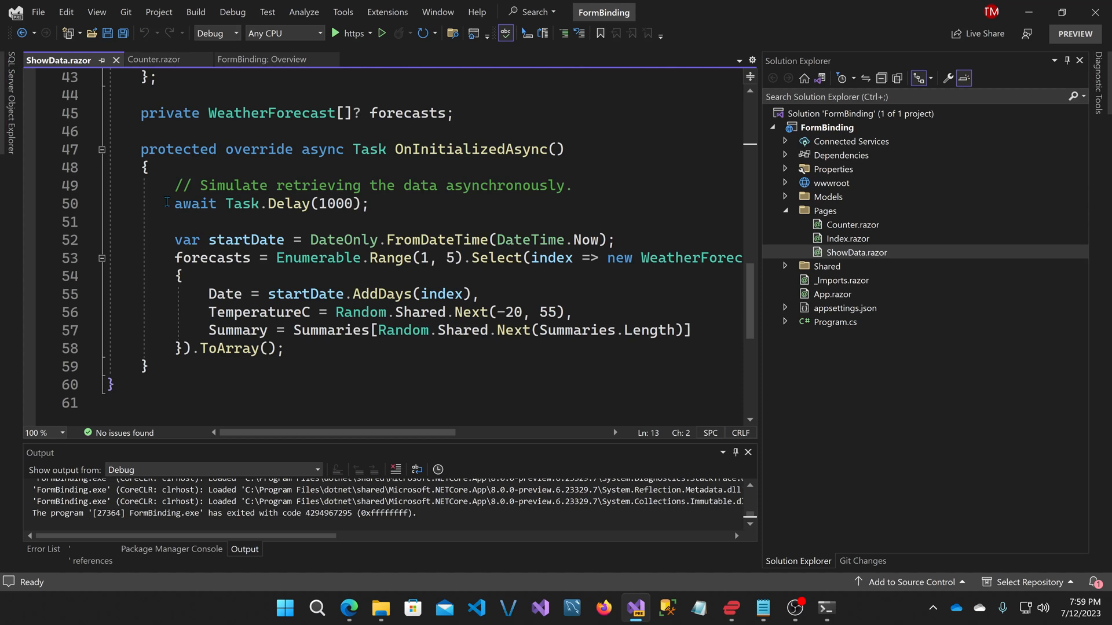
drag(166, 186, 368, 204)
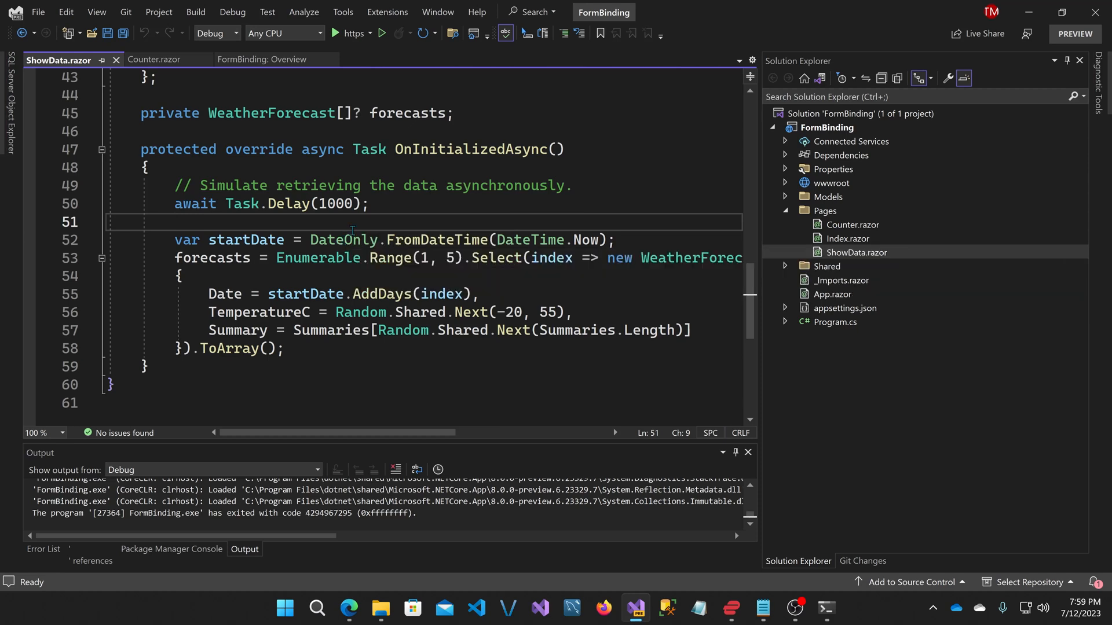
mouse_move(398, 197)
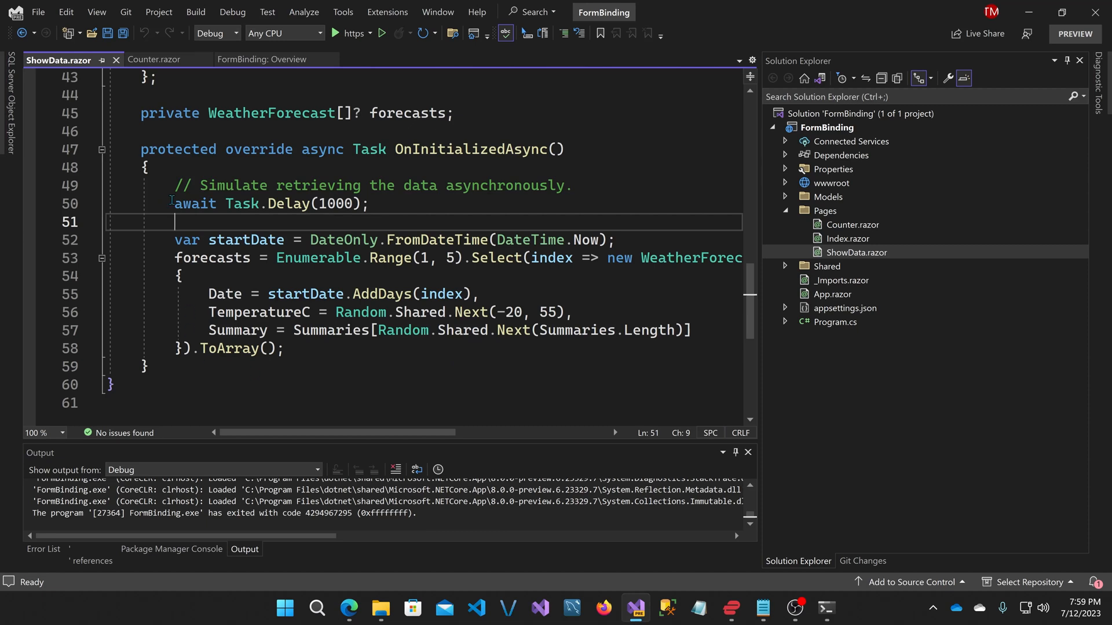
mouse_move(324, 379)
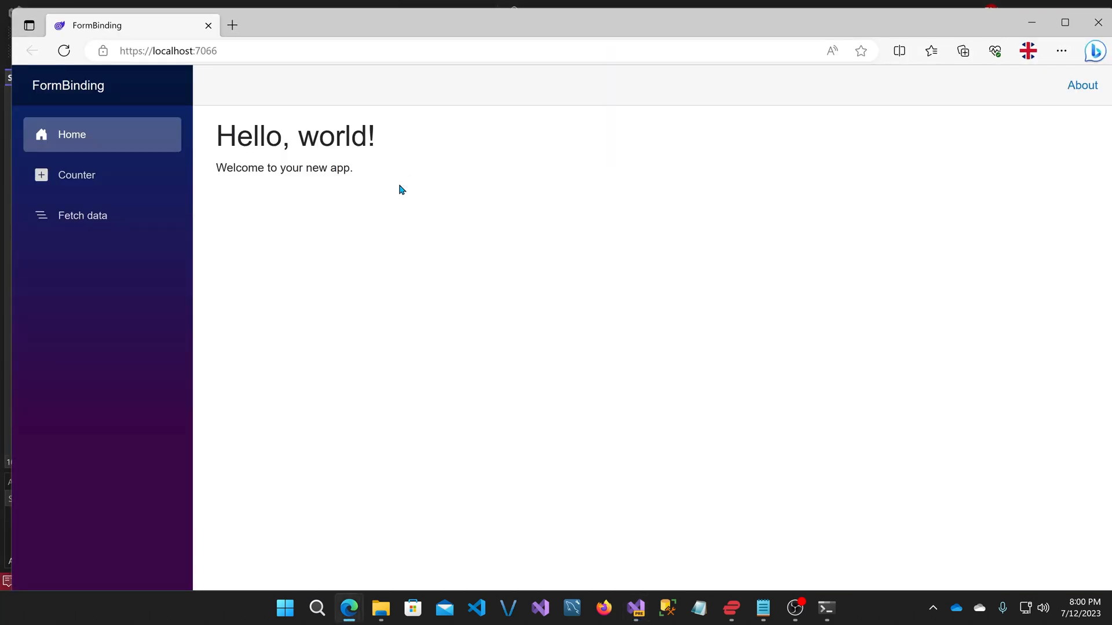
mouse_move(334, 223)
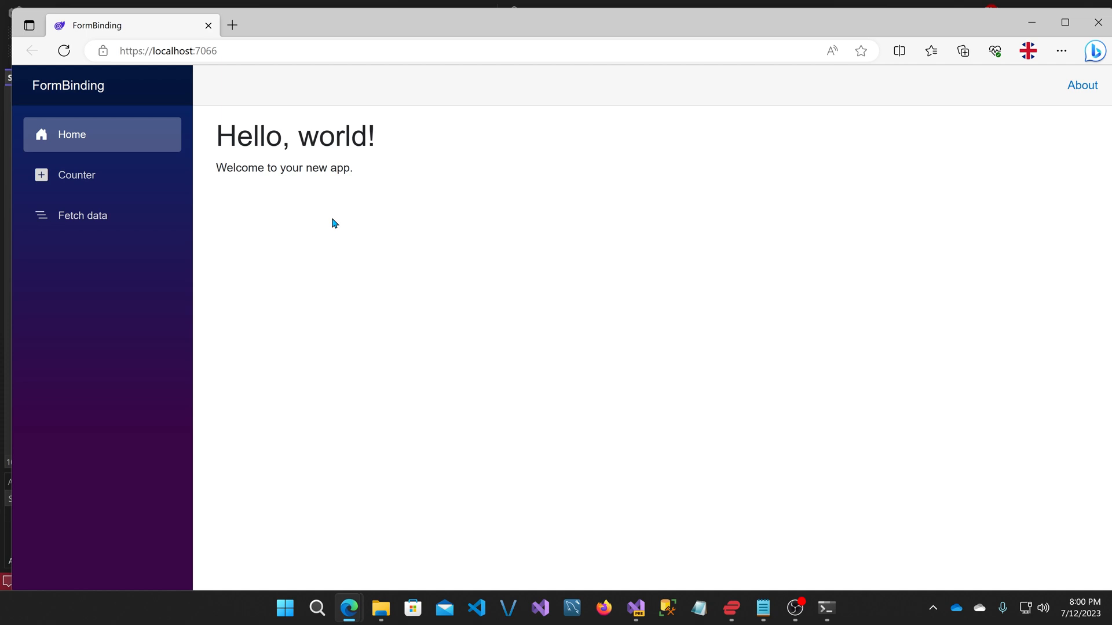
mouse_move(76, 174)
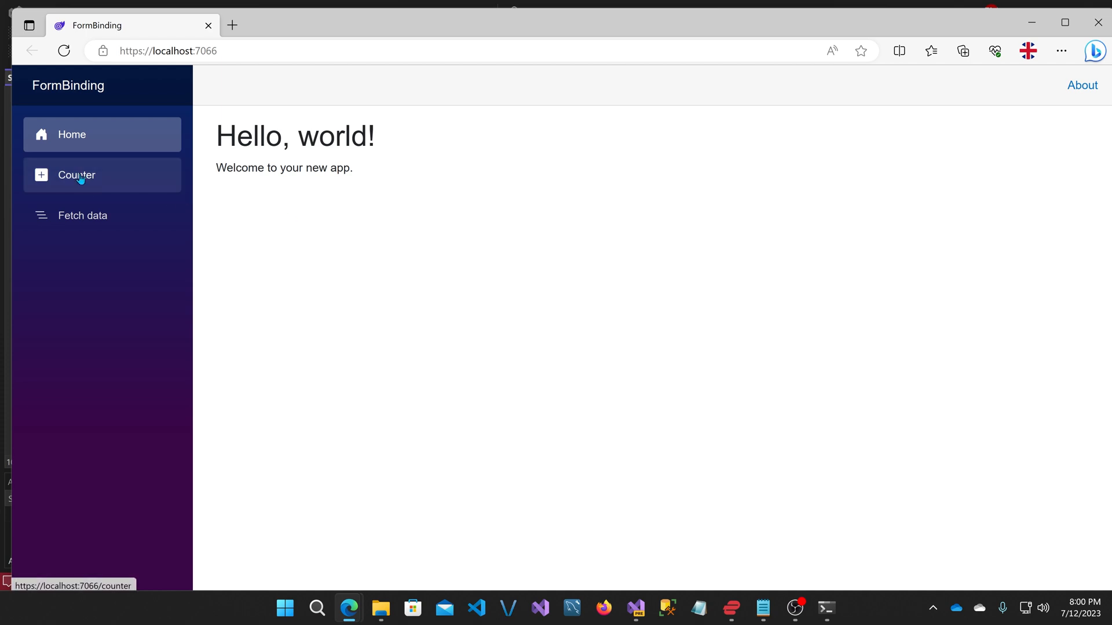
Step: Show the Weather forecast page with its five-day forecast table
click(83, 216)
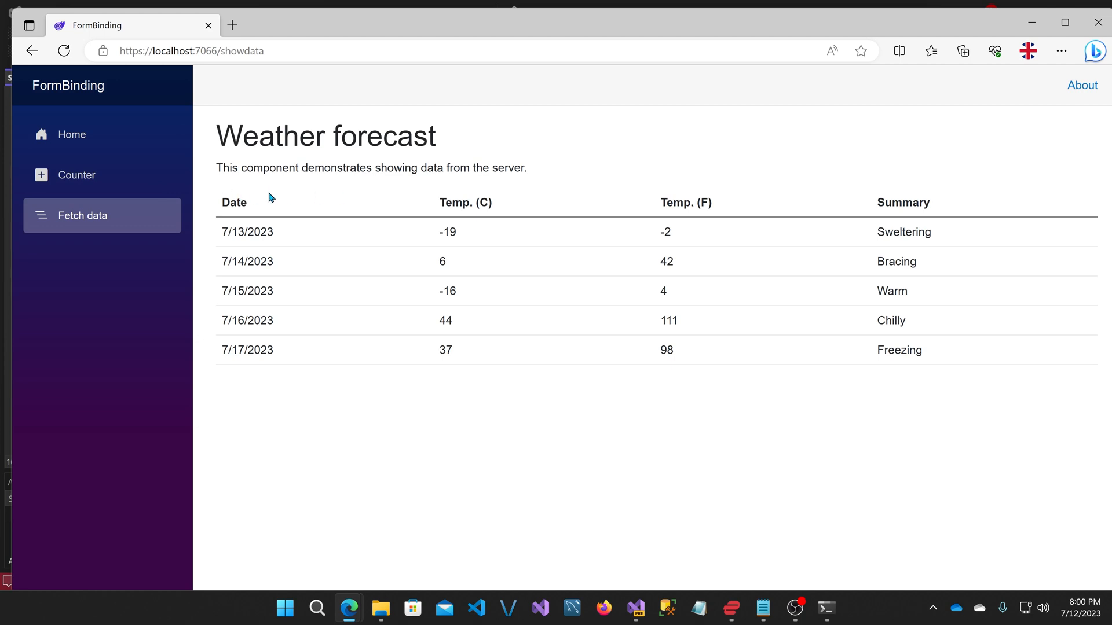
mouse_move(295, 200)
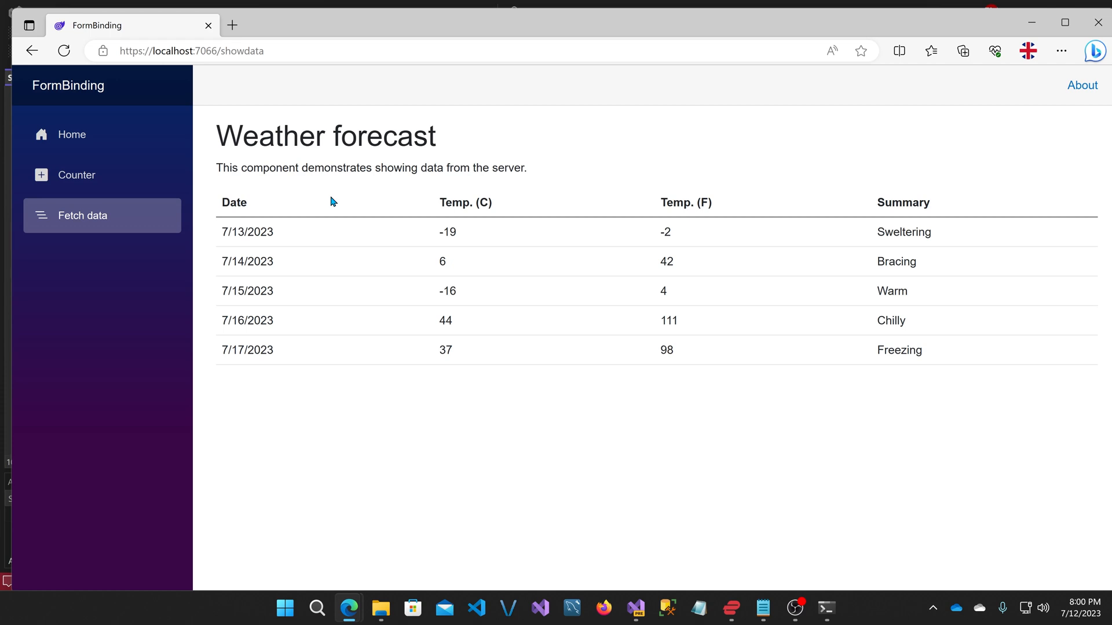
mouse_move(940, 206)
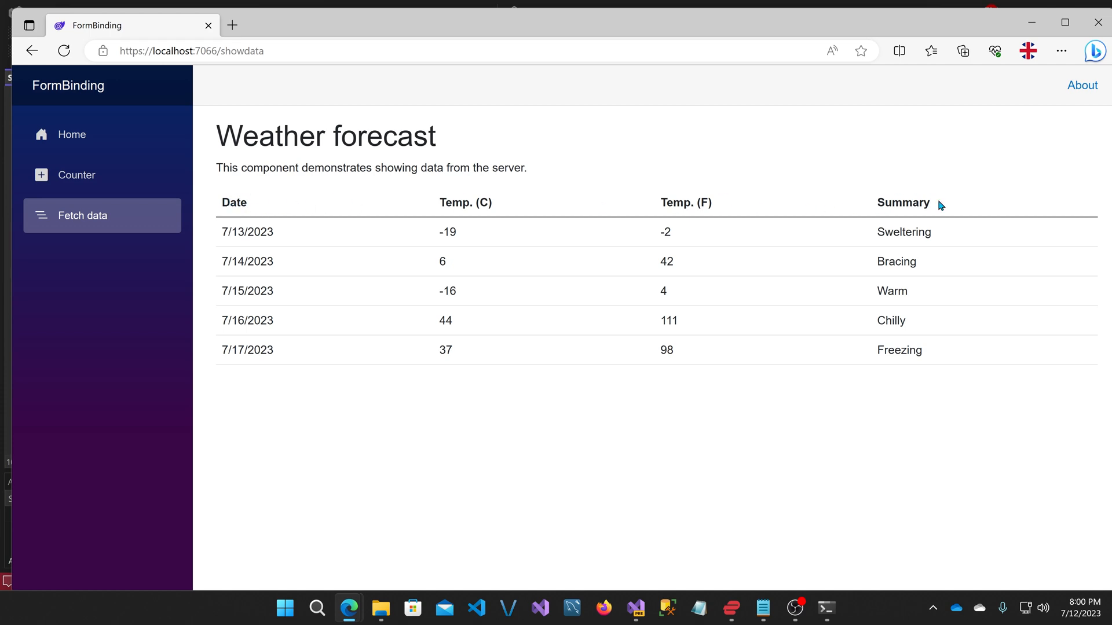
mouse_move(297, 344)
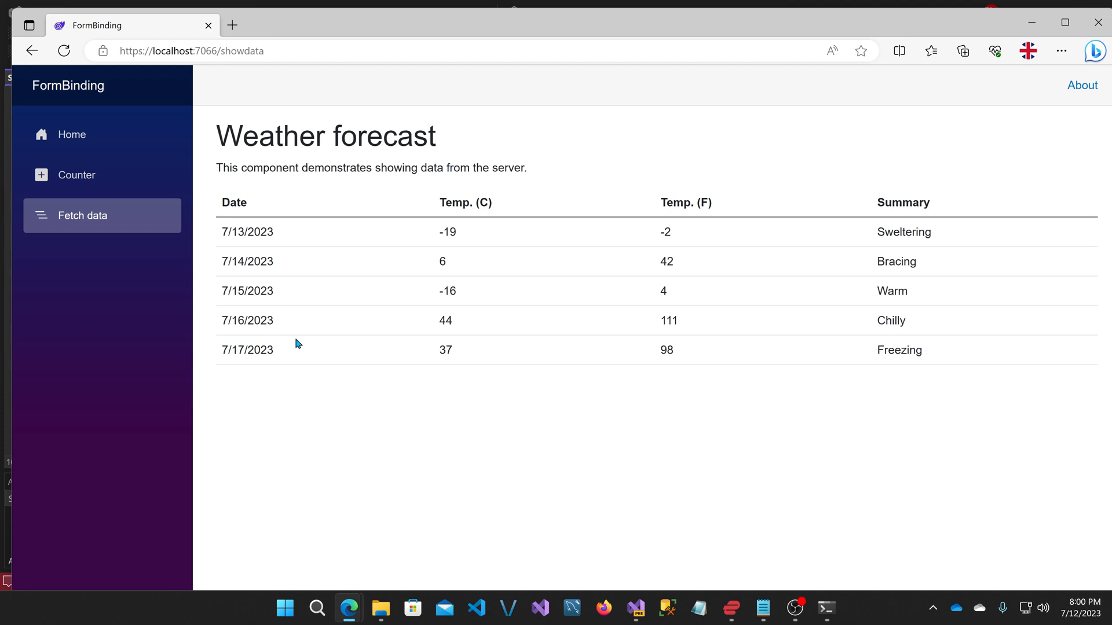
mouse_move(390, 195)
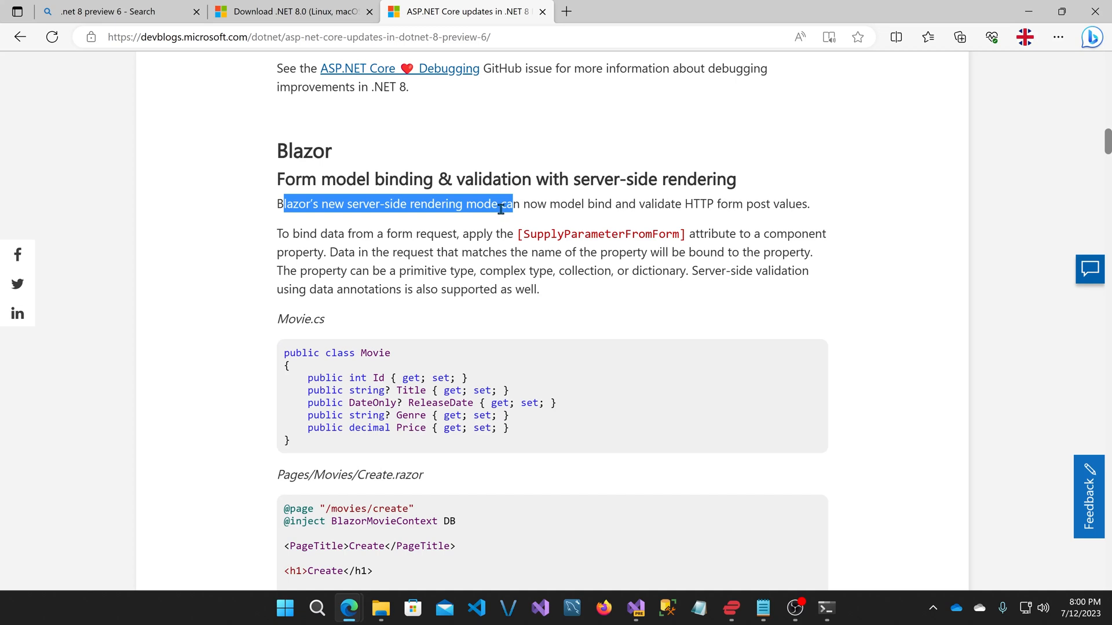
mouse_move(436, 218)
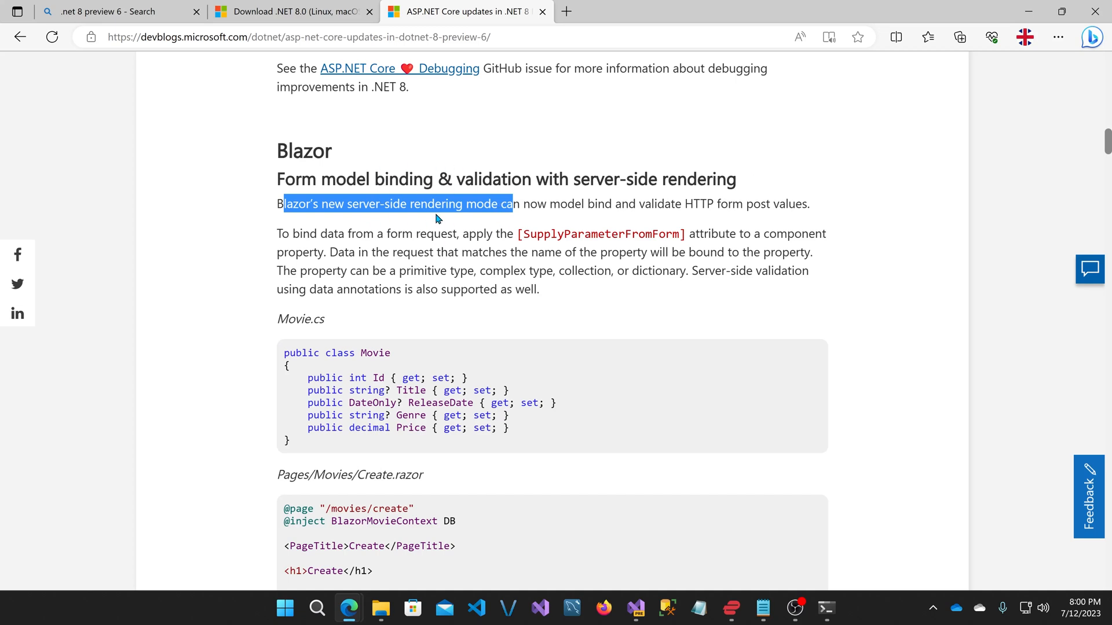
mouse_move(904, 96)
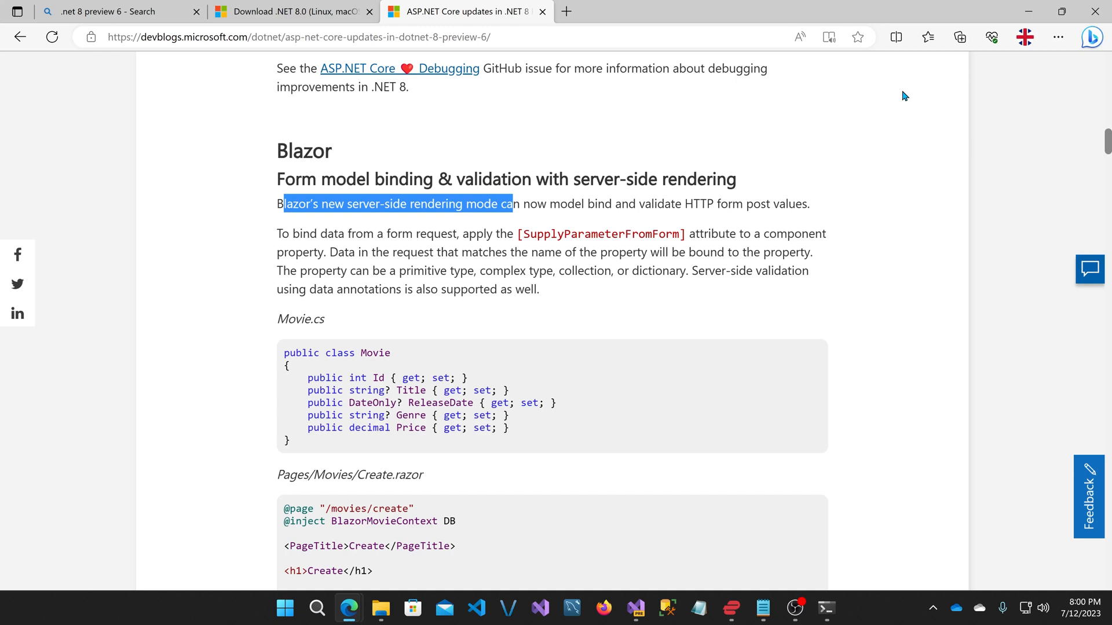
mouse_move(1027, 11)
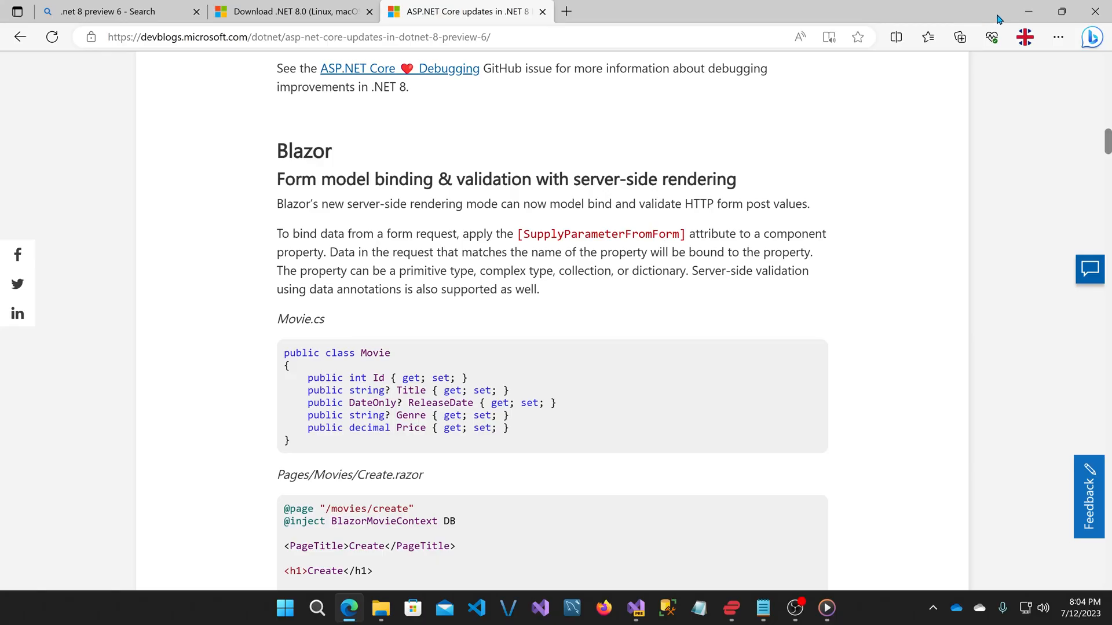
Step: Add a new Razor component FormBinding.razor to the Pages folder
click(633, 613)
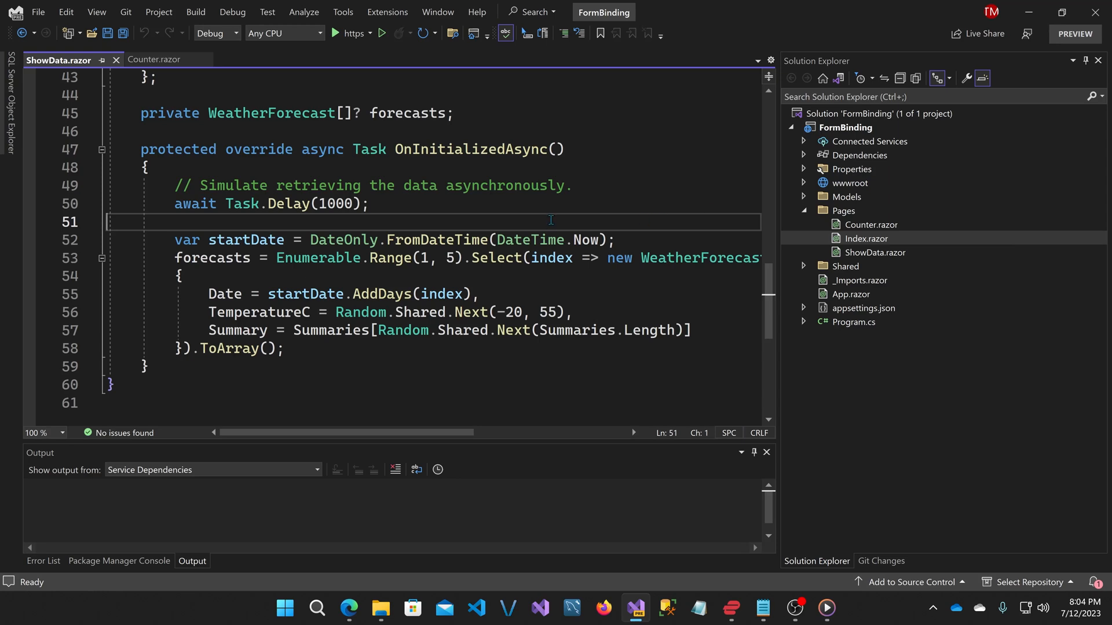
right_click(843, 210)
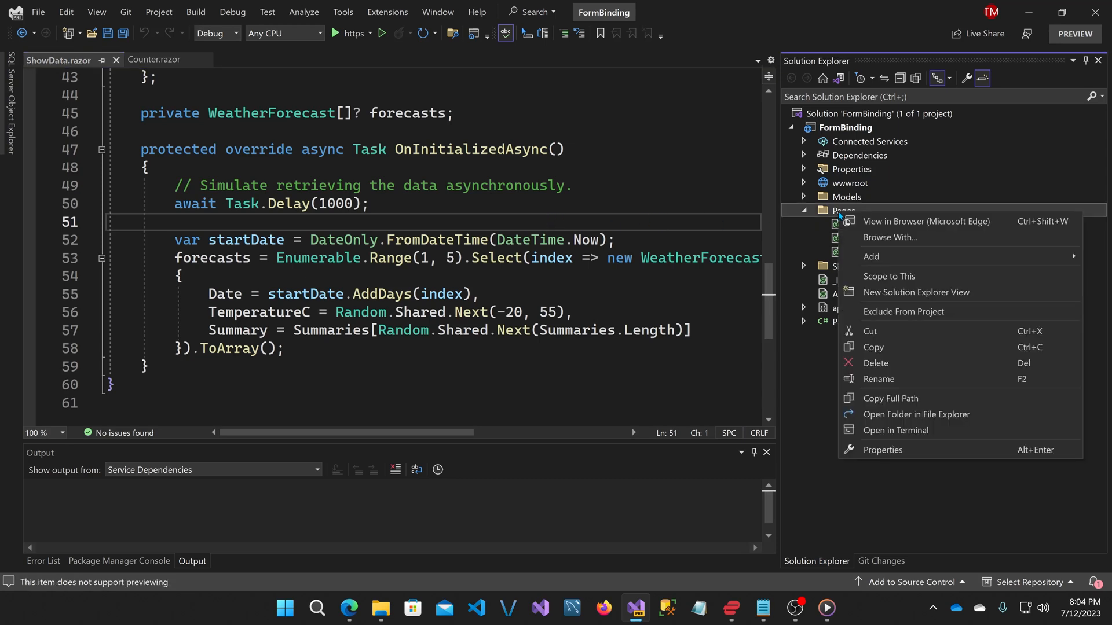
click(871, 256)
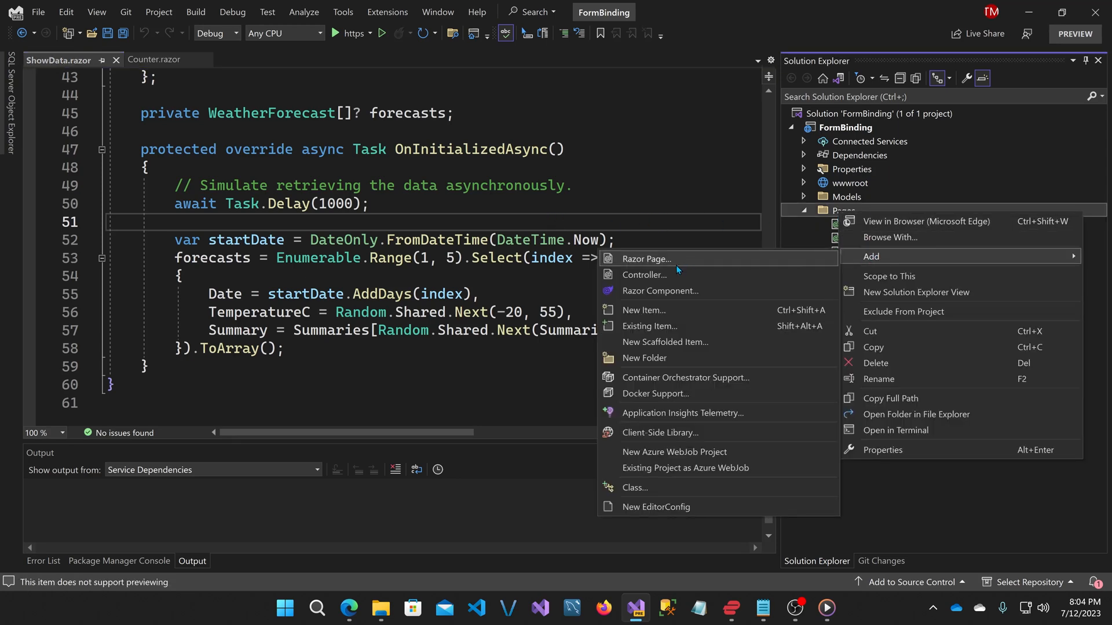
click(642, 310)
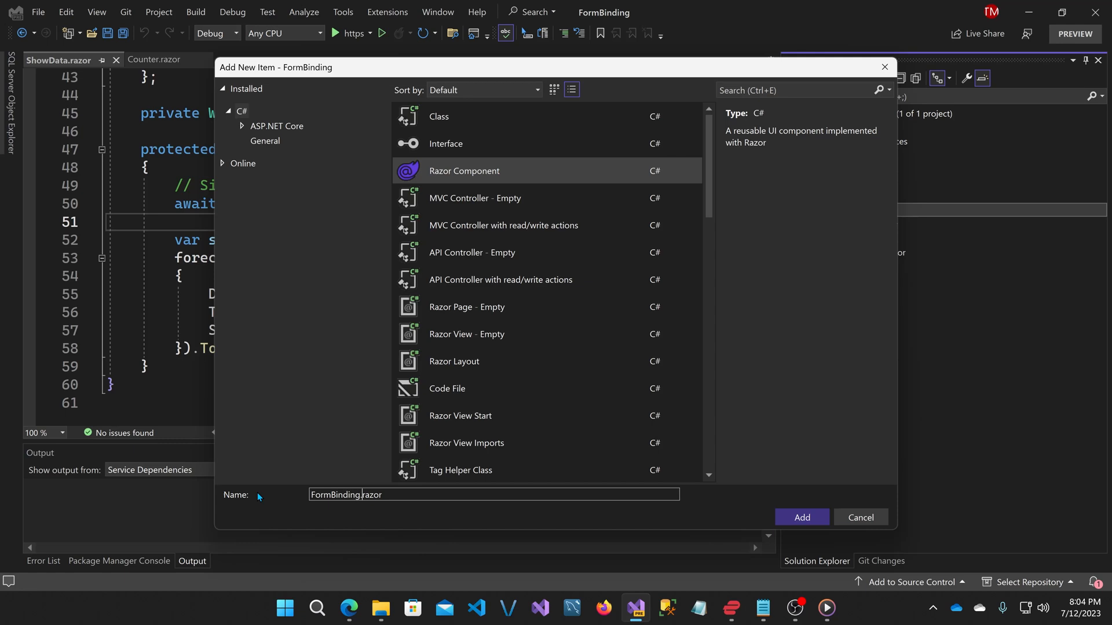
click(800, 516)
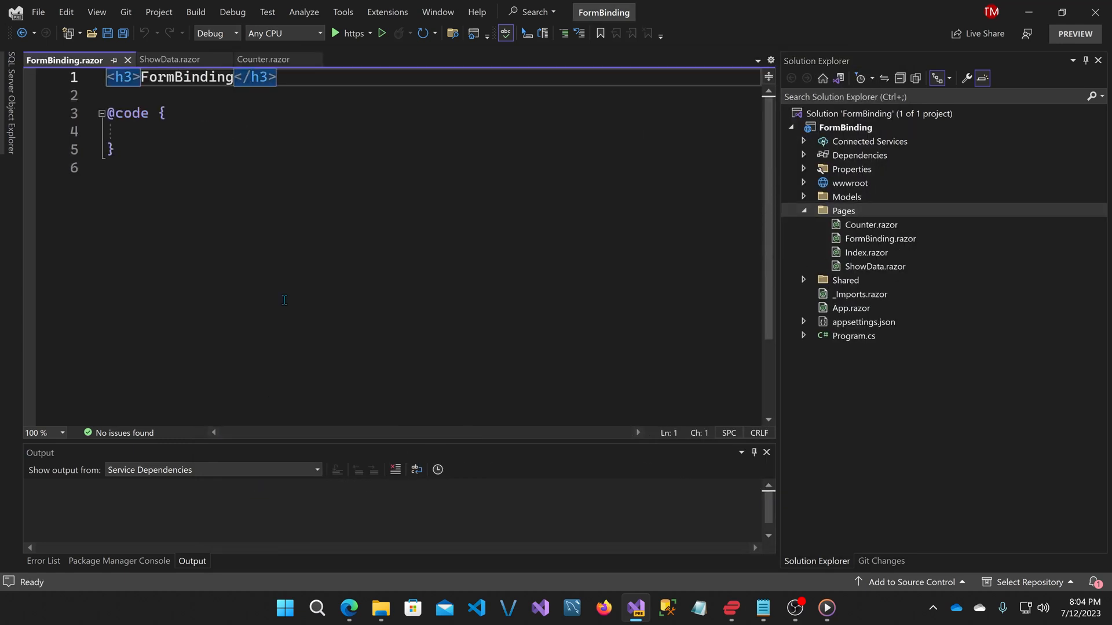
mouse_move(219, 178)
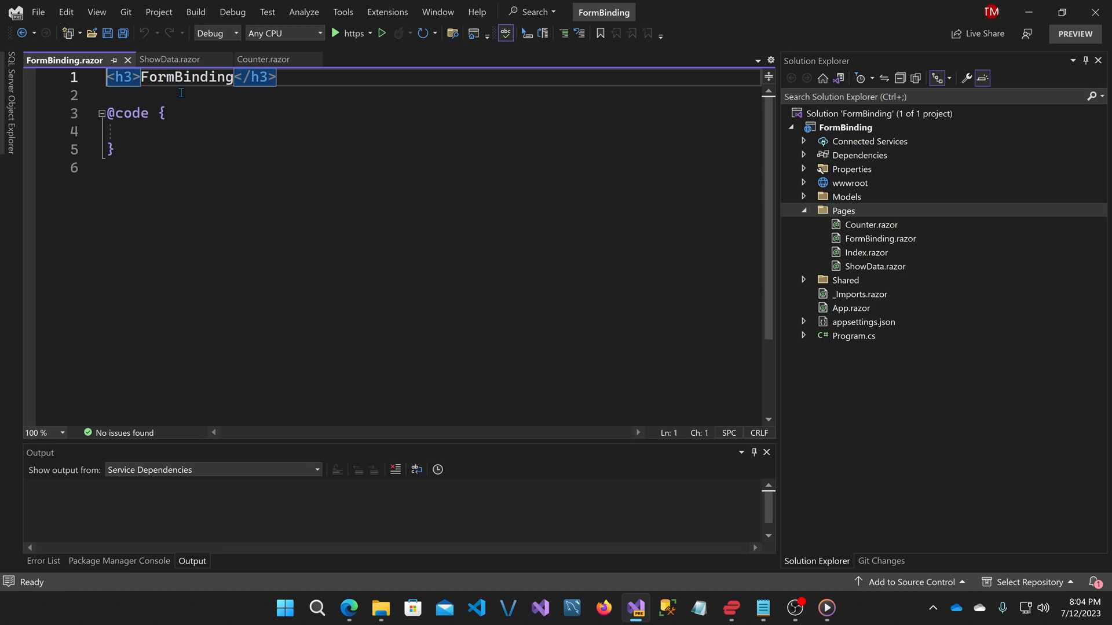
mouse_move(750, 197)
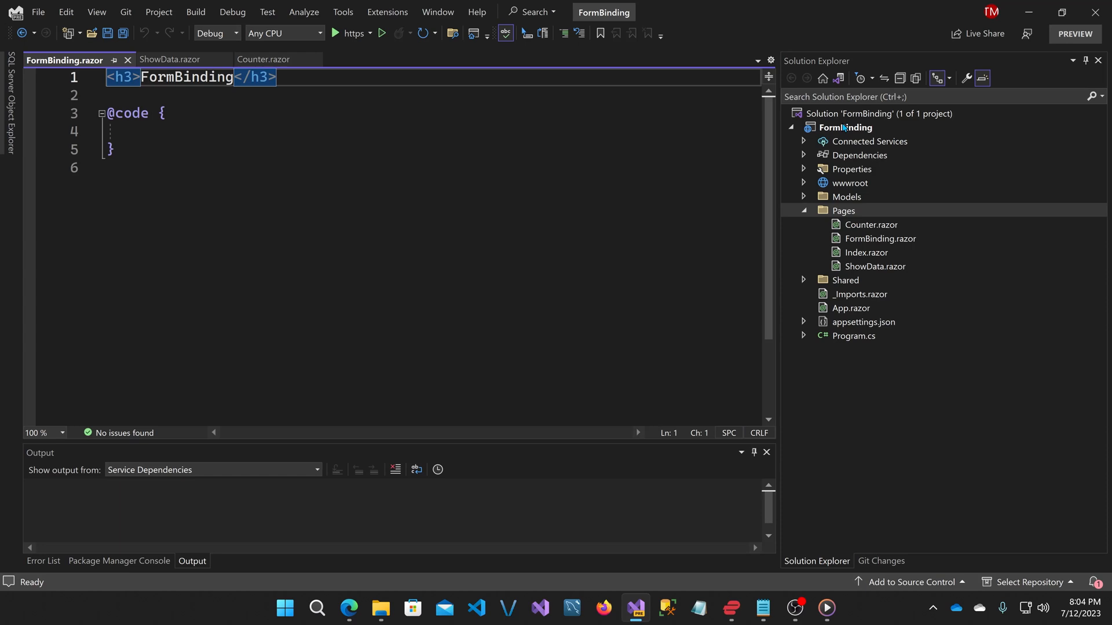
right_click(845, 127)
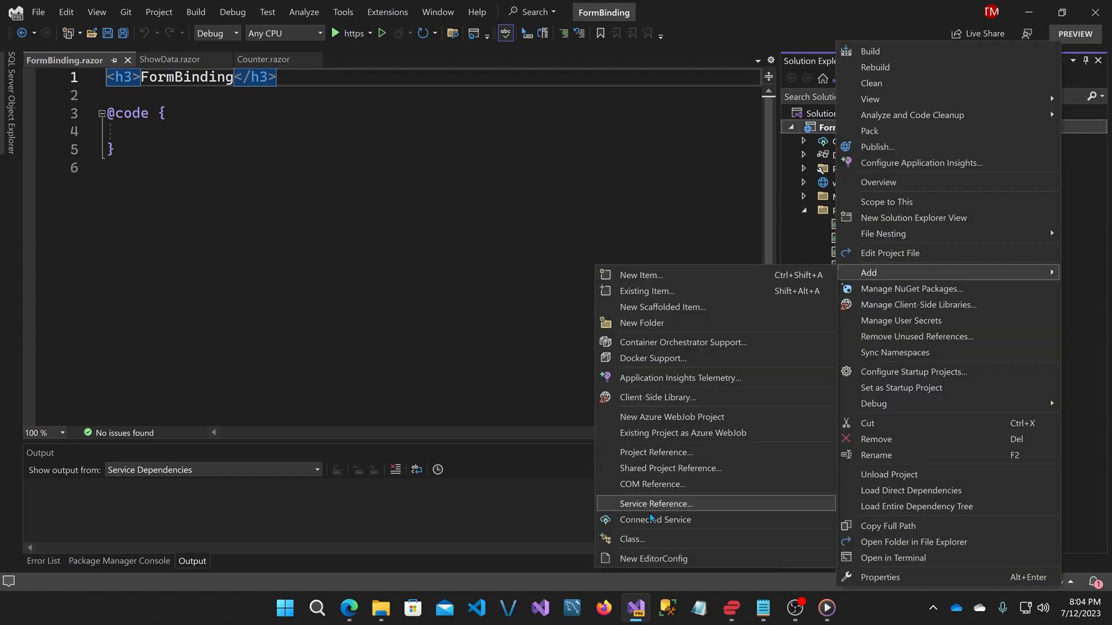
Step: Add a RegisterModel.cs class to the project
click(630, 538)
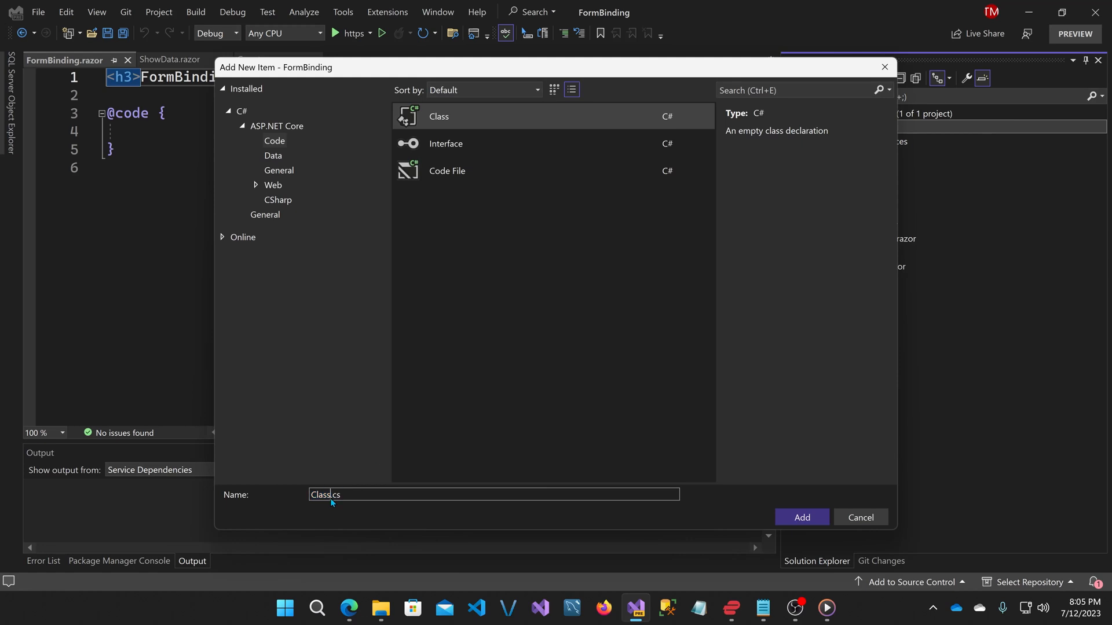
text(RegisterMode)
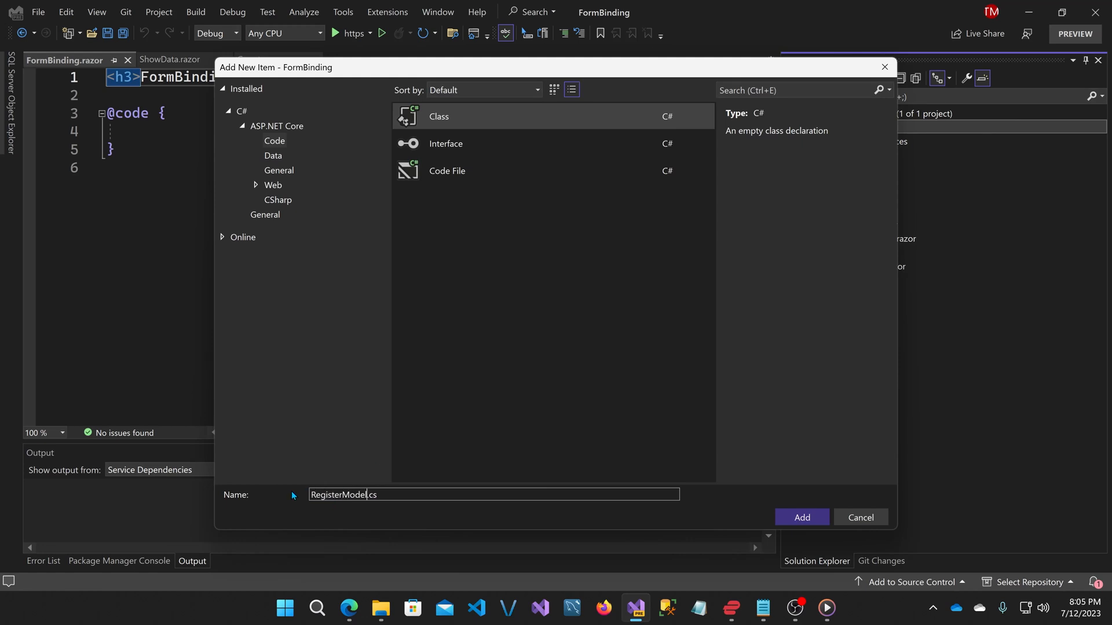
click(801, 516)
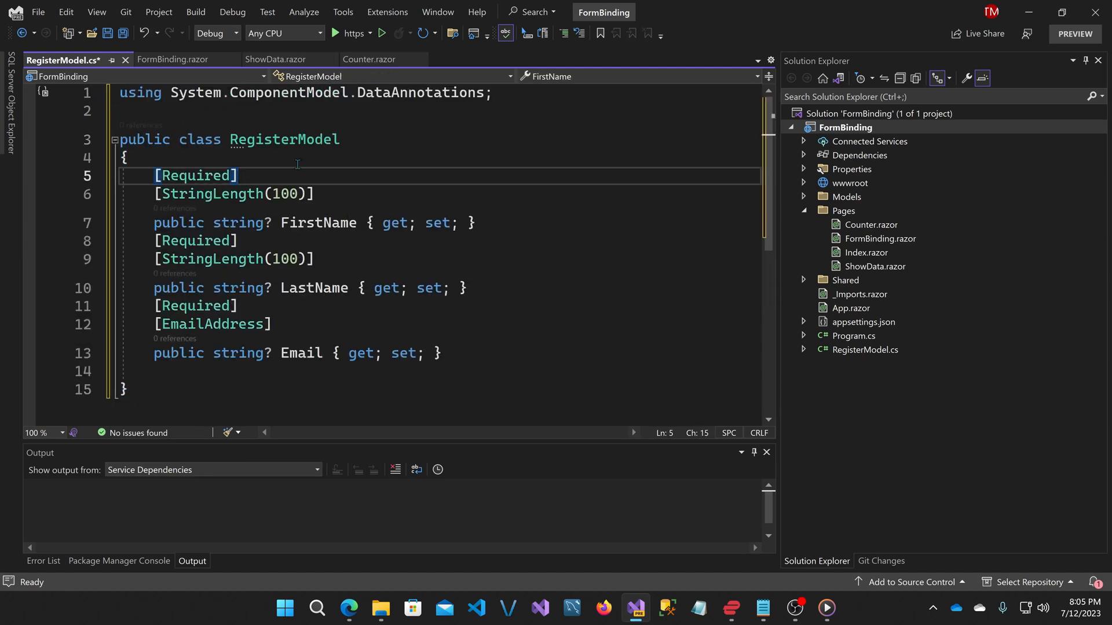
Step: Give RegisterModel required FirstName, LastName and Email properties with StringLength and EmailAddress validation
click(310, 288)
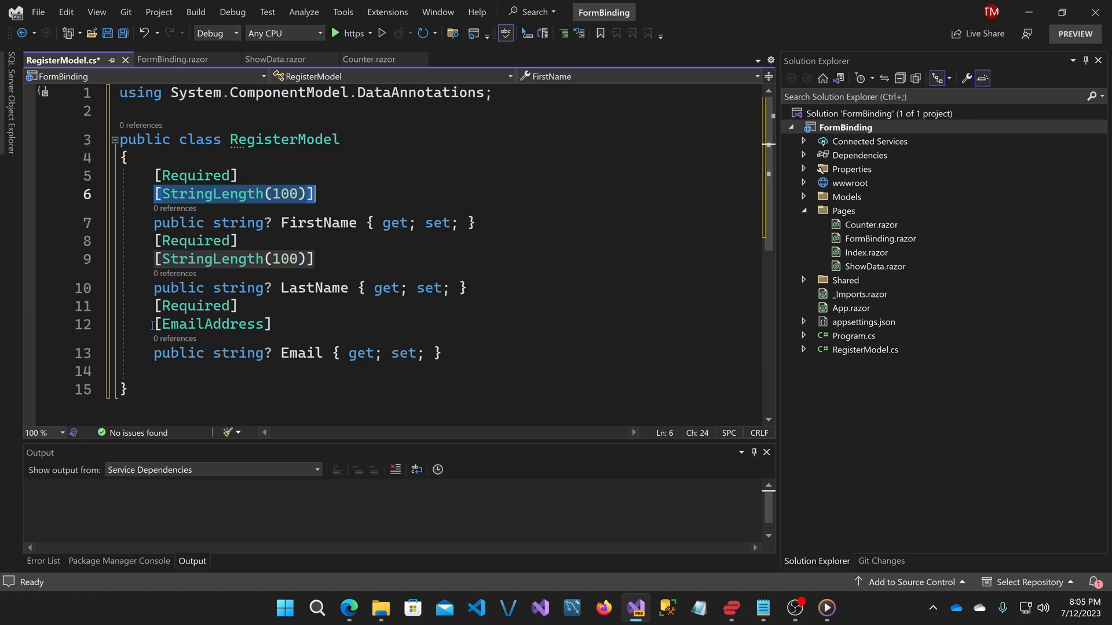
click(213, 324)
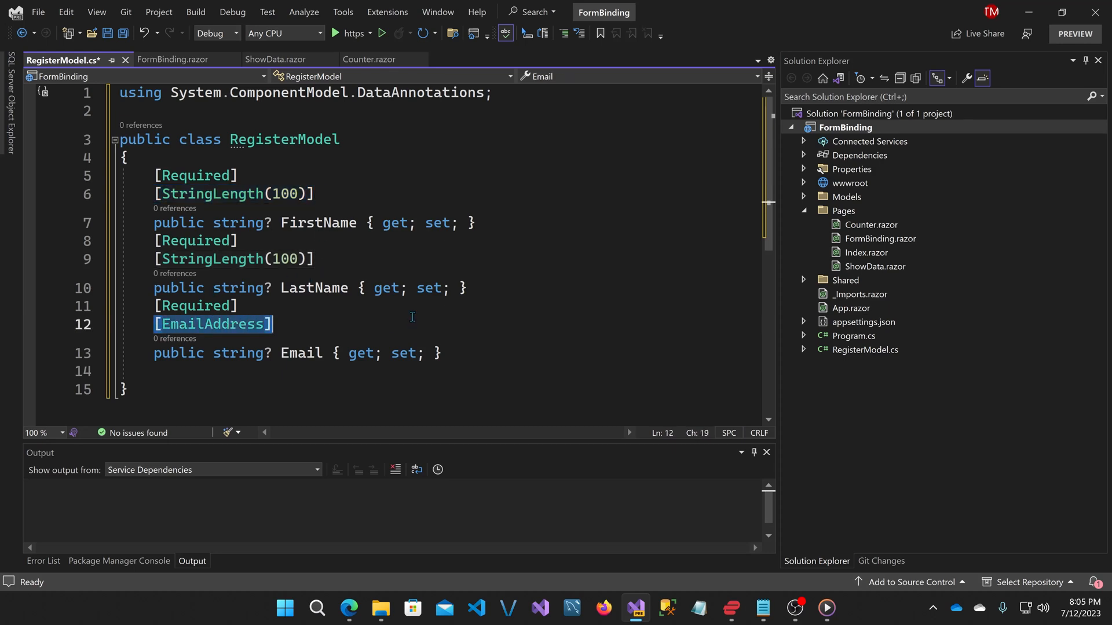
click(348, 608)
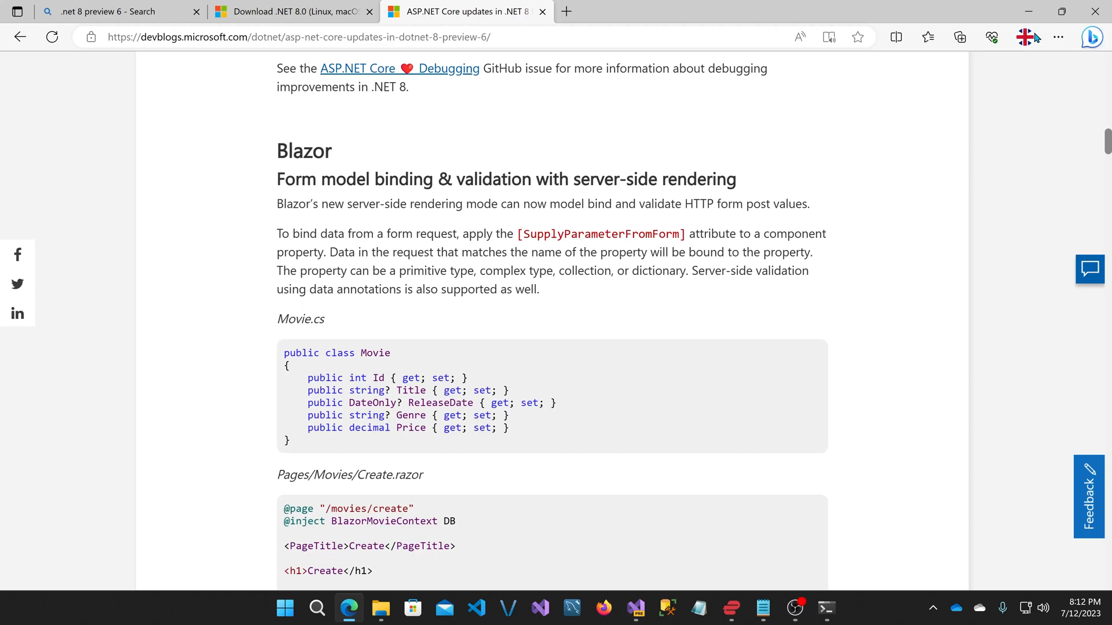
click(636, 608)
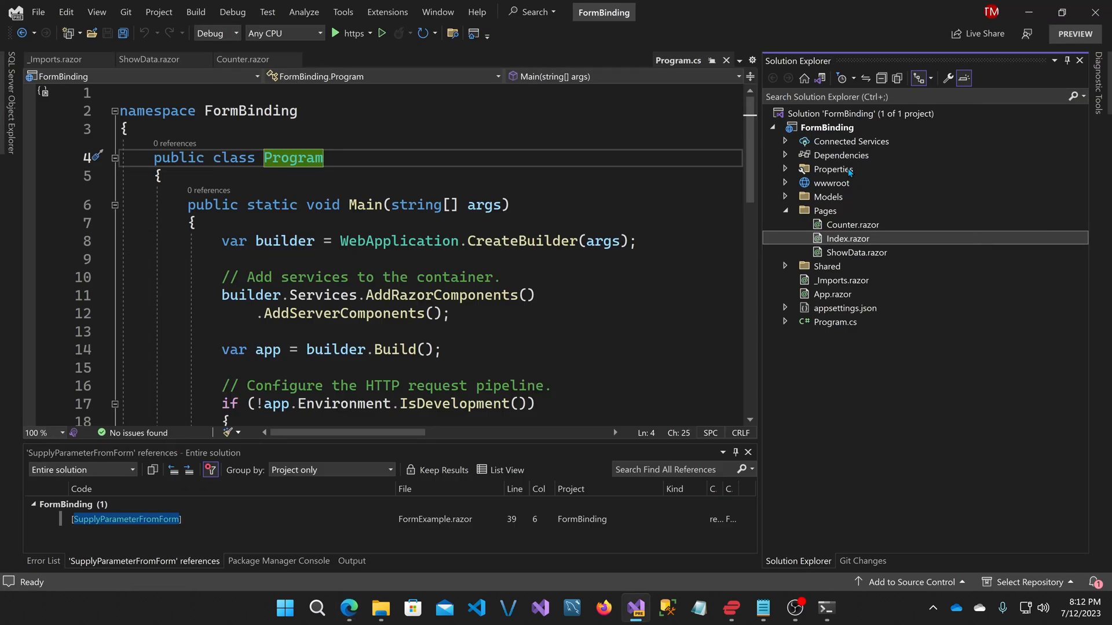
Step: Add FormExample.razor to Pages with a registration form bound to RegisterModel via SupplyParameterFromForm
right_click(826, 211)
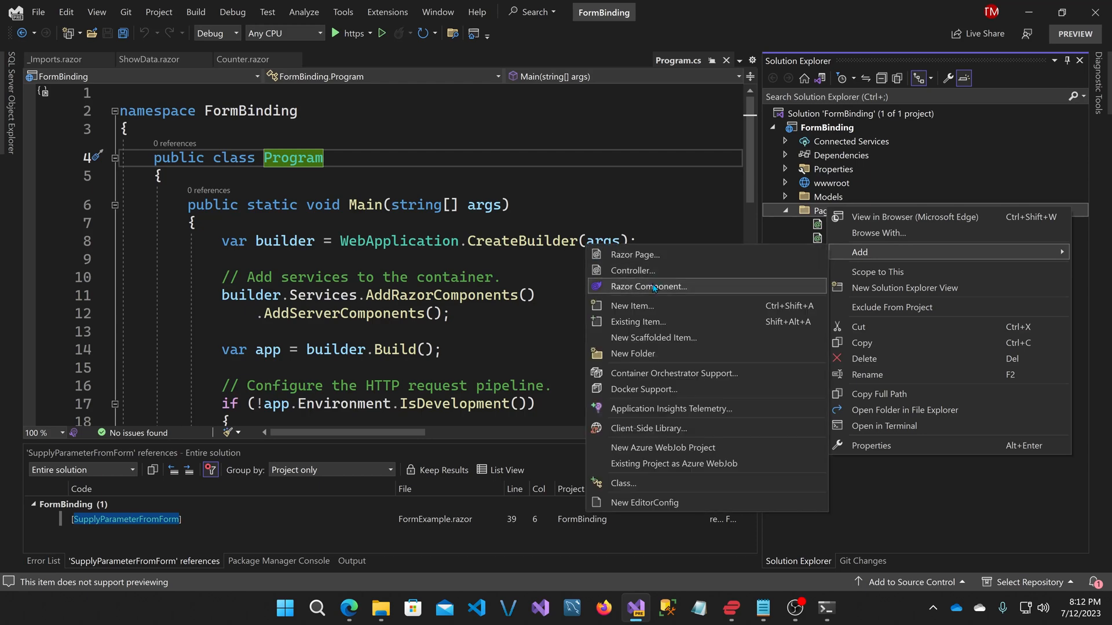
click(646, 286)
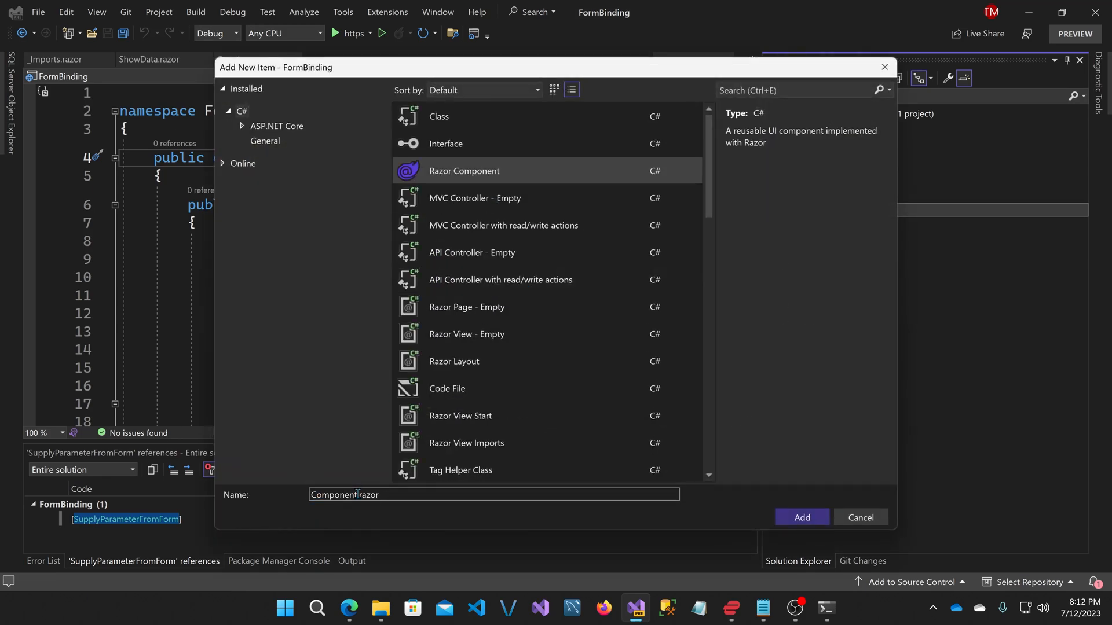
text(FormExampl)
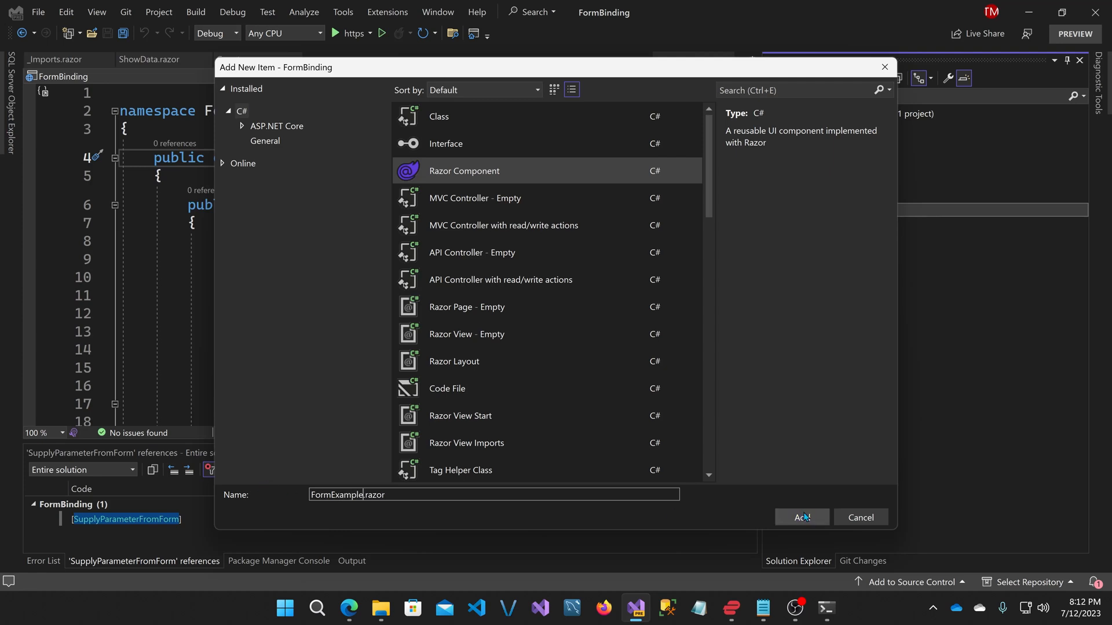
click(800, 517)
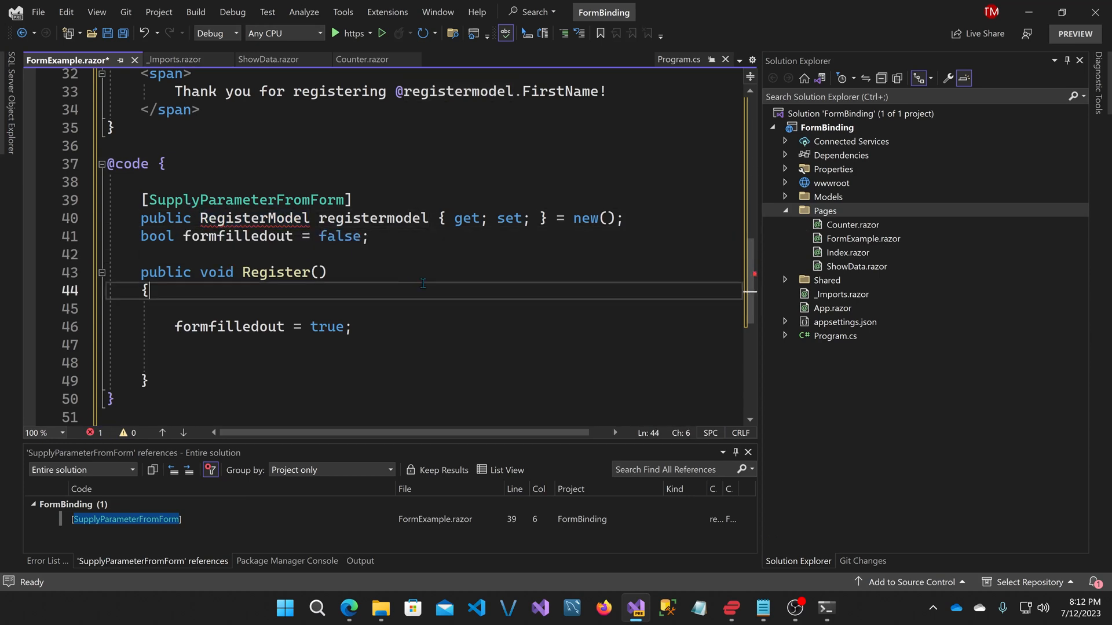
Step: Add a RegisterModel.cs class to the FormBinding project, then return to FormExample.razor
right_click(822, 128)
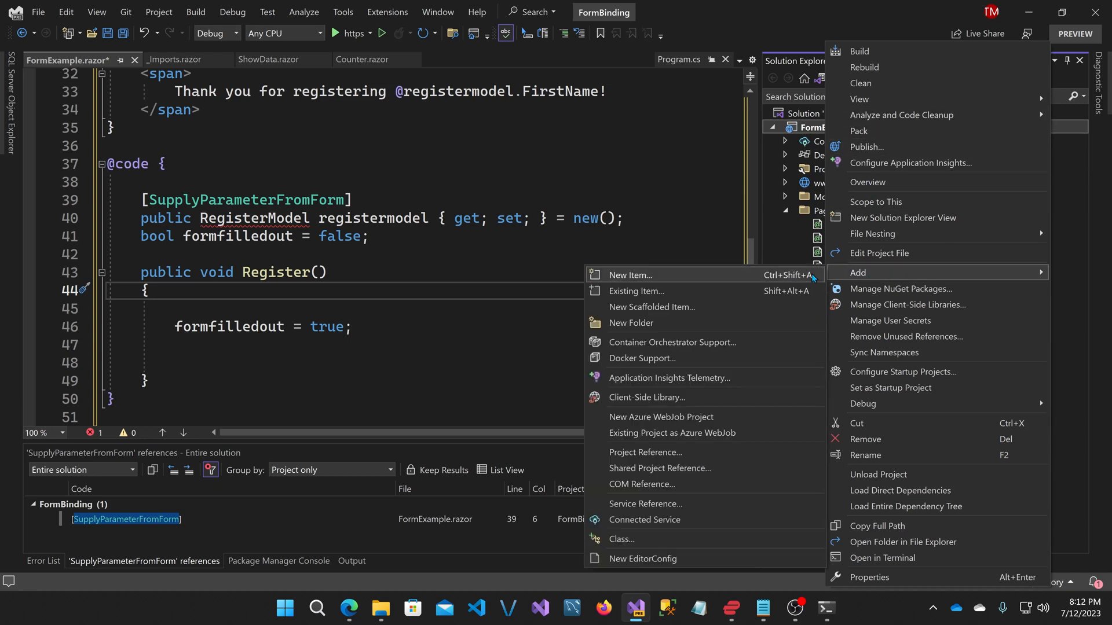
click(628, 276)
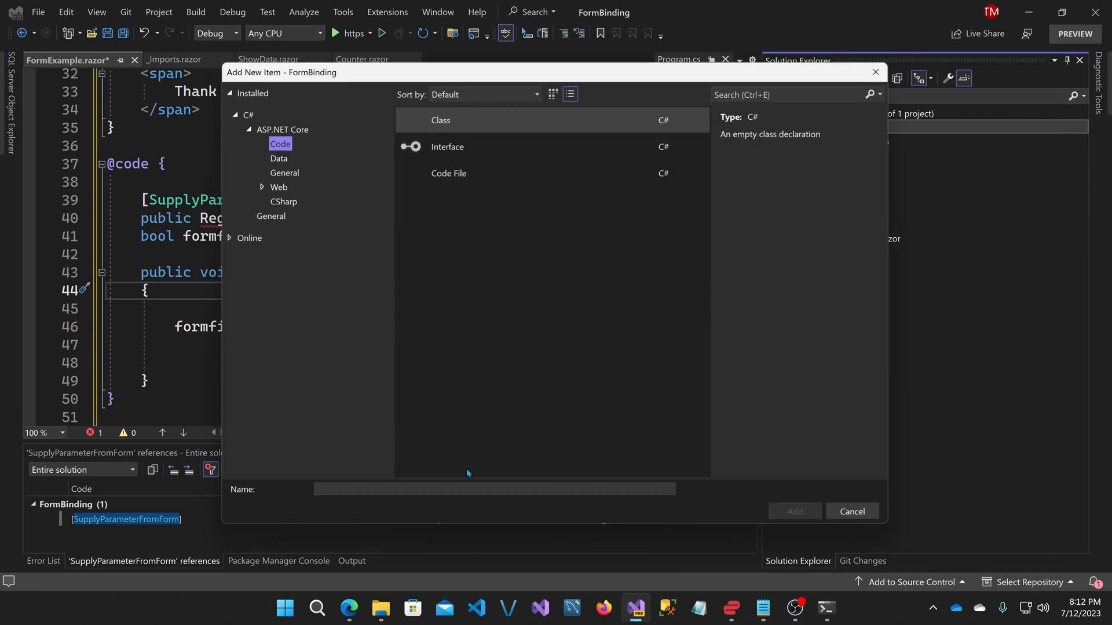
click(440, 120)
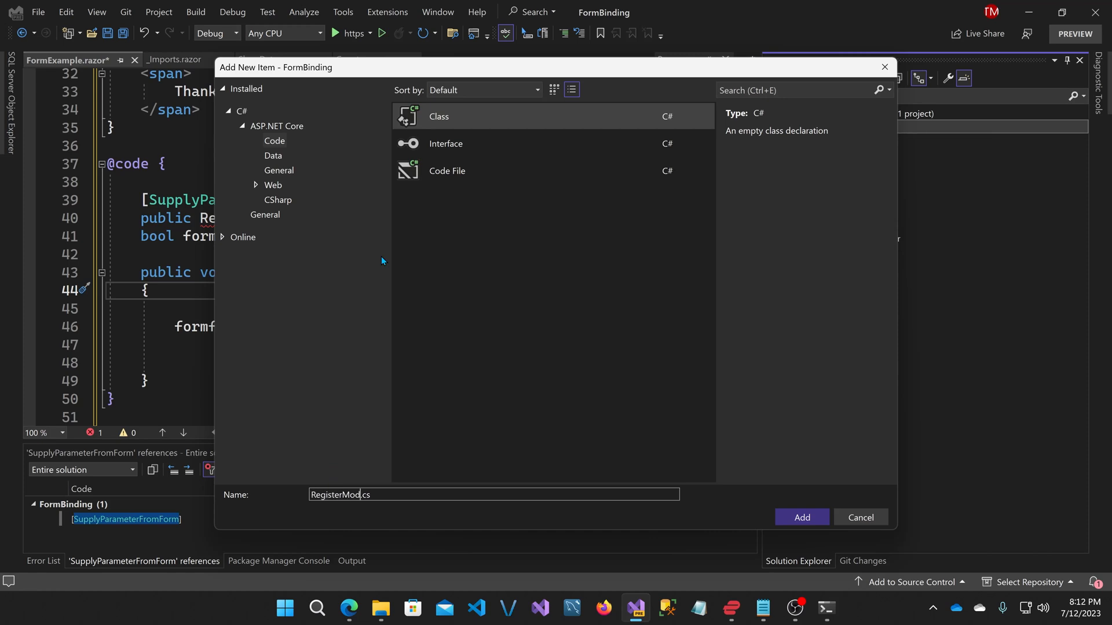
click(800, 518)
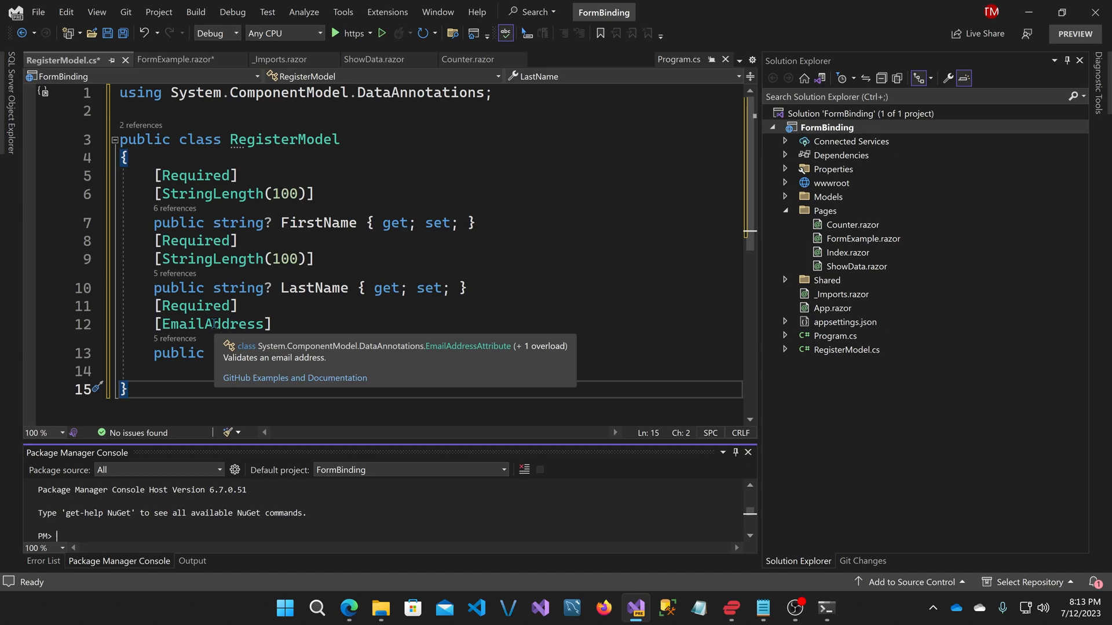
click(176, 59)
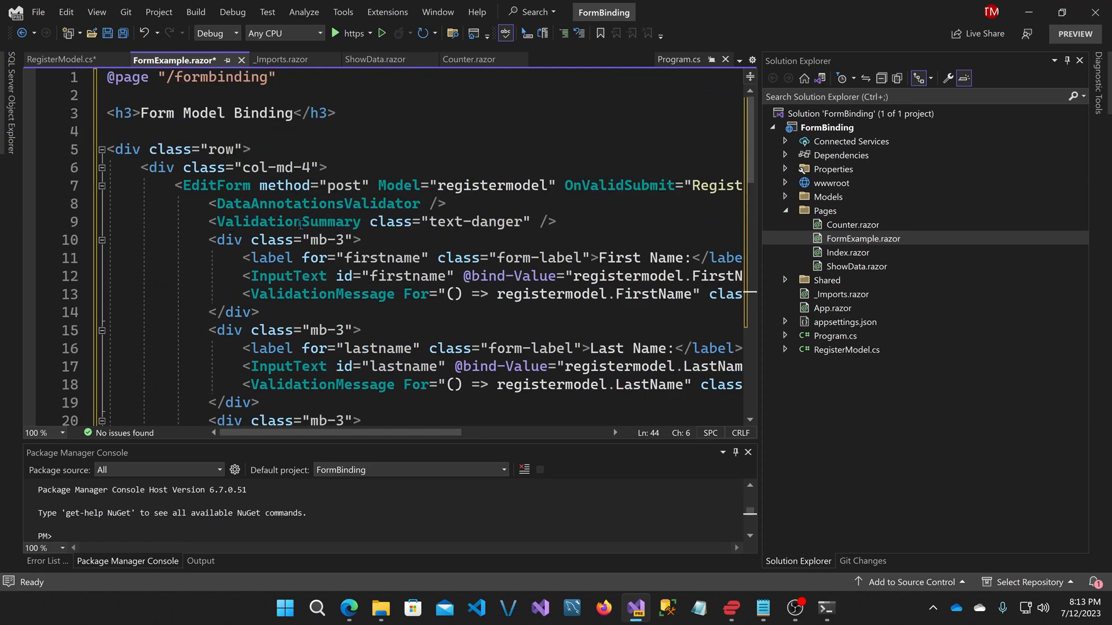
mouse_move(216, 185)
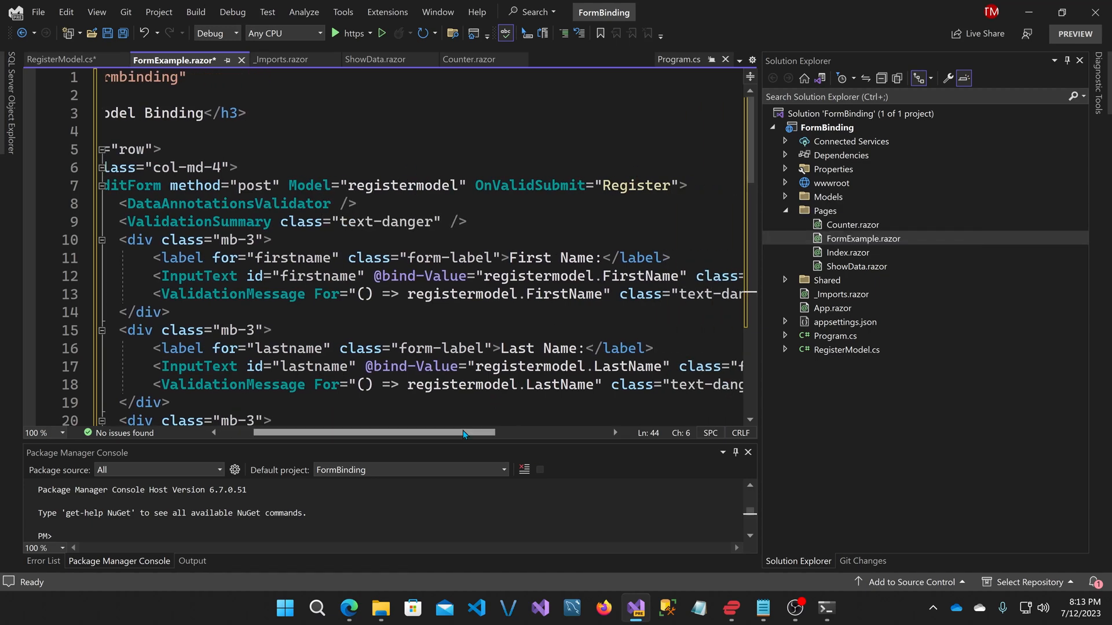
scroll(down, 3)
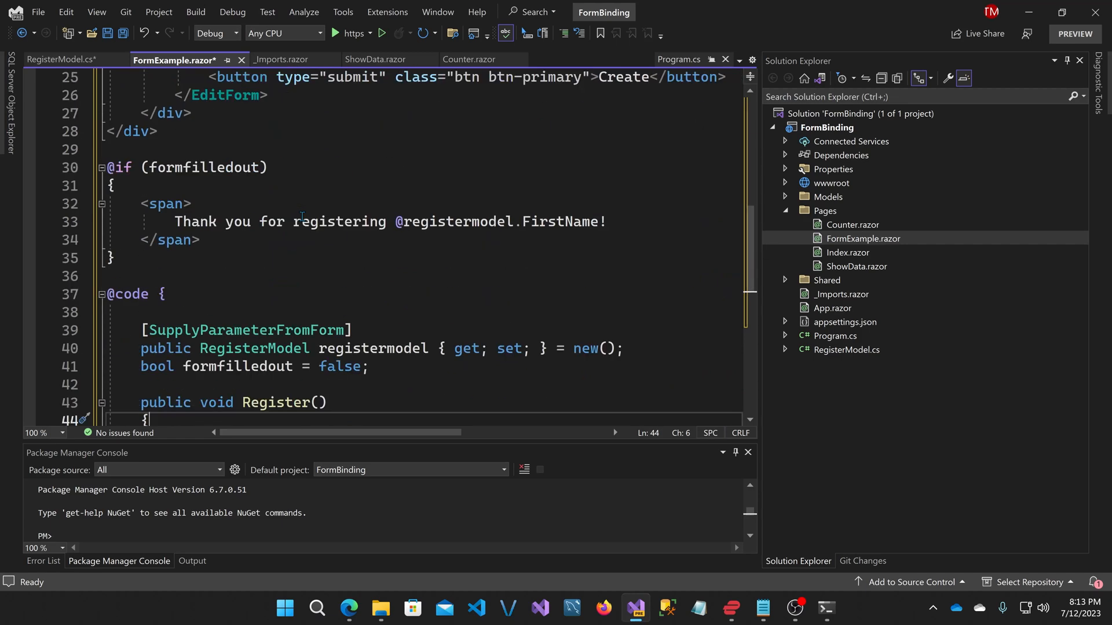
double_click(372, 240)
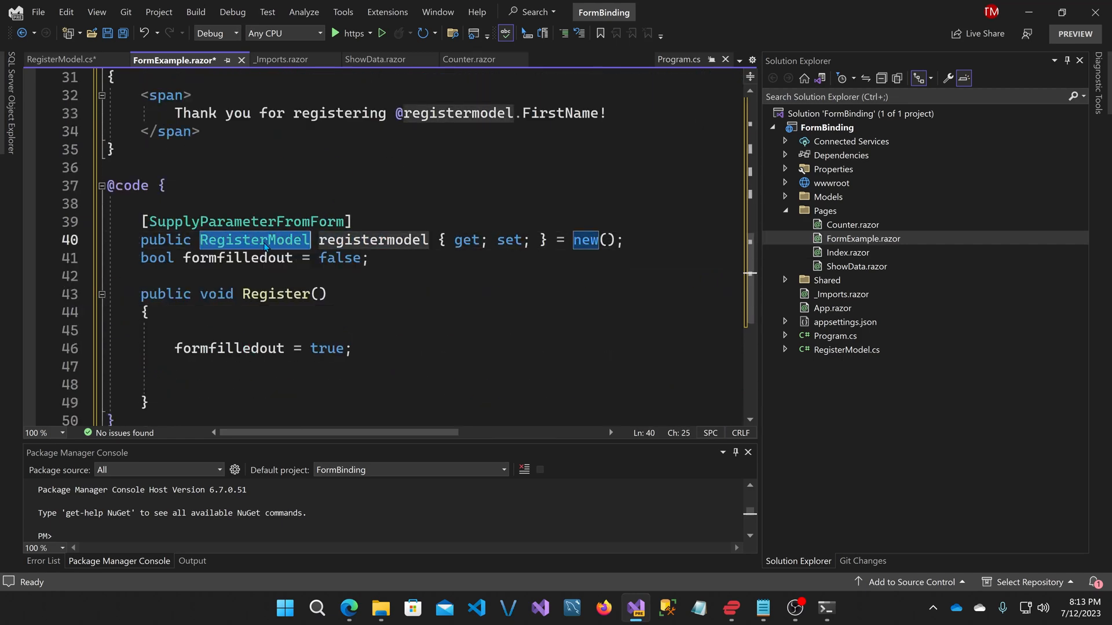
click(213, 277)
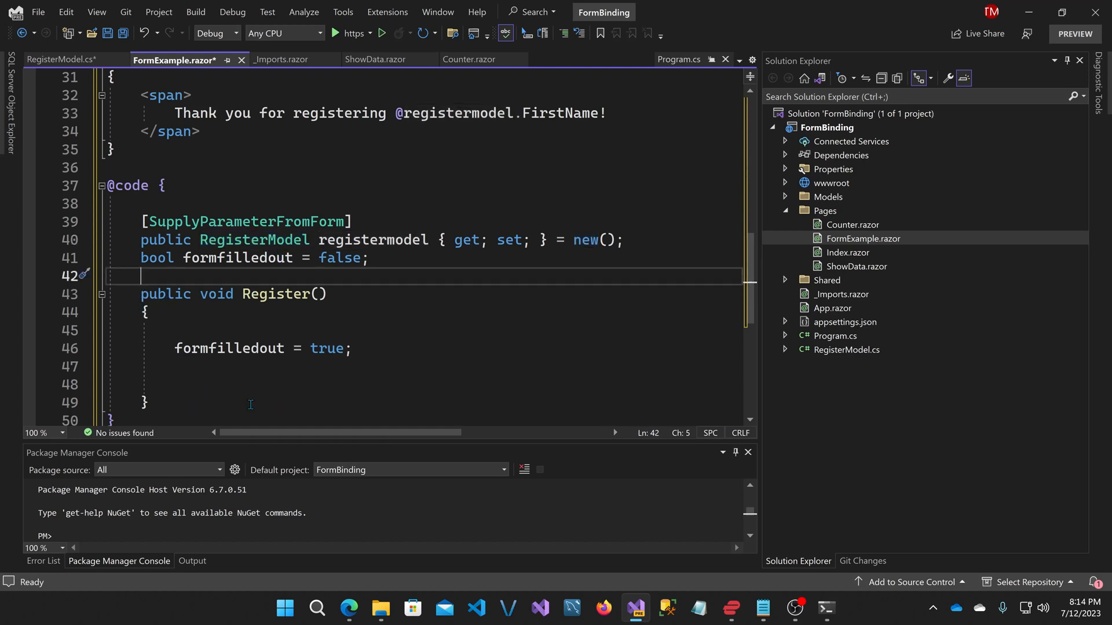
mouse_move(276, 293)
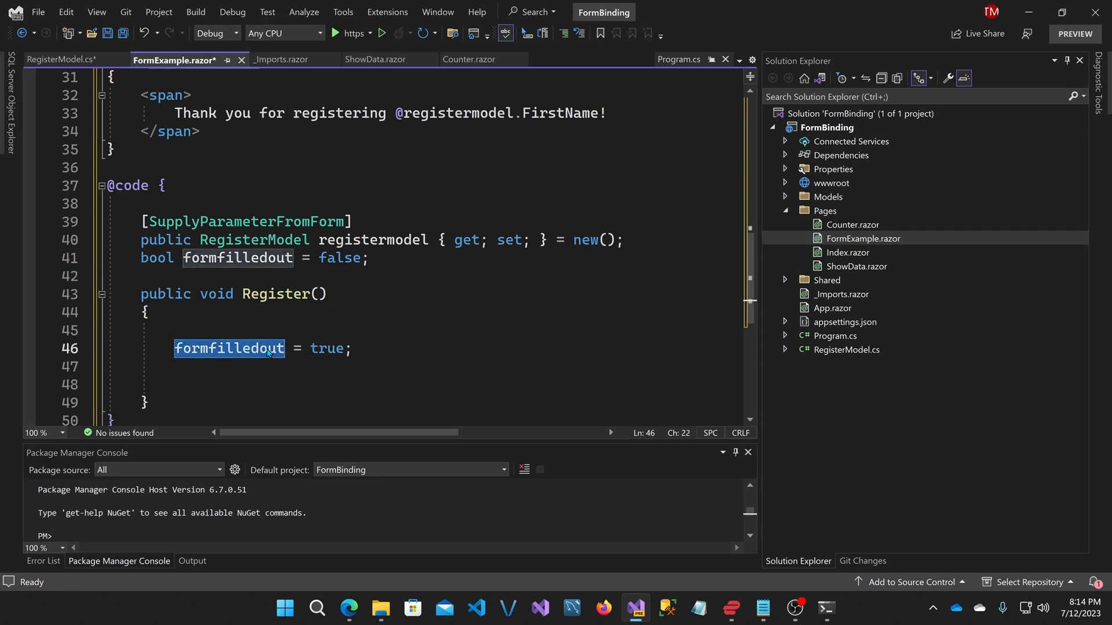
mouse_move(374, 321)
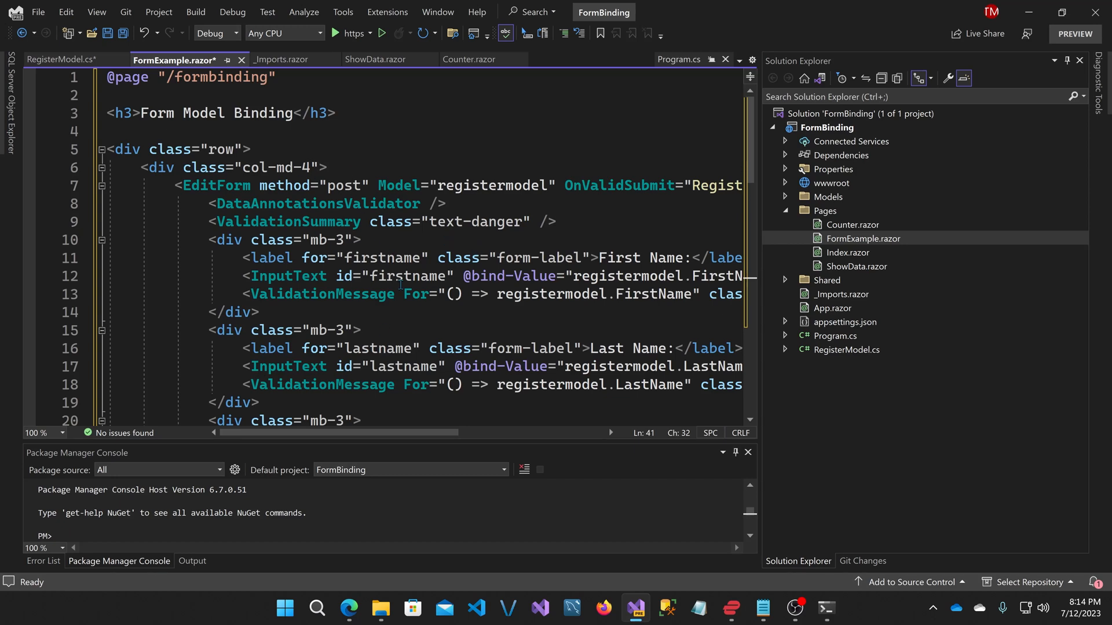
scroll(down, 3)
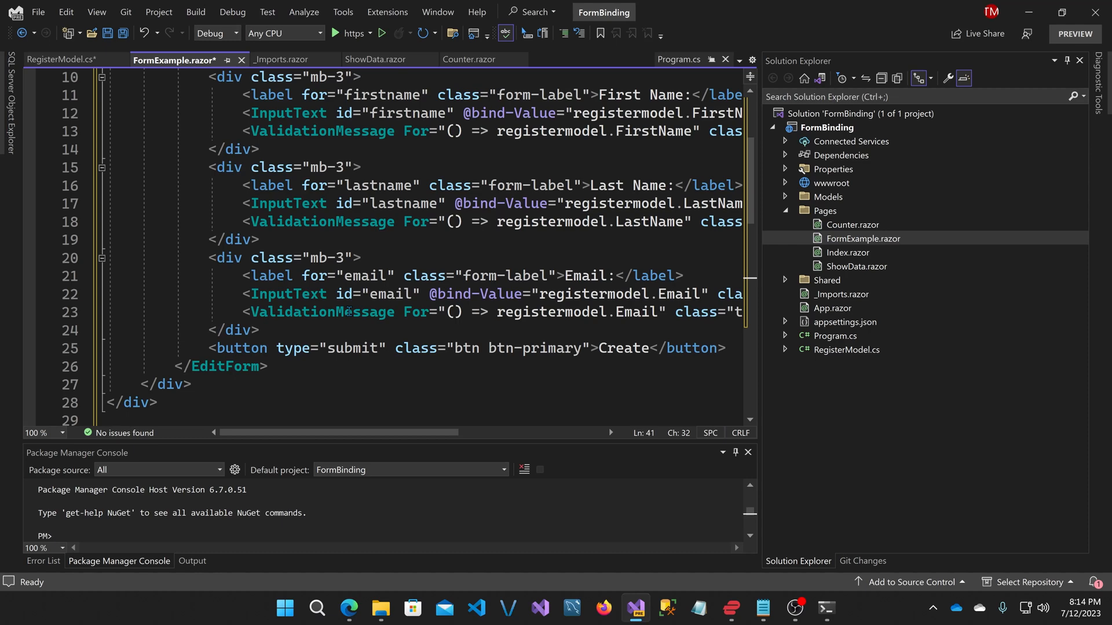
scroll(down, 3)
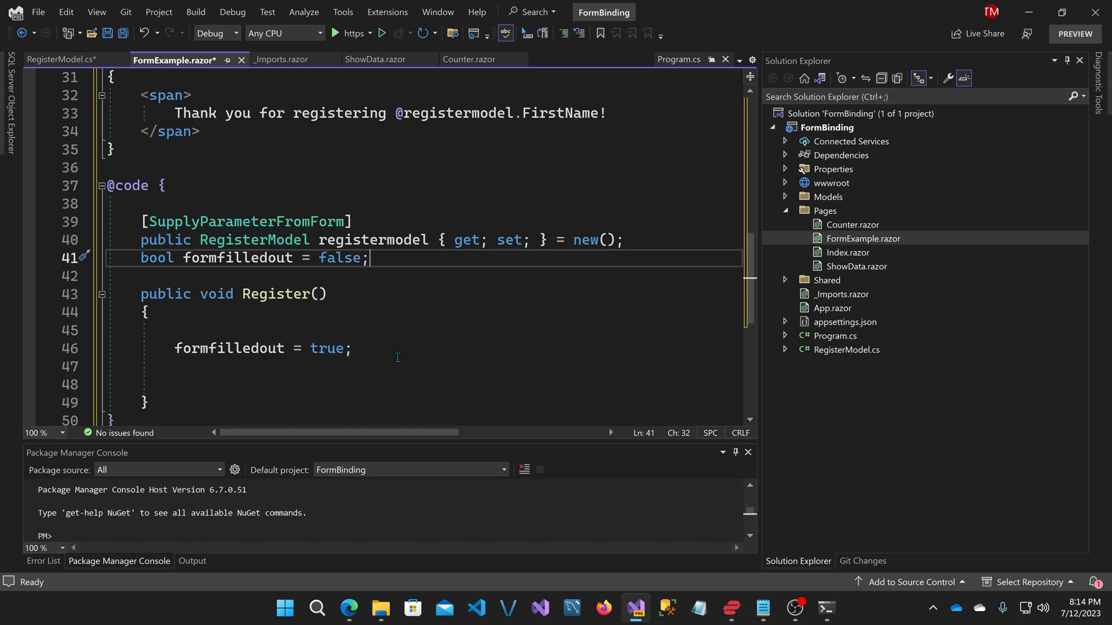
mouse_move(216, 359)
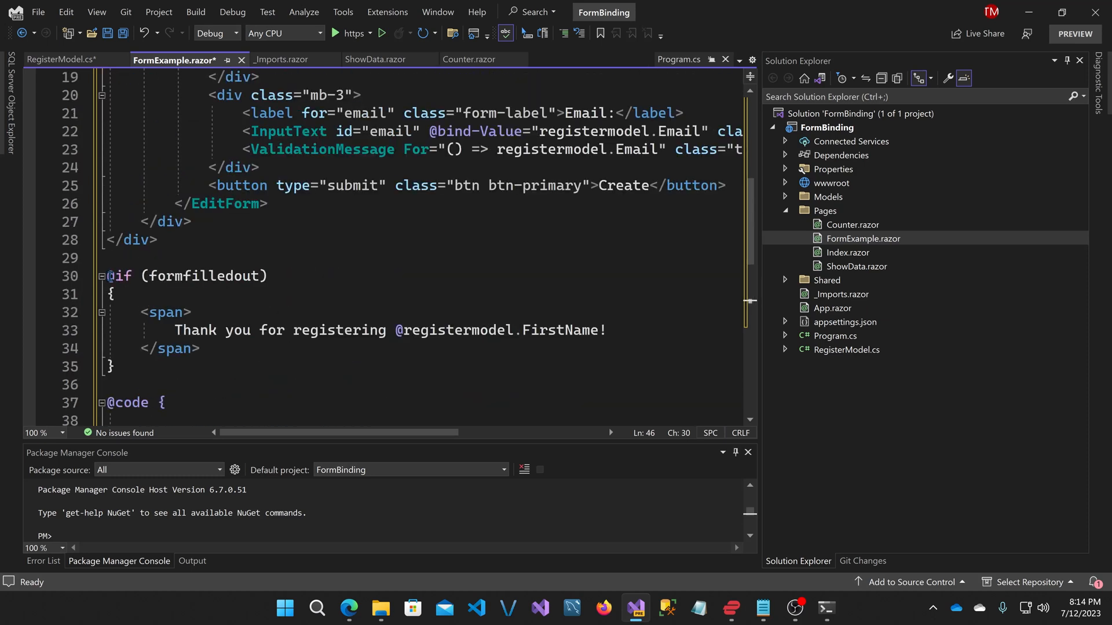
drag(107, 275, 107, 367)
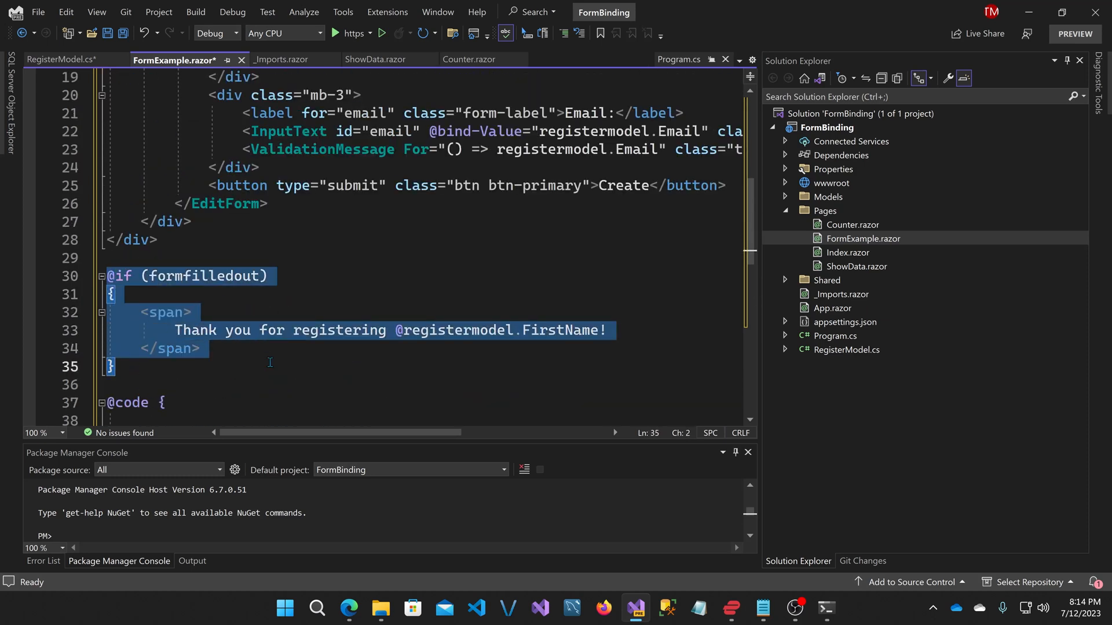
mouse_move(549, 330)
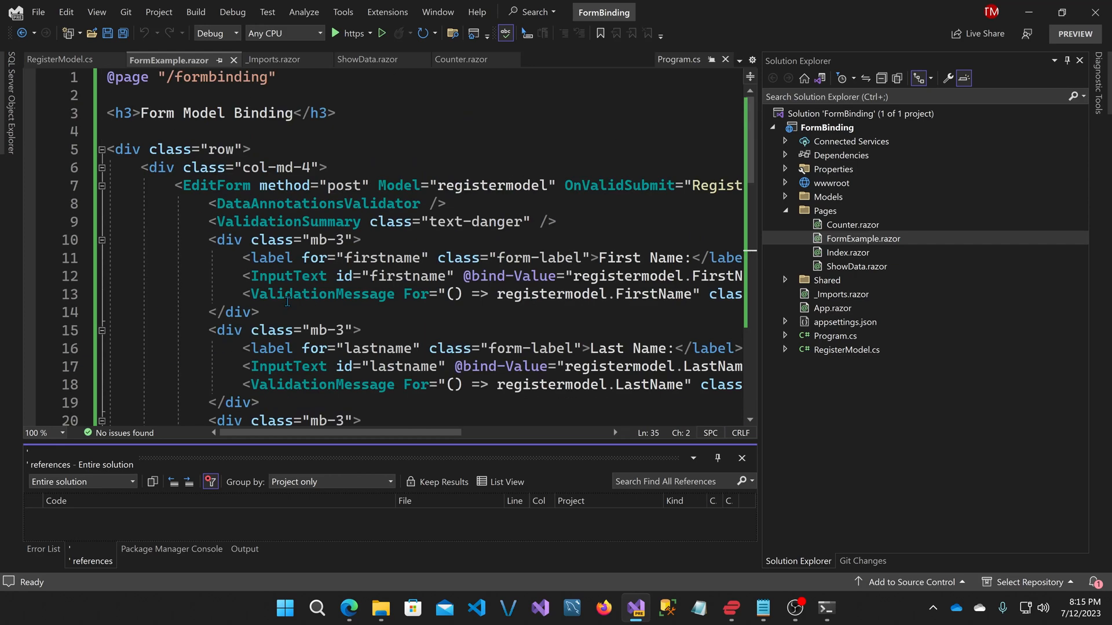
mouse_move(196, 78)
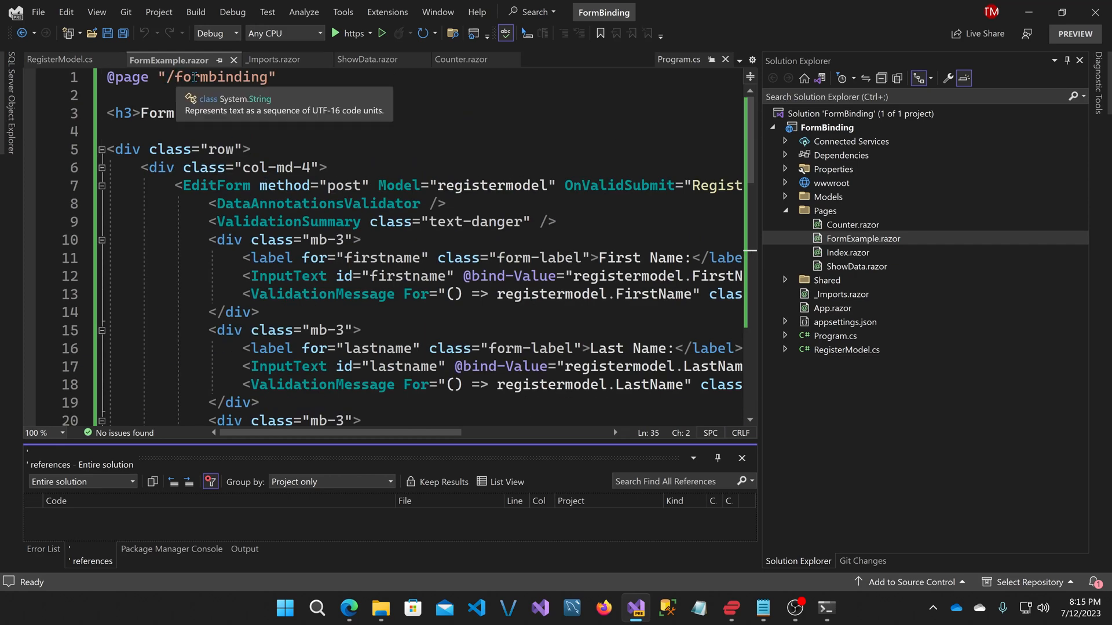
Step: Copy the /formbinding route and open Shared > NavMenu.razor
double_click(217, 78)
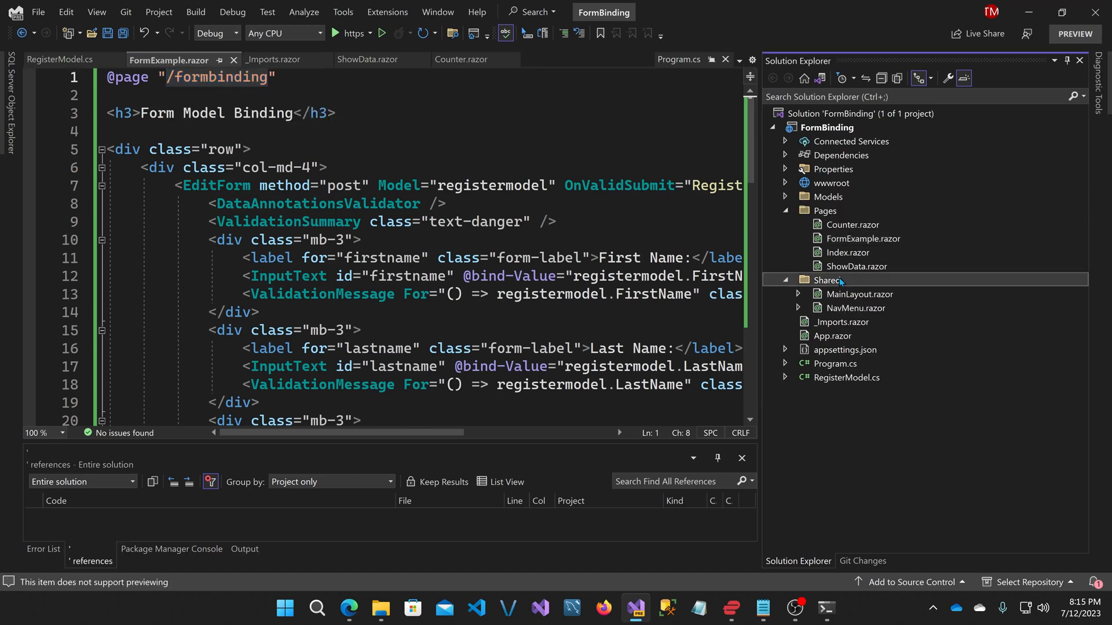
double_click(853, 309)
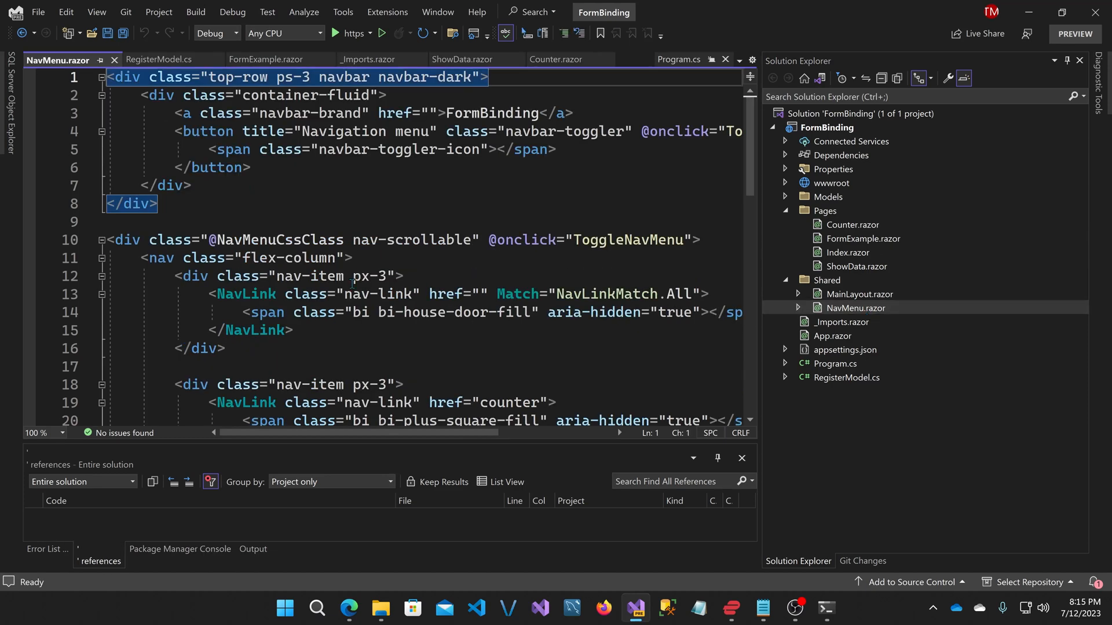
scroll(down, 3)
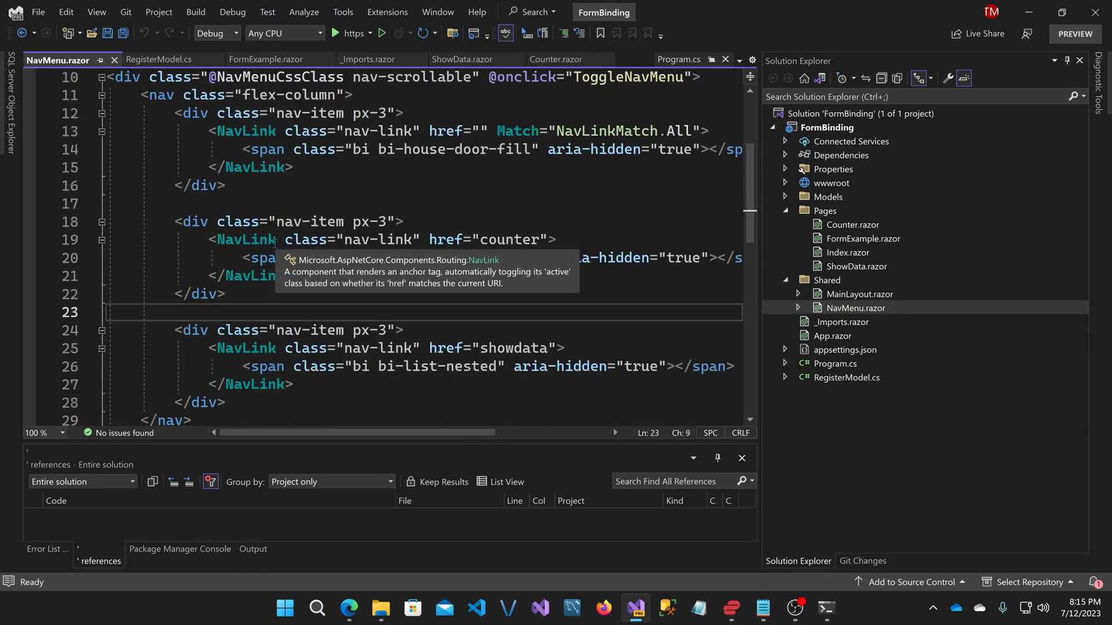
Step: Add a nav-item with href /formbinding labelled Form Binding Example
text(/formbinding)
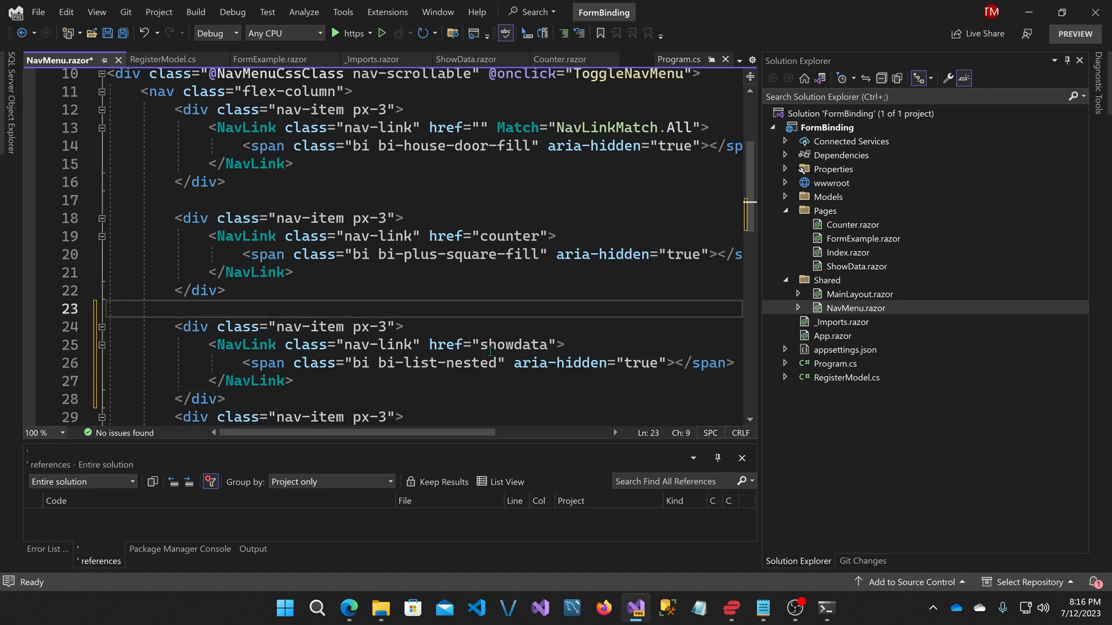
text(/formbinding)
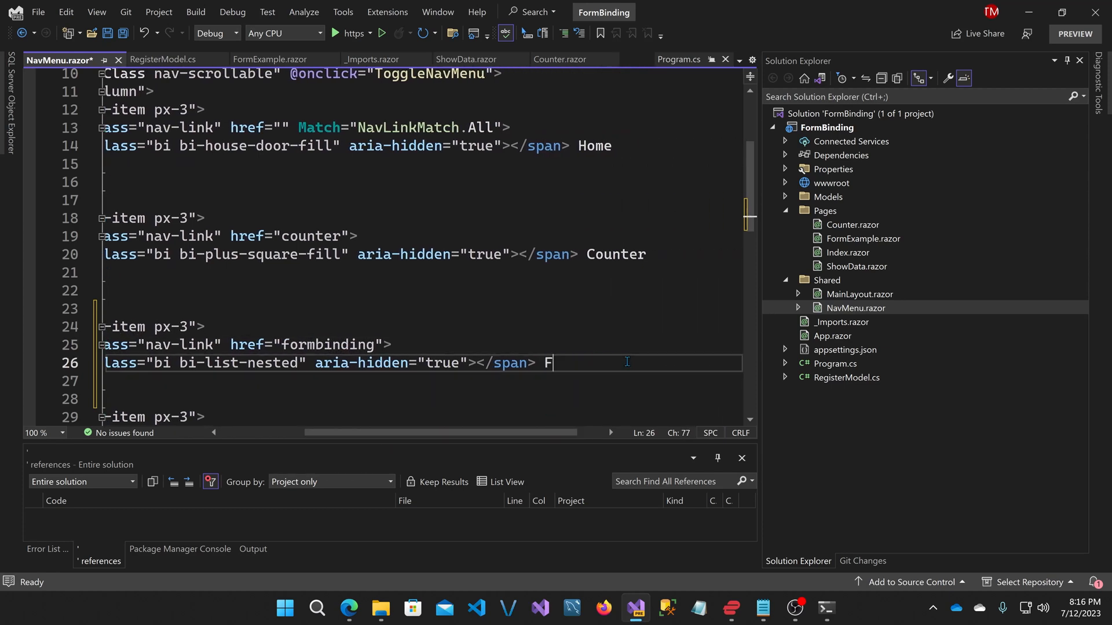
text(orm Binding Examp)
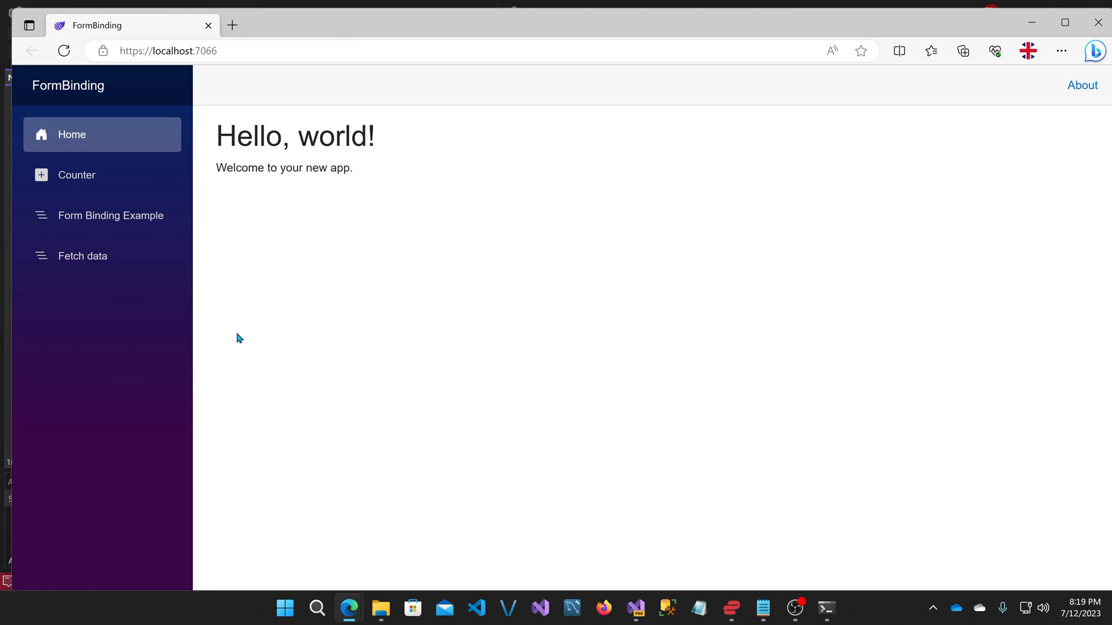
Step: Open the Form Binding Example page and submit the empty form to show validation errors
click(110, 216)
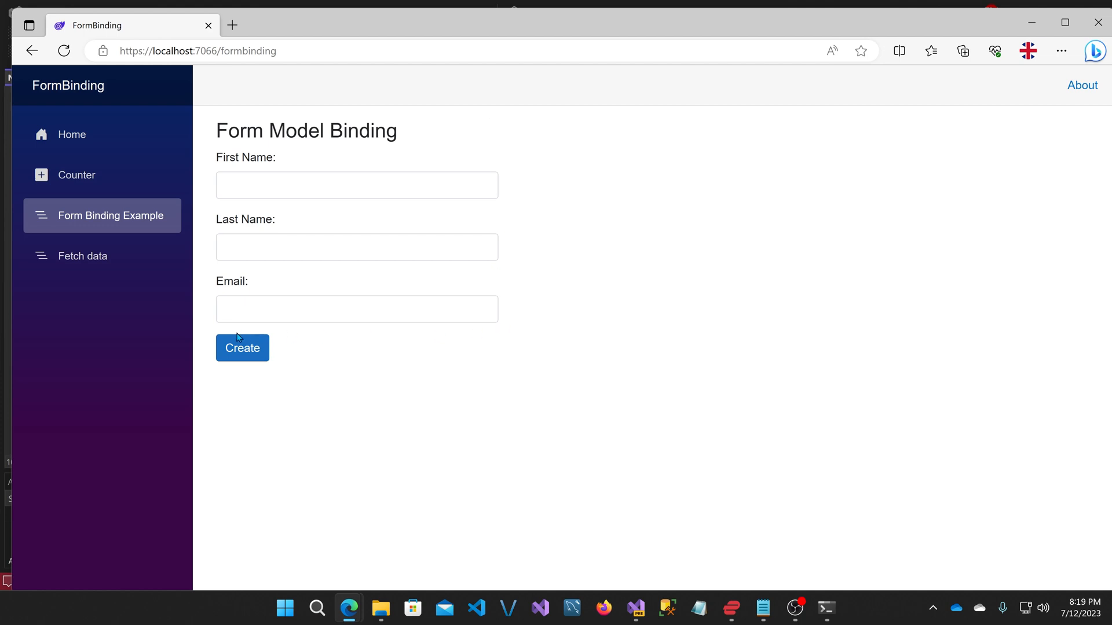
mouse_move(347, 263)
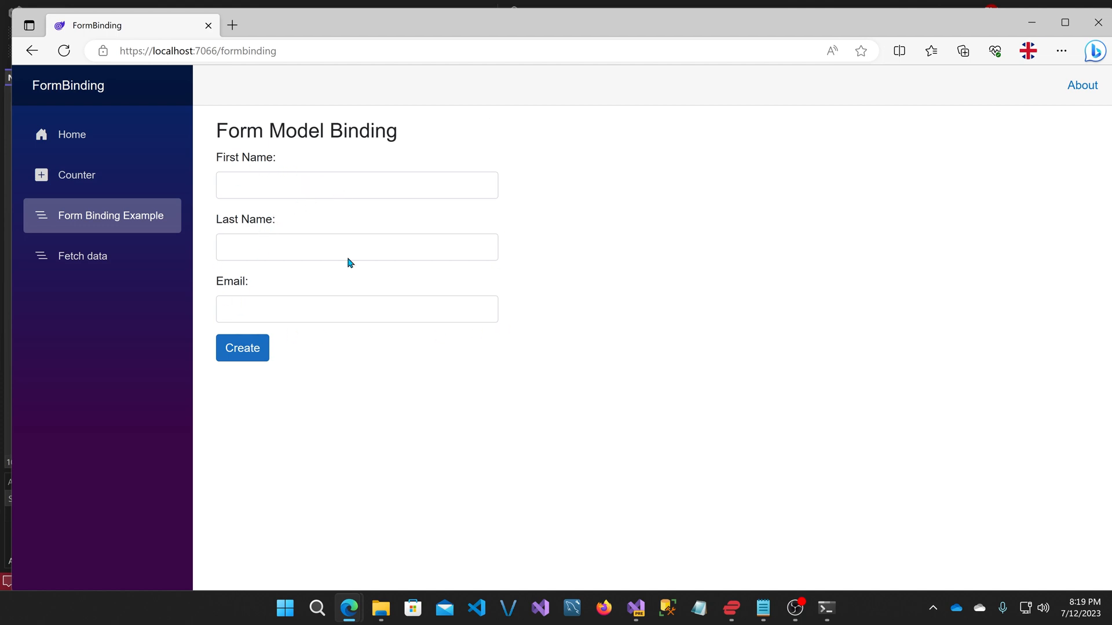
click(242, 347)
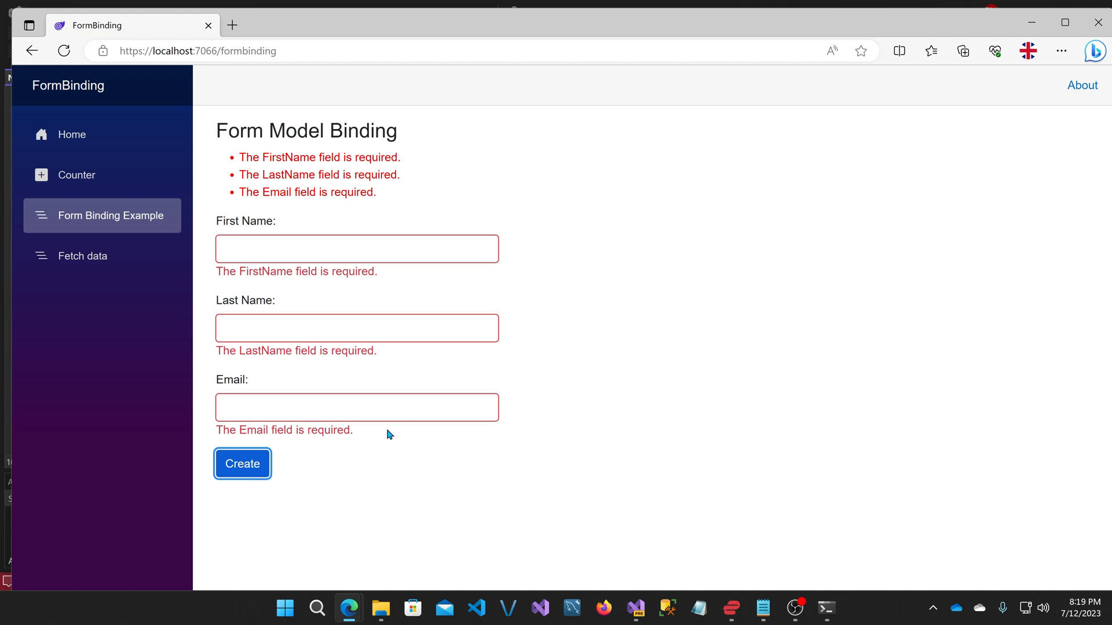
mouse_move(225, 125)
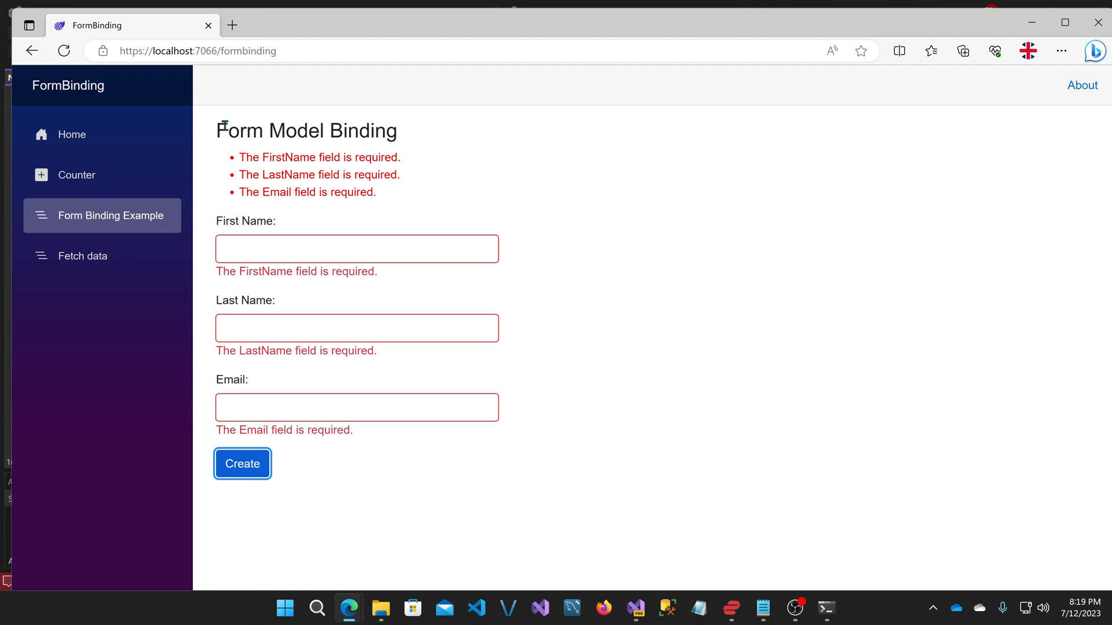
mouse_move(526, 111)
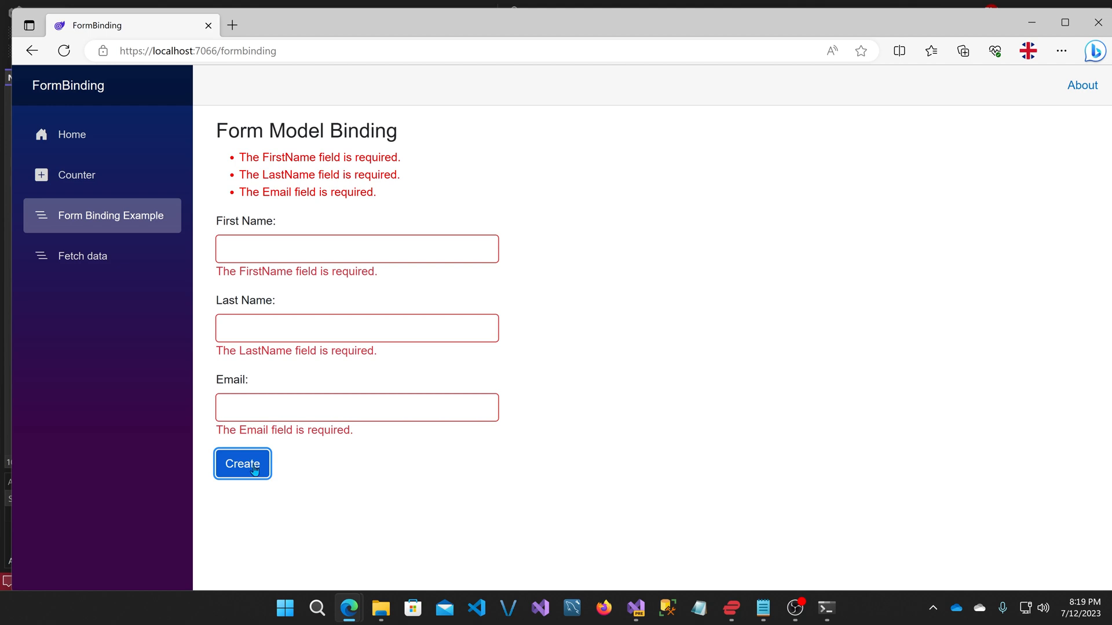
mouse_move(310, 176)
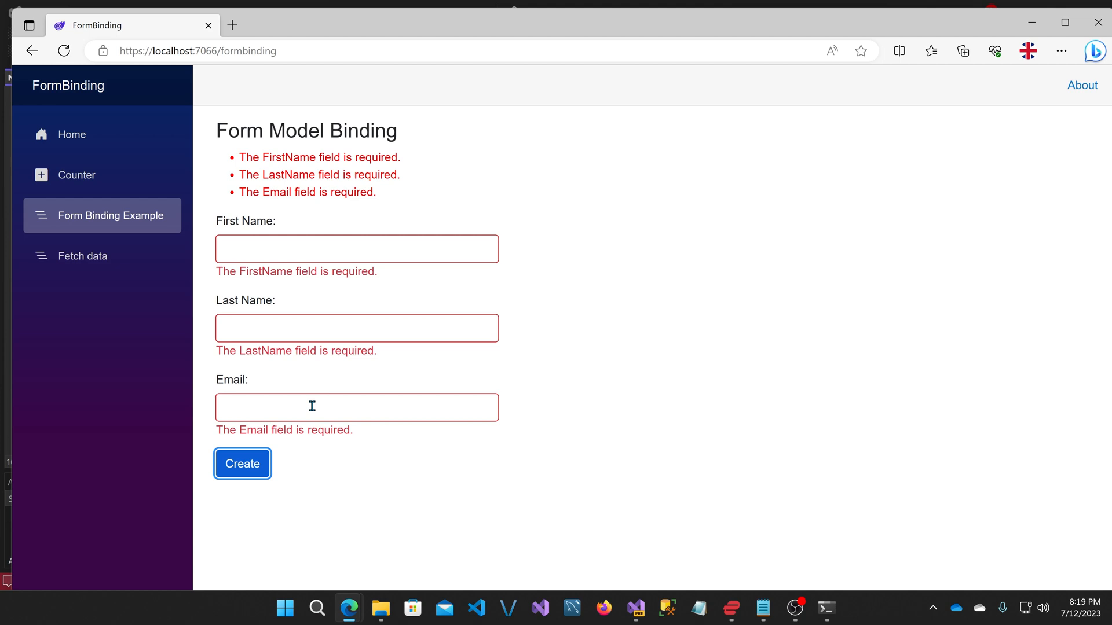
mouse_move(358, 441)
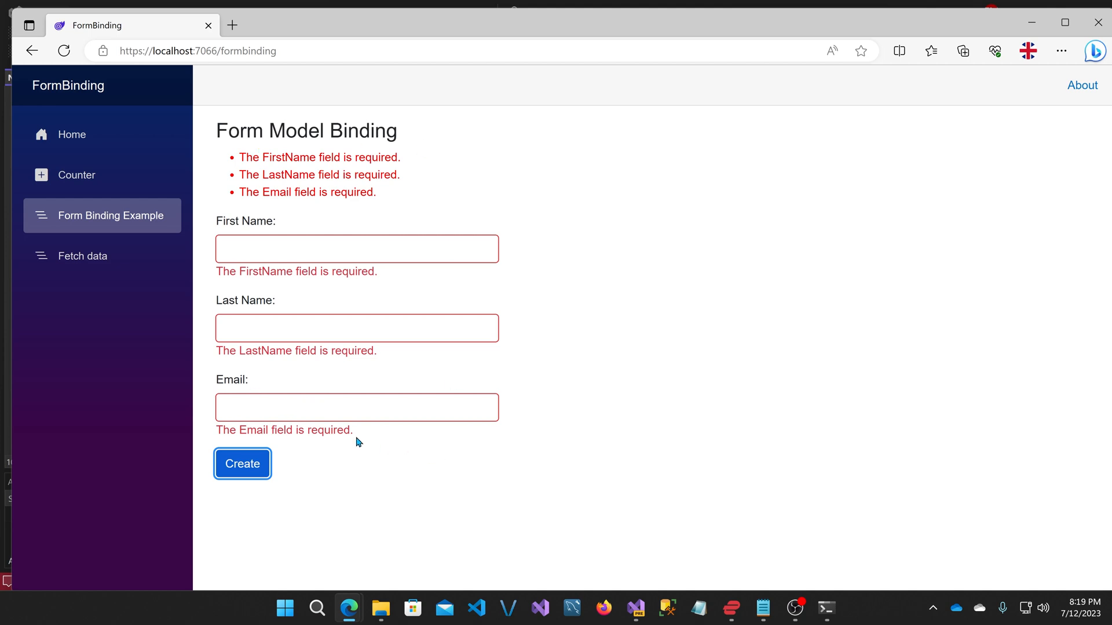
mouse_move(235, 140)
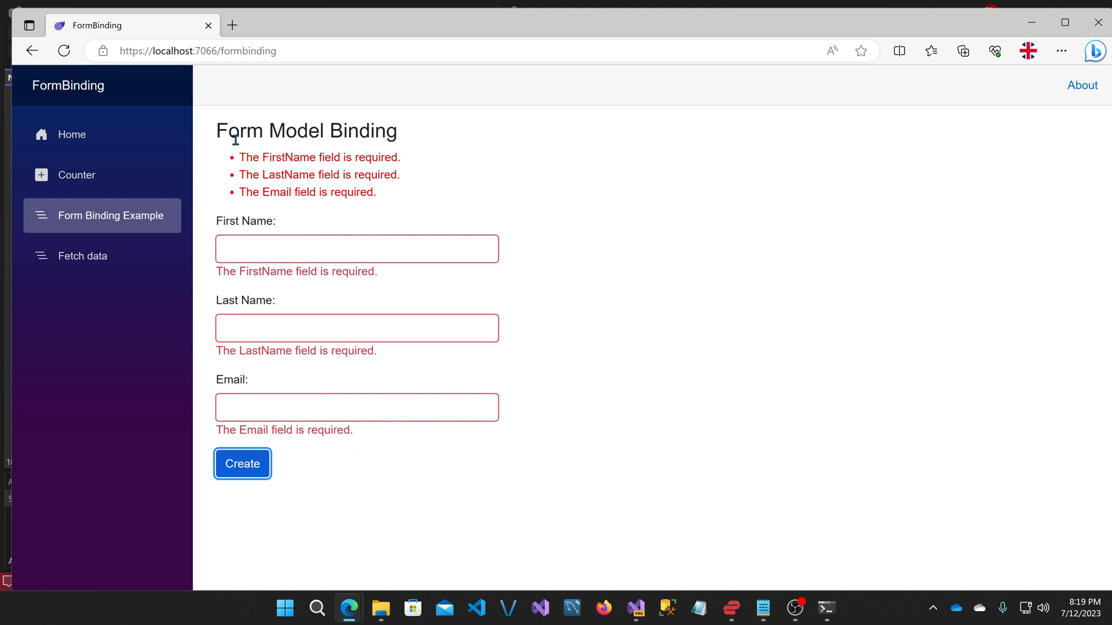
mouse_move(384, 438)
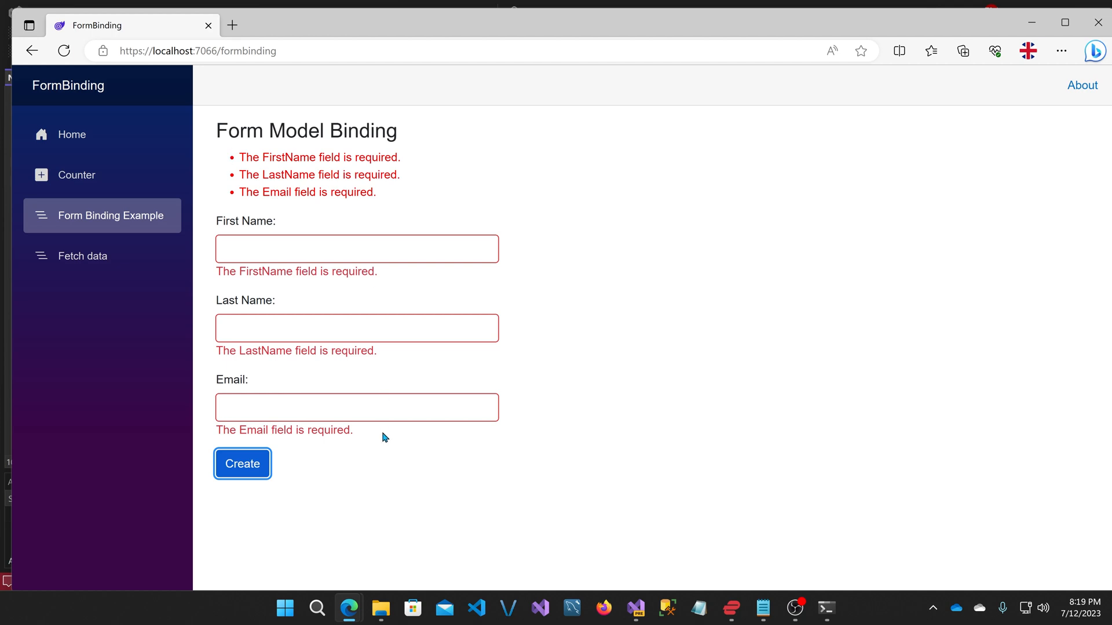
click(357, 249)
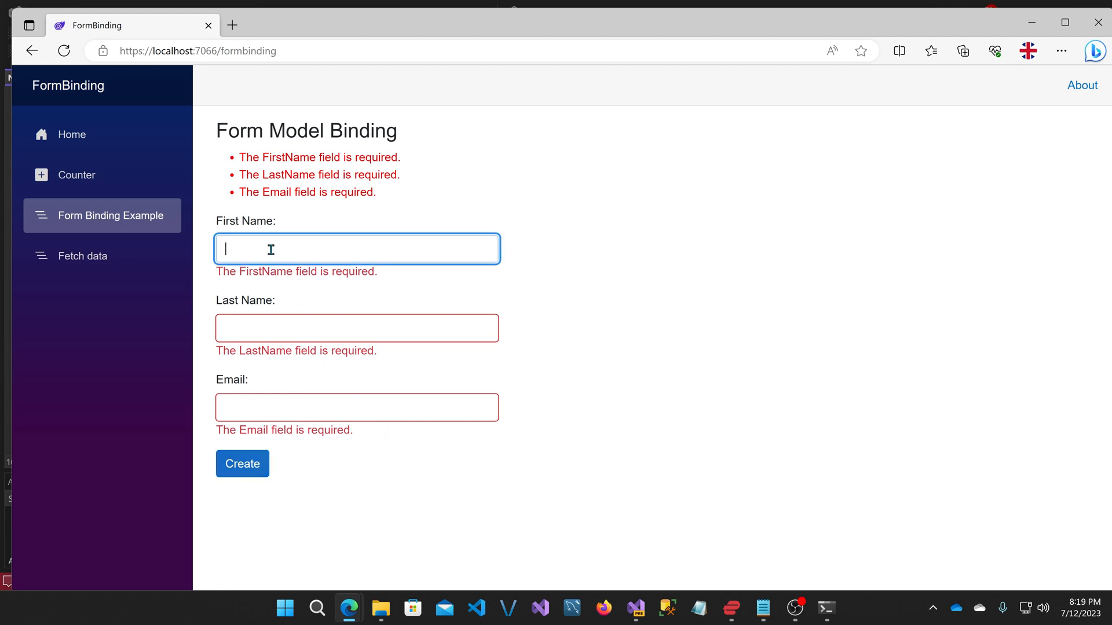
text(Tom)
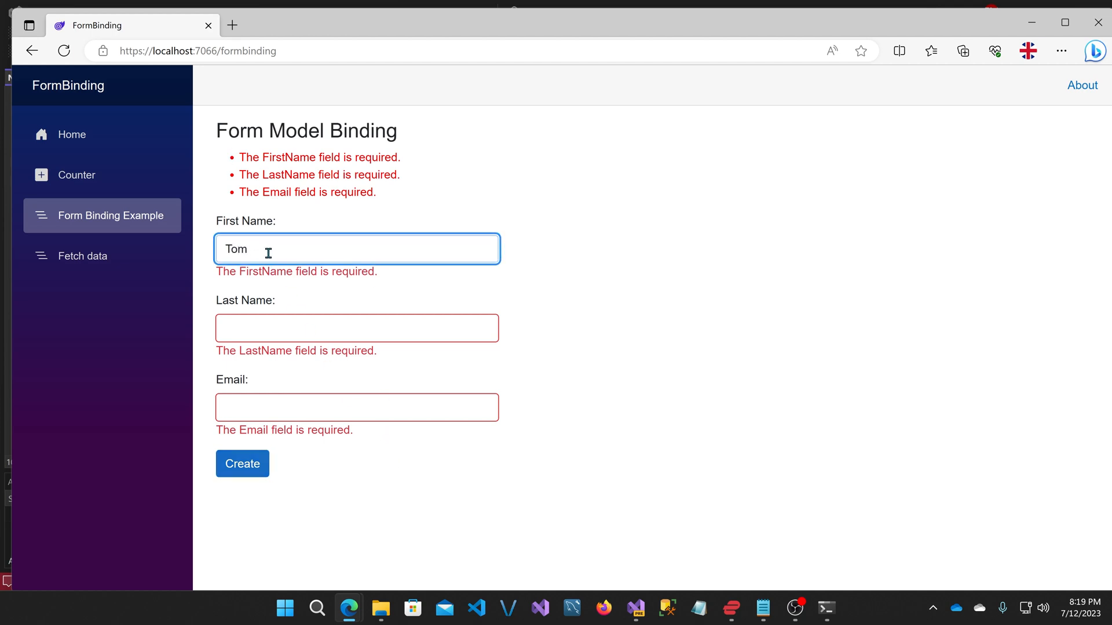
text(Code)
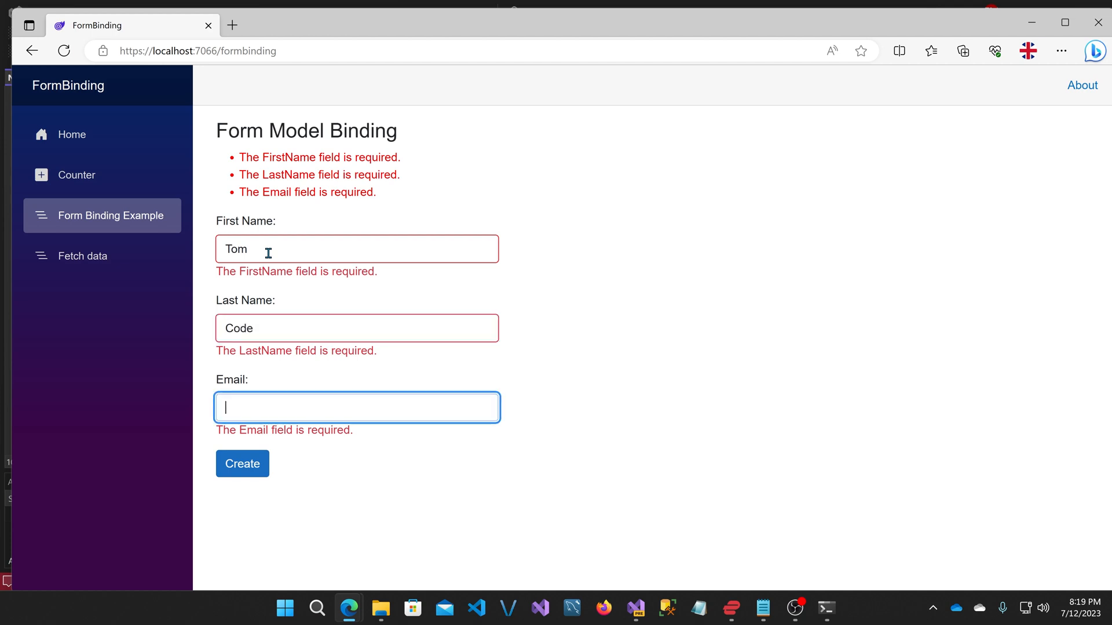
text(test@gmail.)
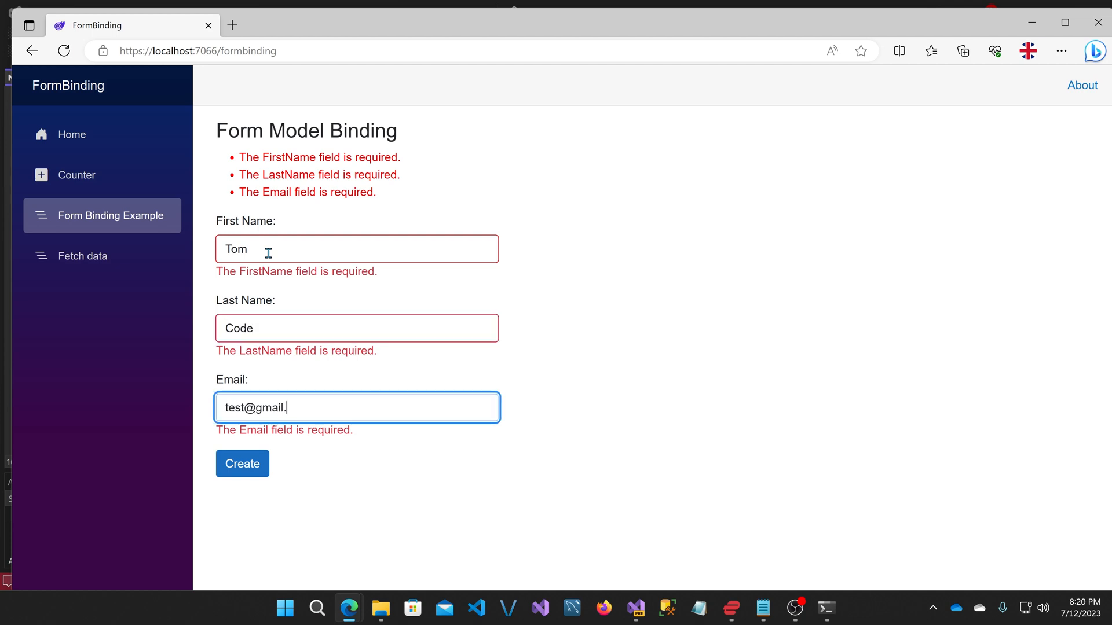
text(com)
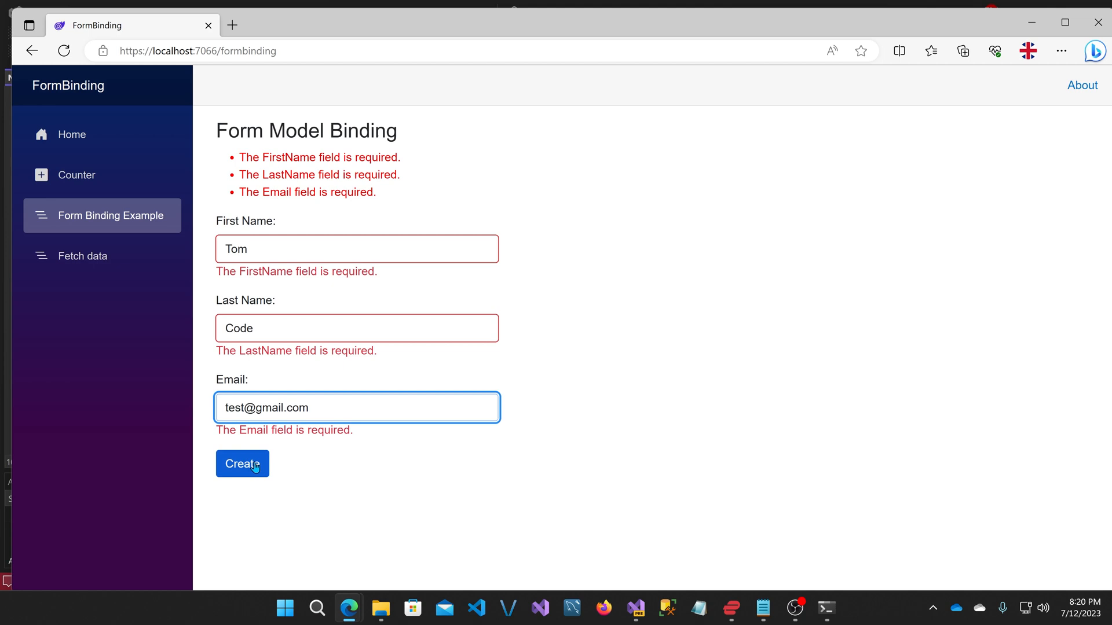
click(241, 463)
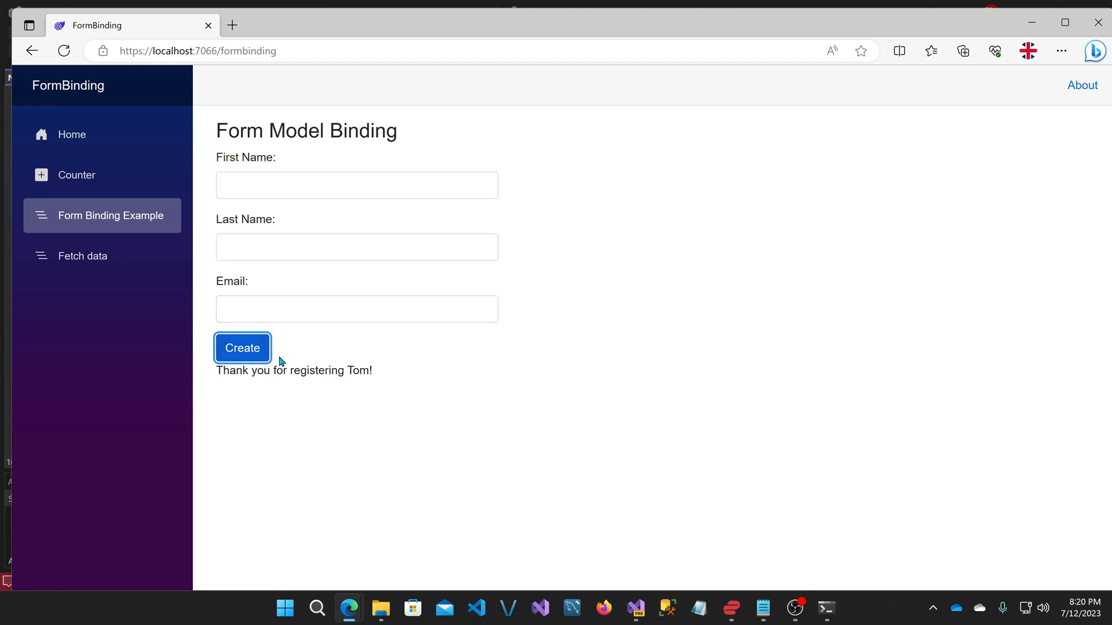
mouse_move(374, 374)
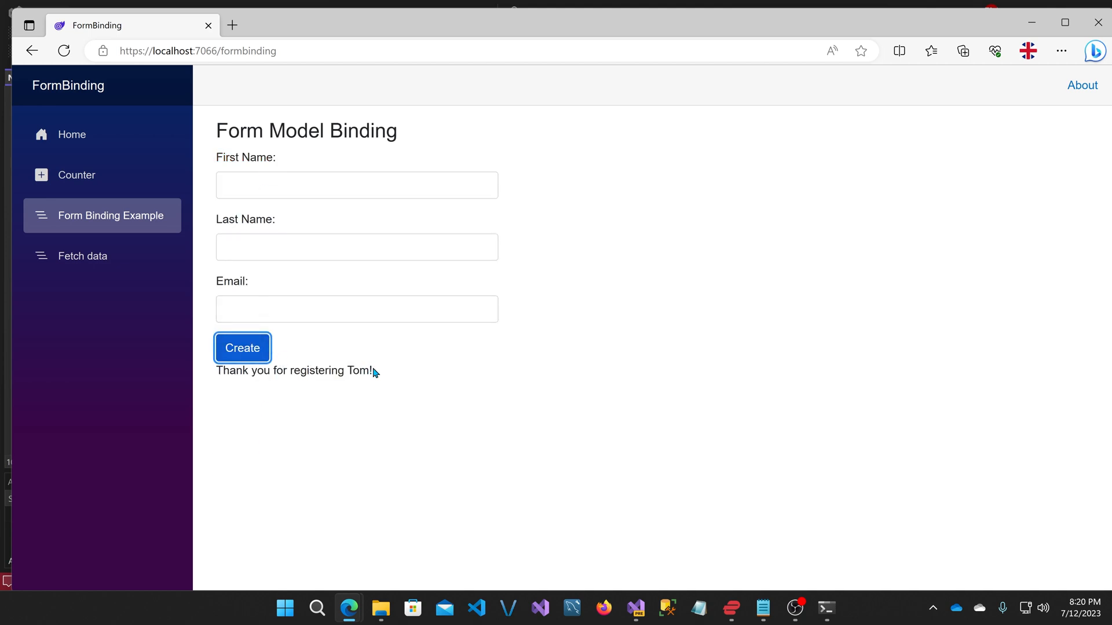
mouse_move(383, 439)
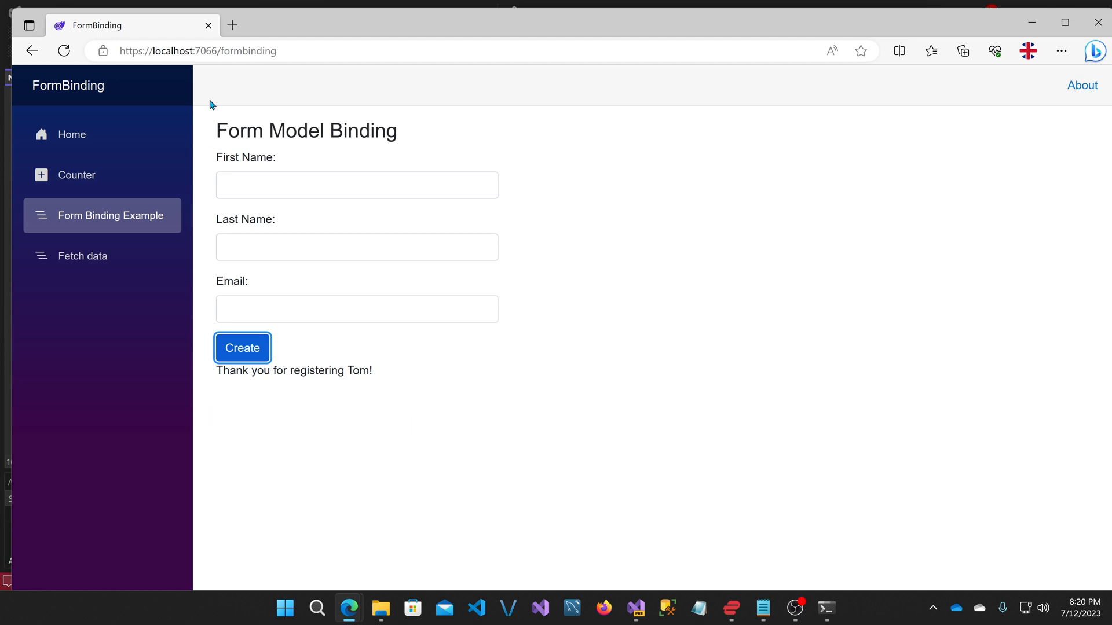
mouse_move(536, 488)
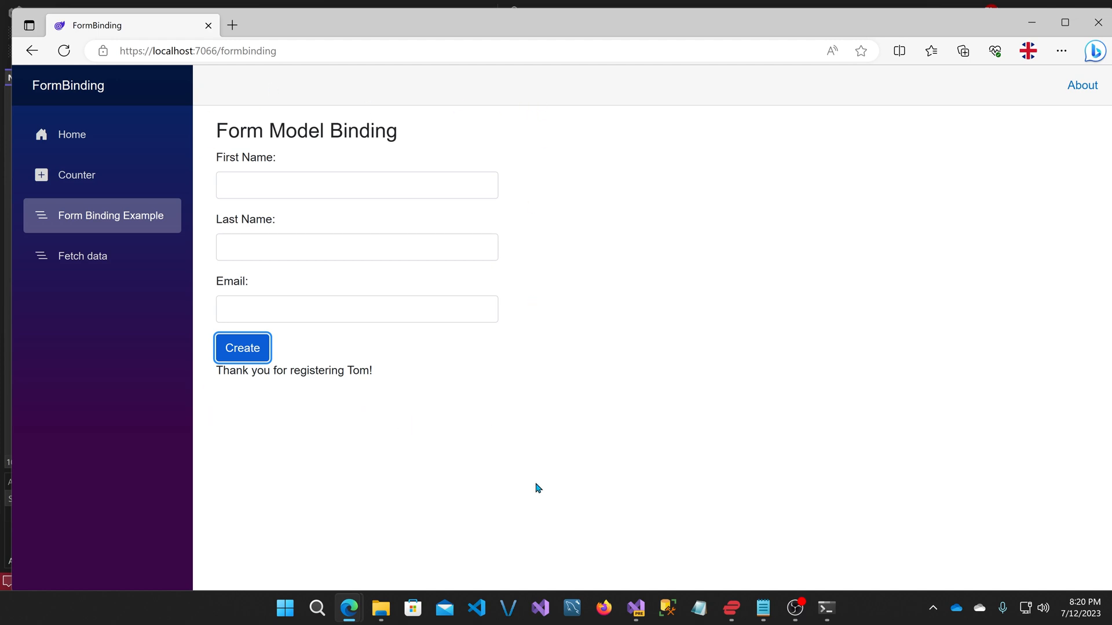
mouse_move(468, 452)
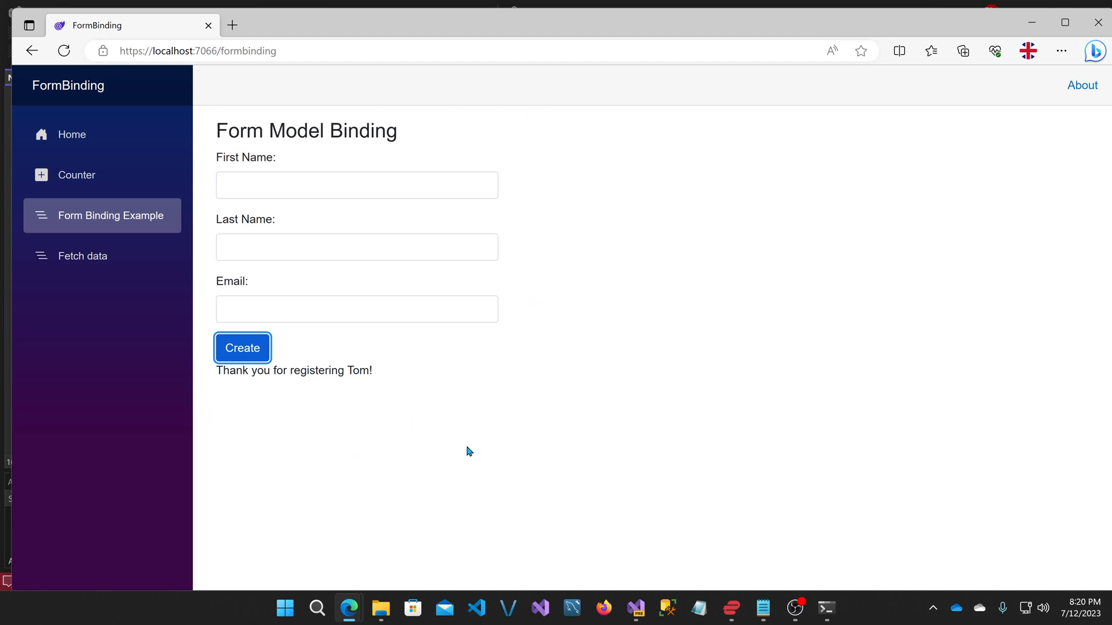
mouse_move(208, 444)
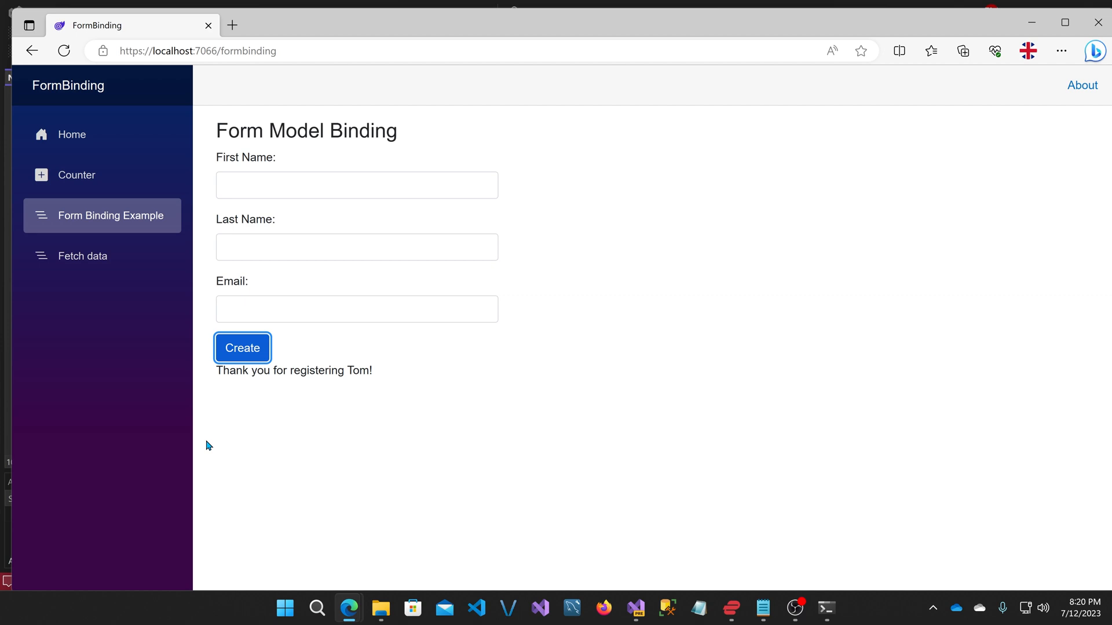
mouse_move(568, 399)
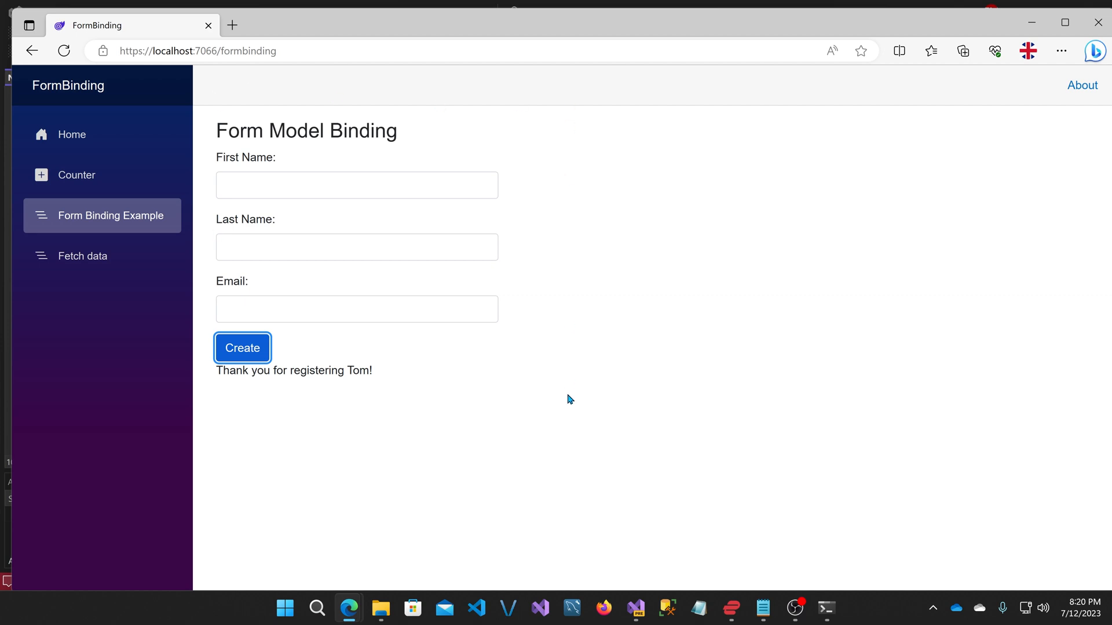
mouse_move(198, 395)
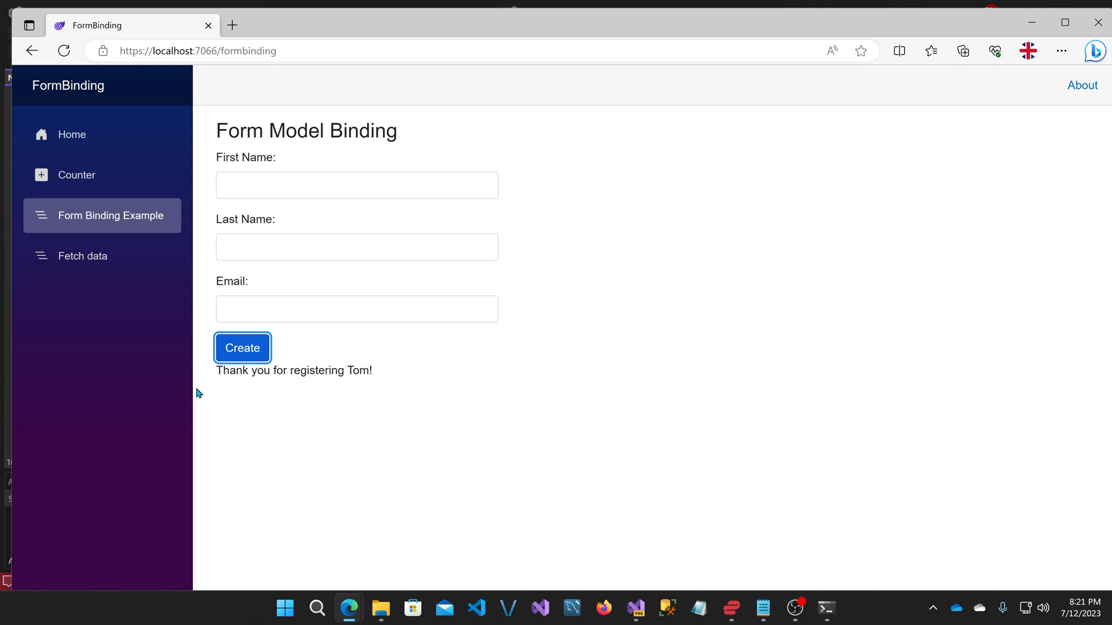
mouse_move(460, 428)
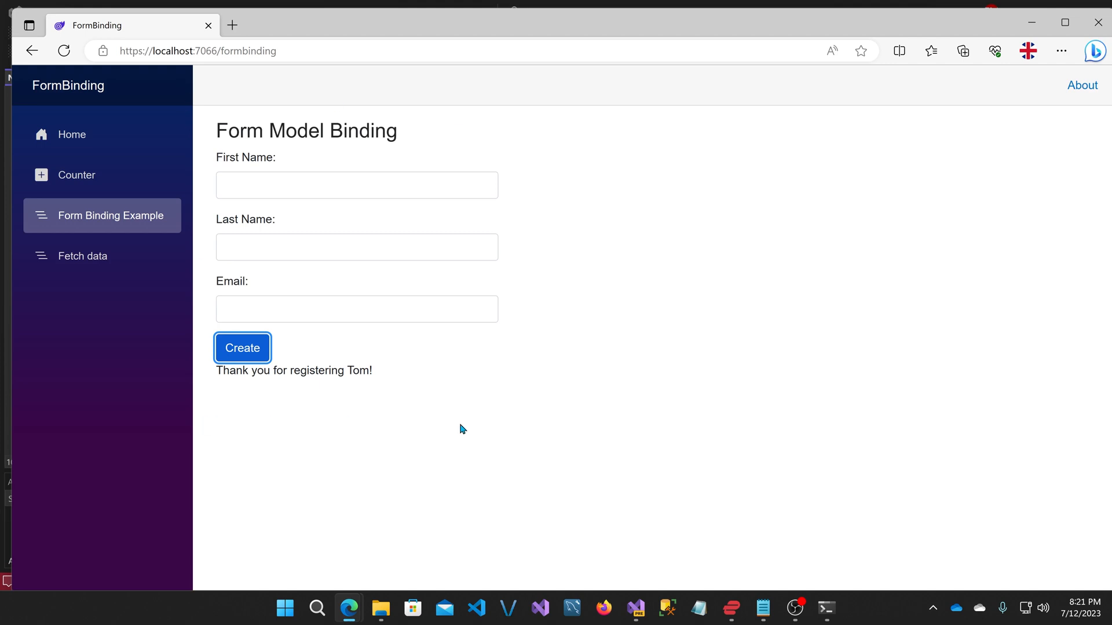
mouse_move(1007, 75)
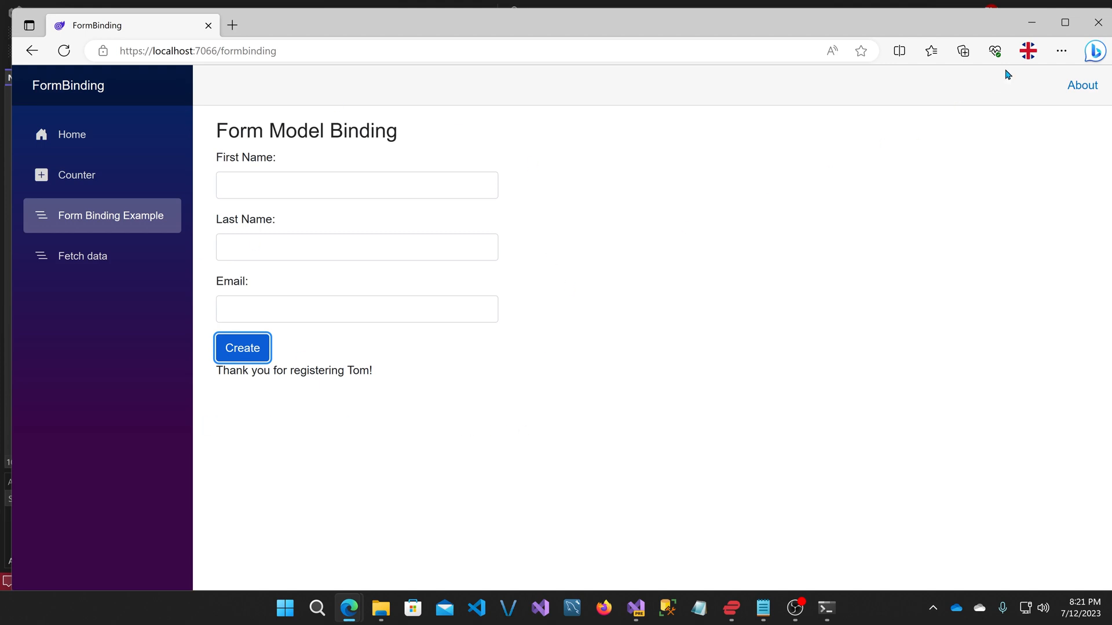
click(634, 608)
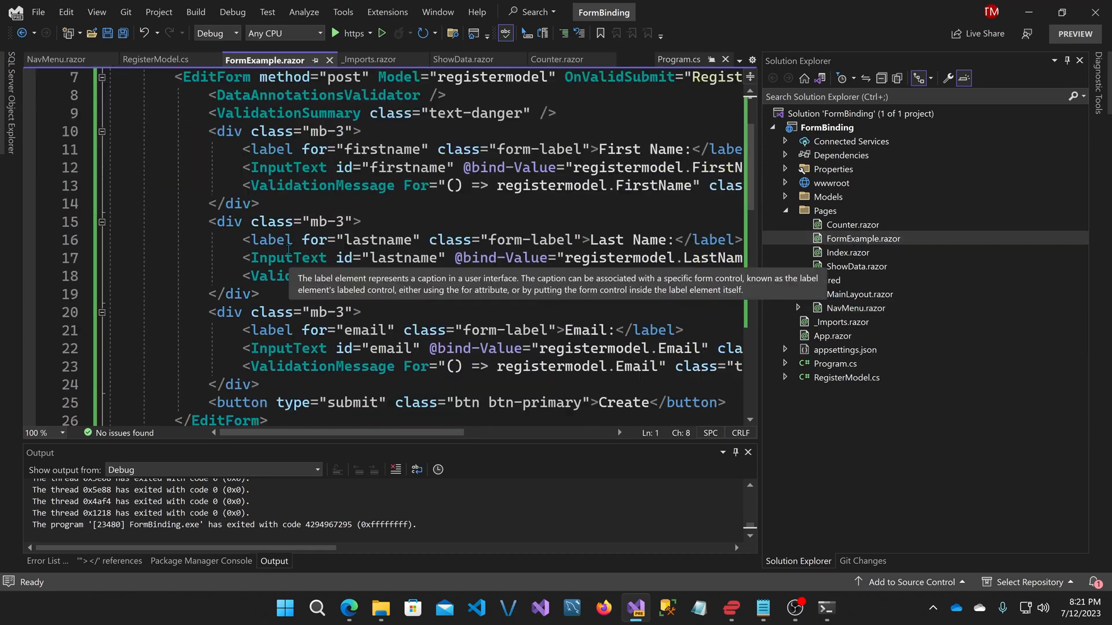
Step: Delete the [SupplyParameterFromForm] attribute from the registermodel property and save
scroll(down, 3)
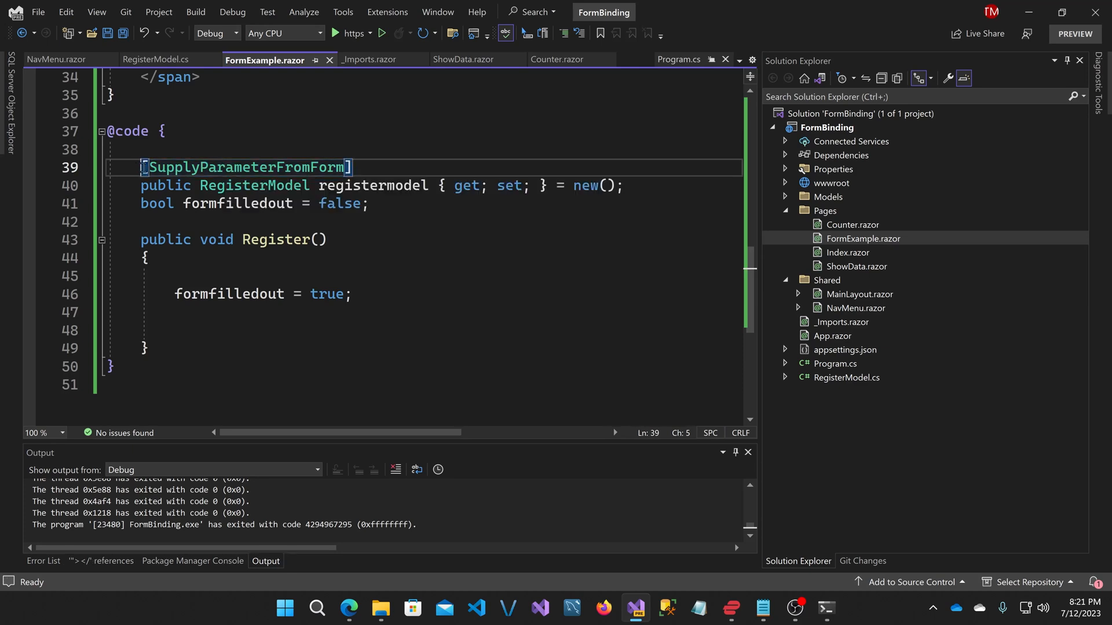
drag(147, 167, 348, 166)
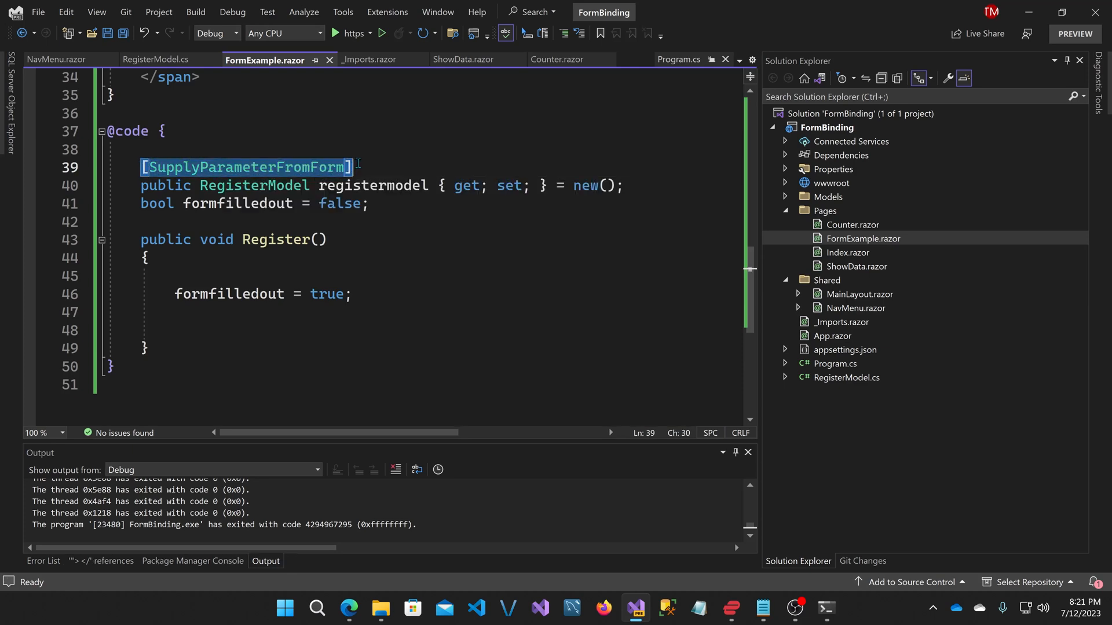
key(Delete)
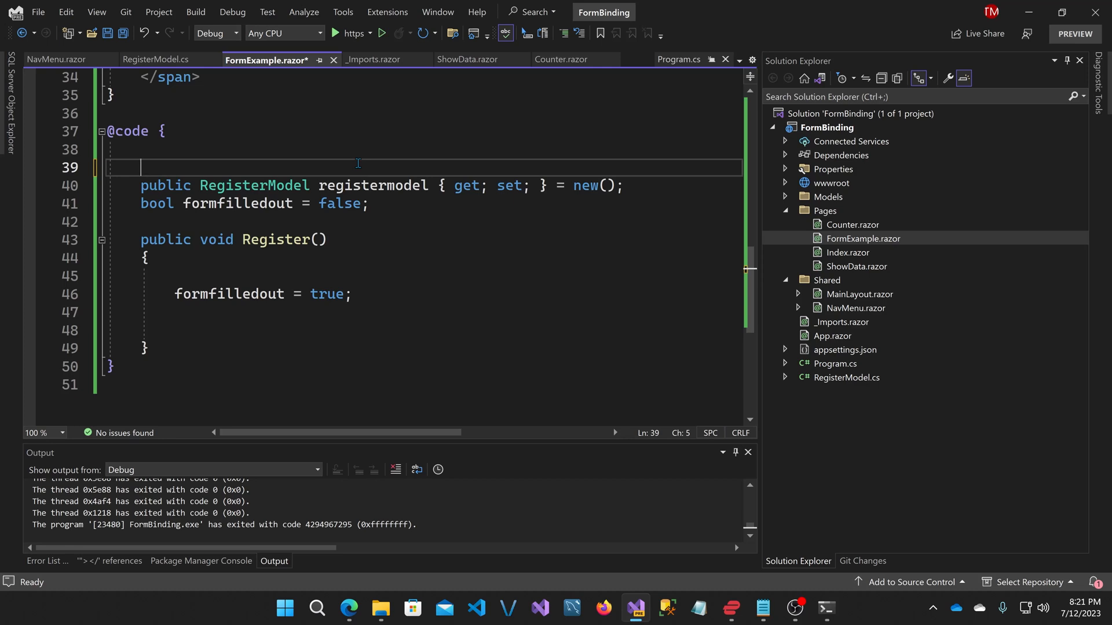
key(ctrl+s)
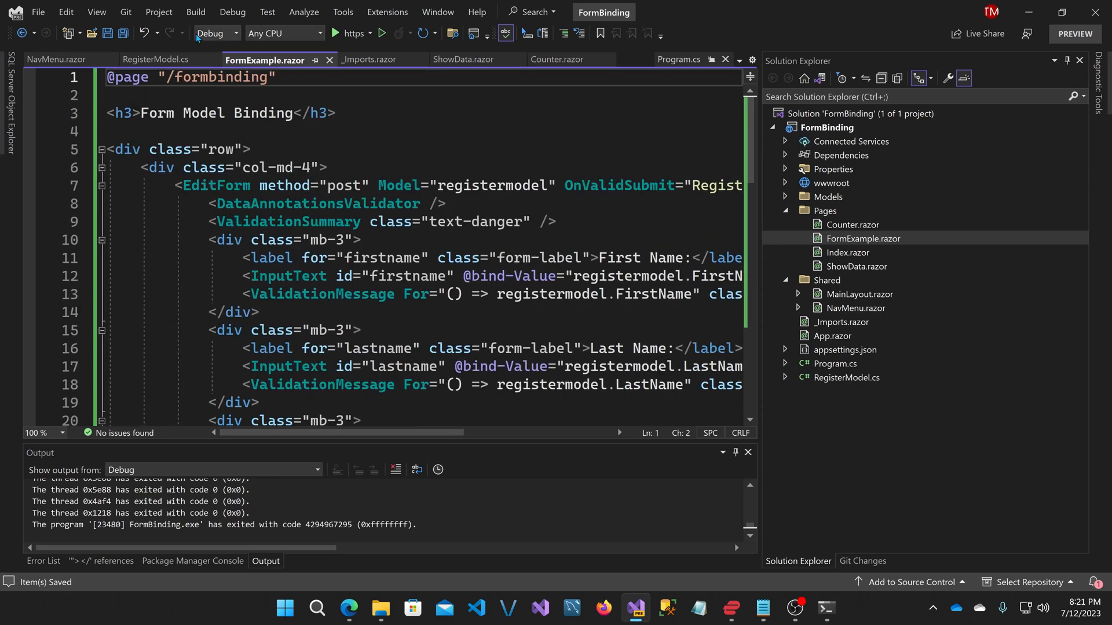
text(attribute [)
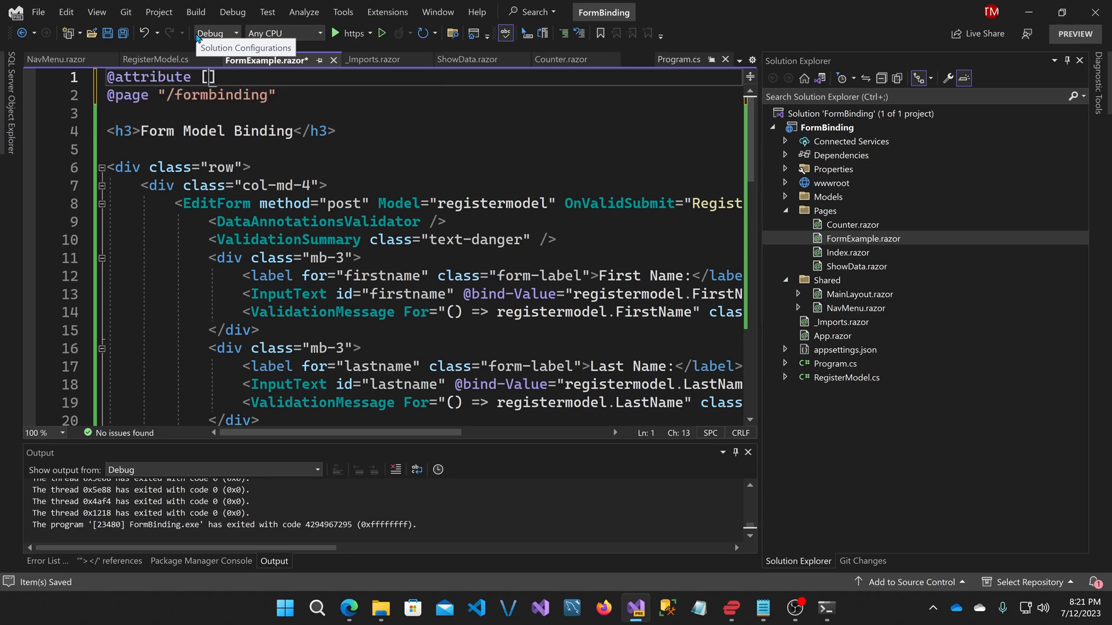
text(Renderer)
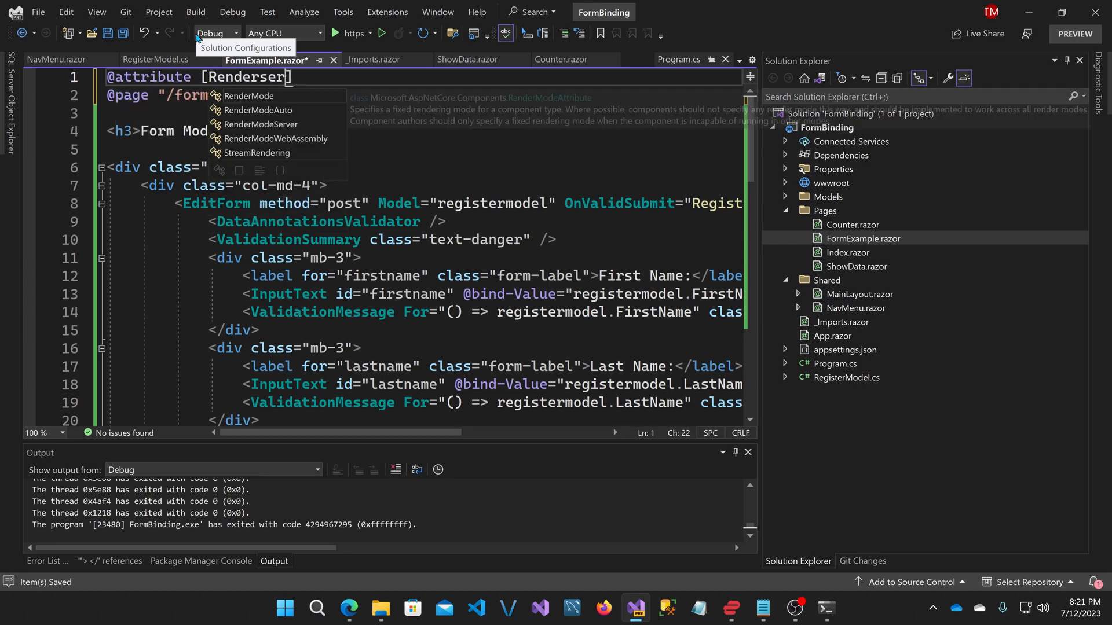
text(Serv)
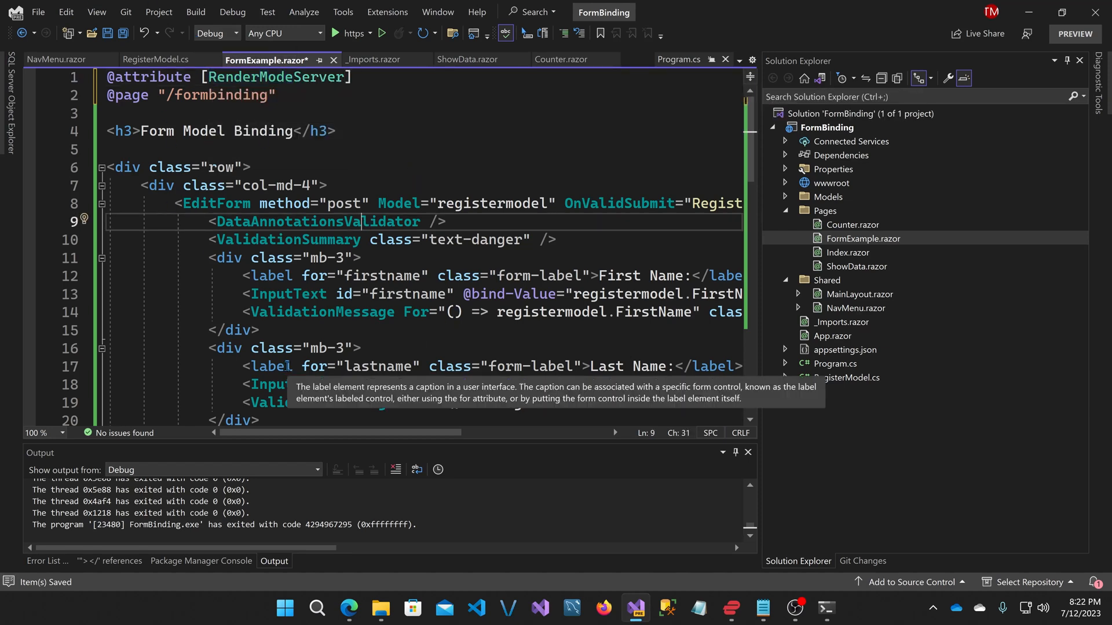
mouse_move(188, 384)
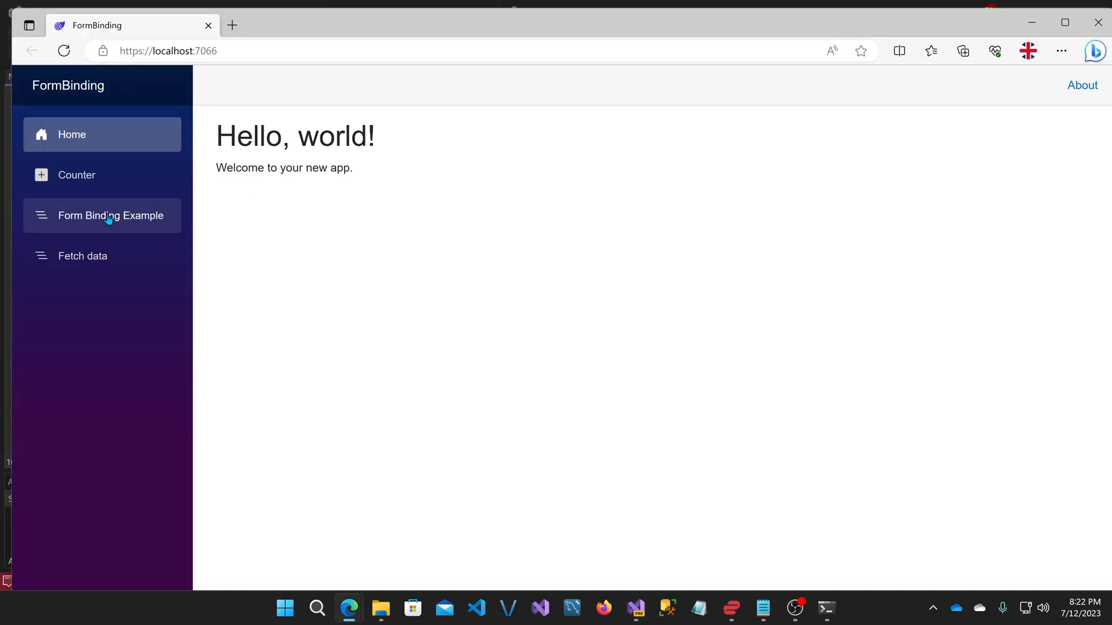
click(110, 215)
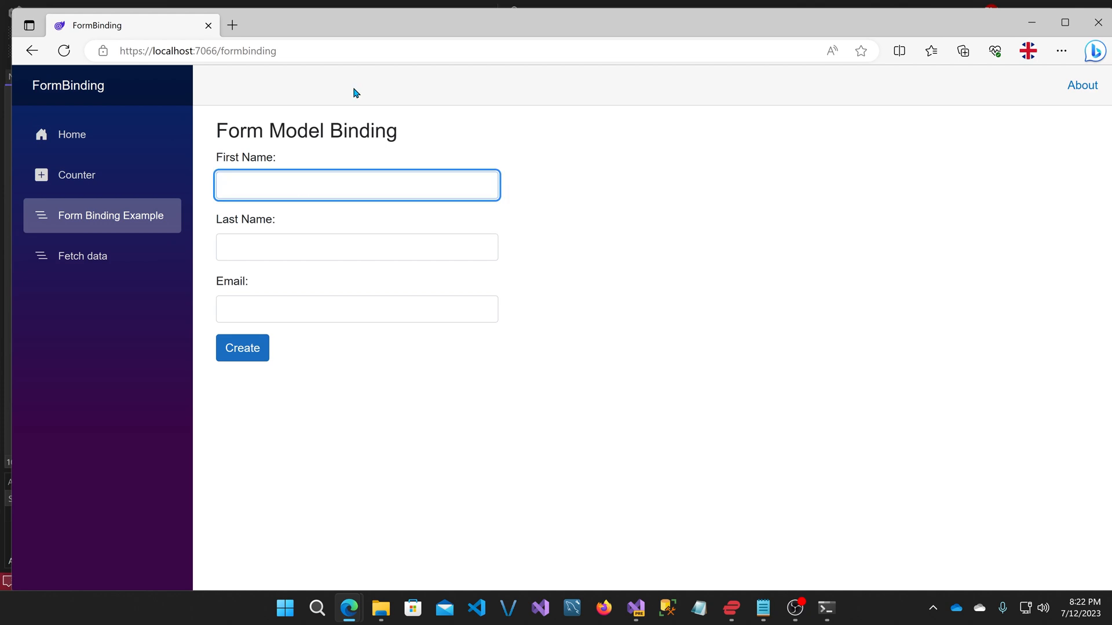
text(test)
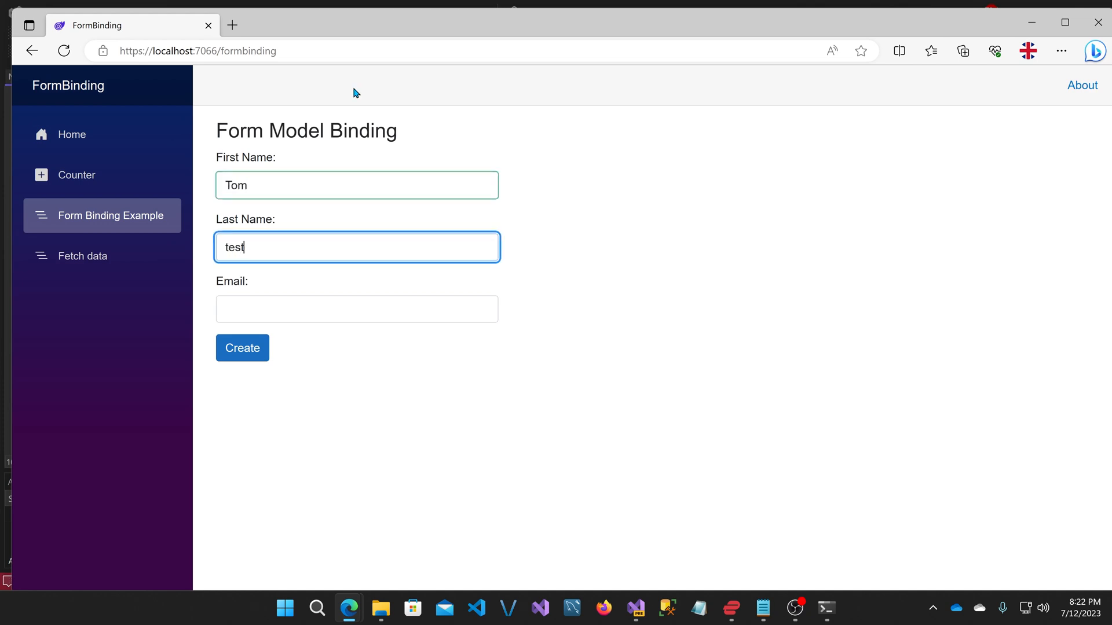
text(test@gmail)
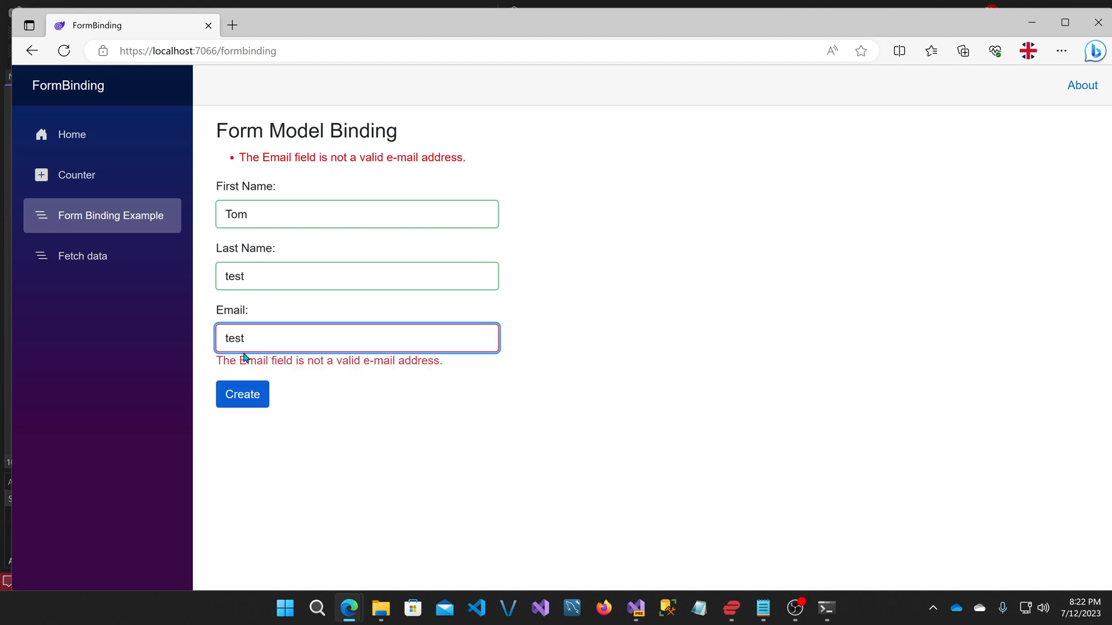
click(242, 394)
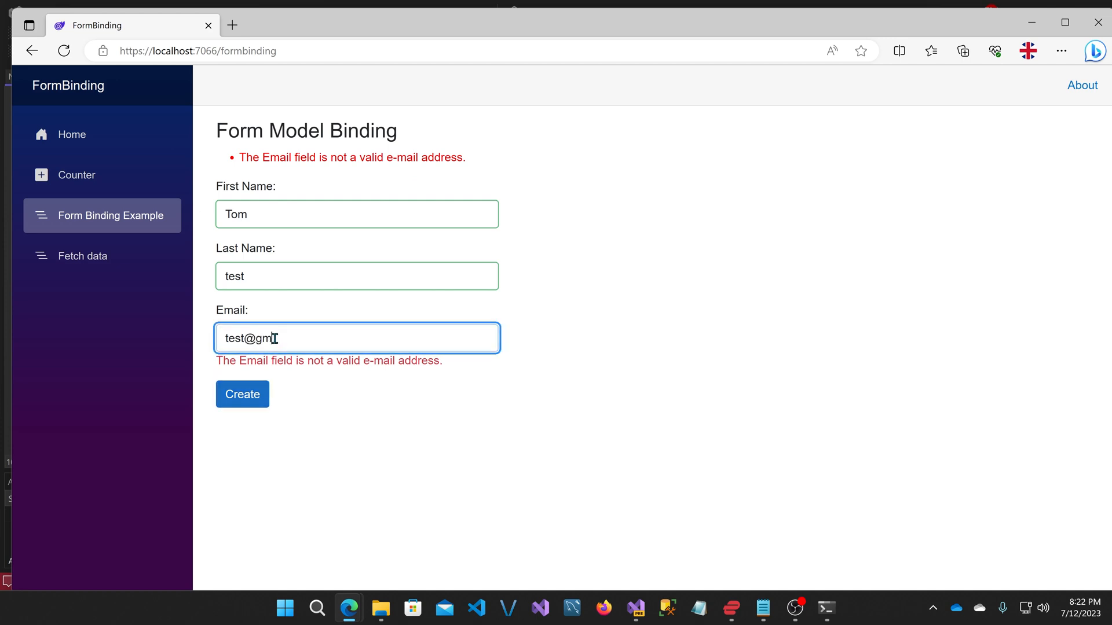
text(ail.com)
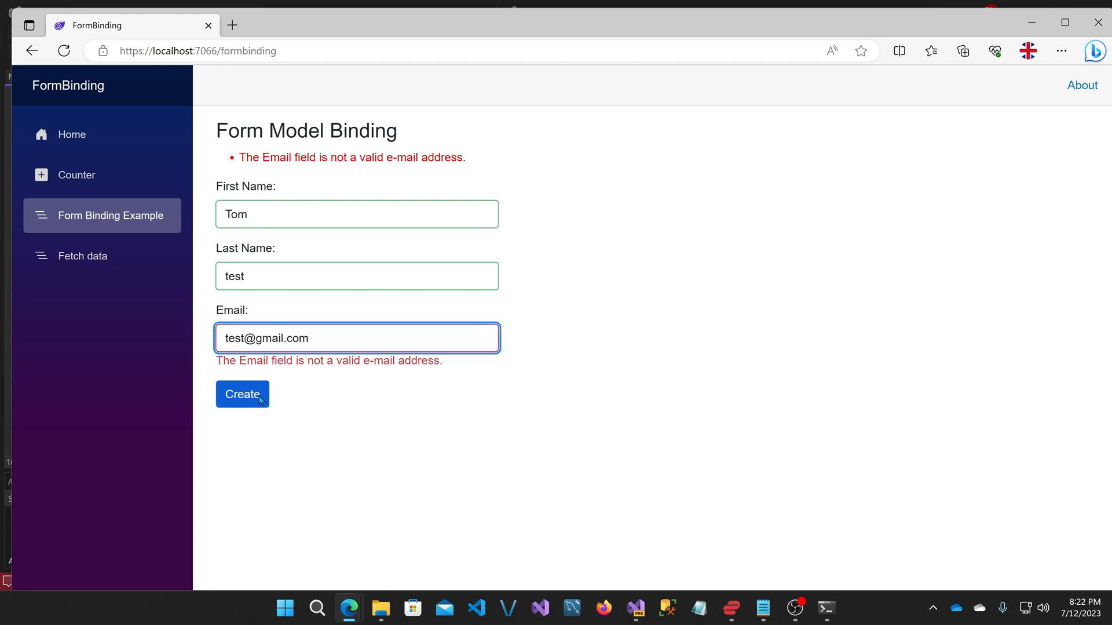
click(242, 394)
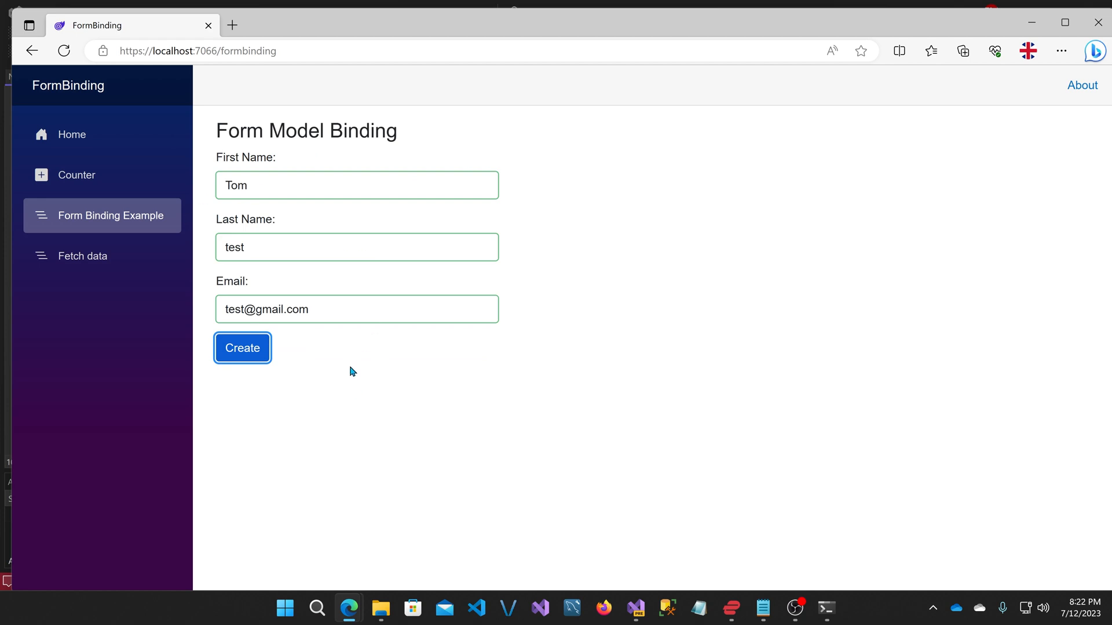
mouse_move(955, 494)
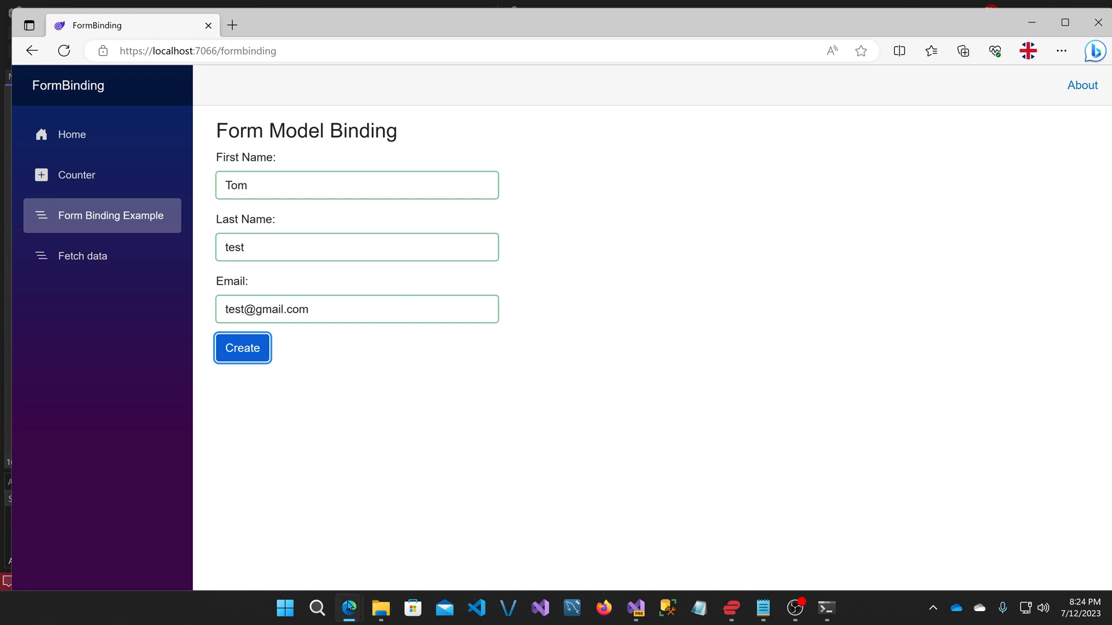
Step: Switch to the ASP.NET Core .NET 8 preview 6 post and scroll to the WebAssembly render mode section
click(465, 10)
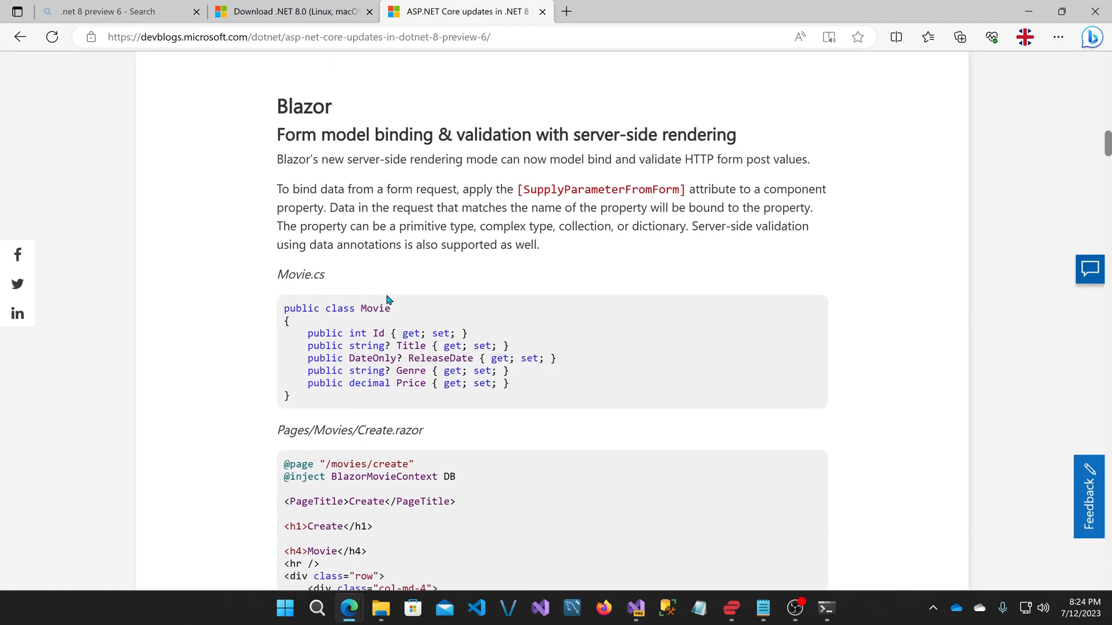
scroll(down, 3)
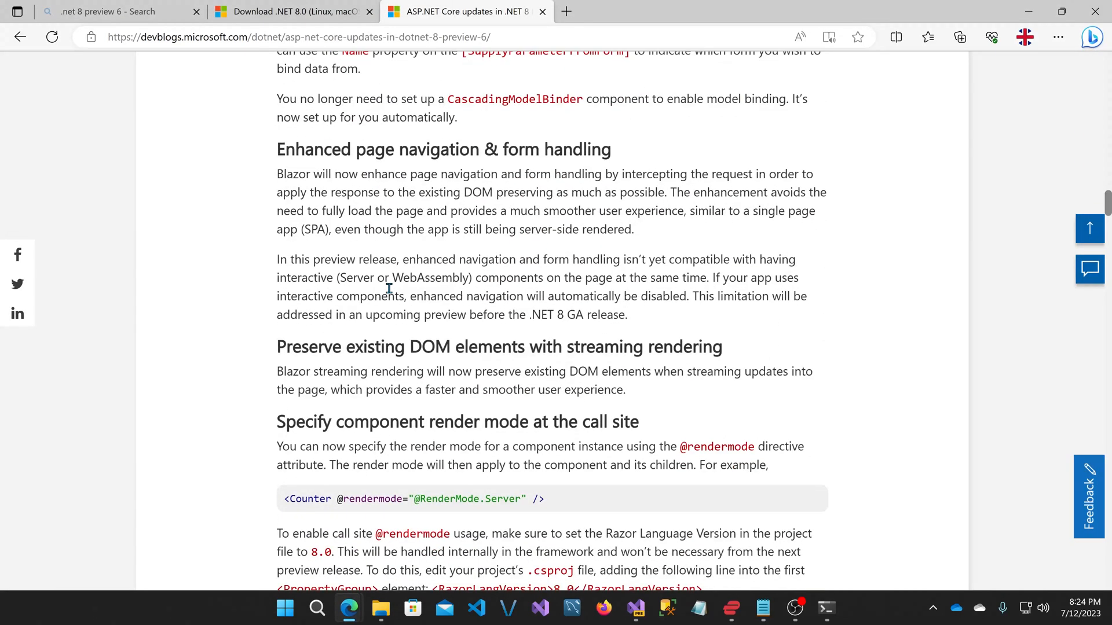
scroll(down, 3)
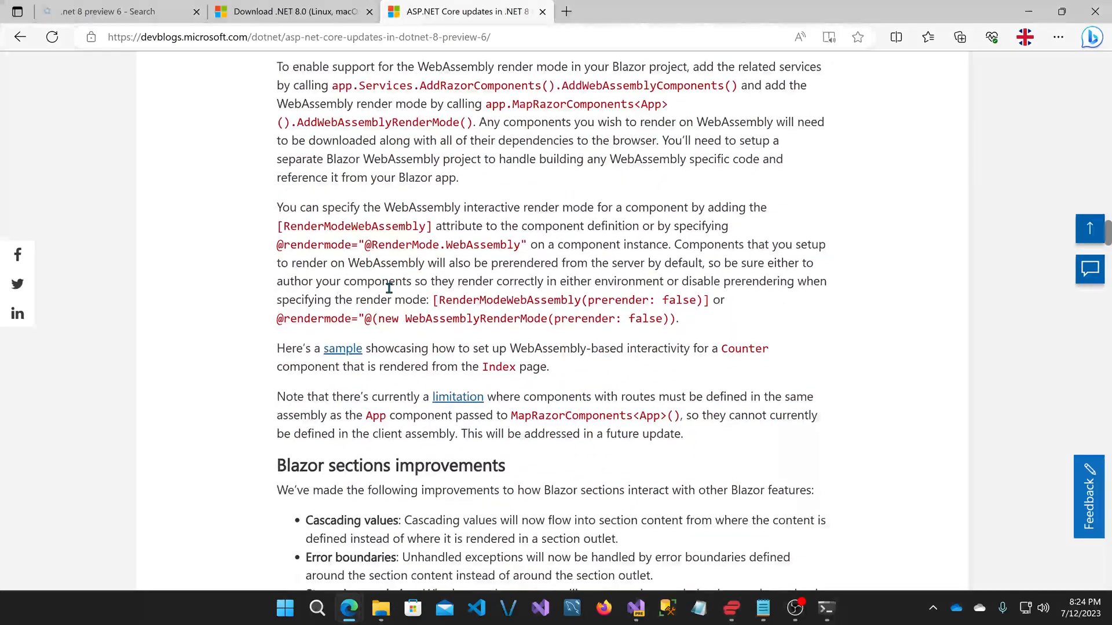
scroll(down, 3)
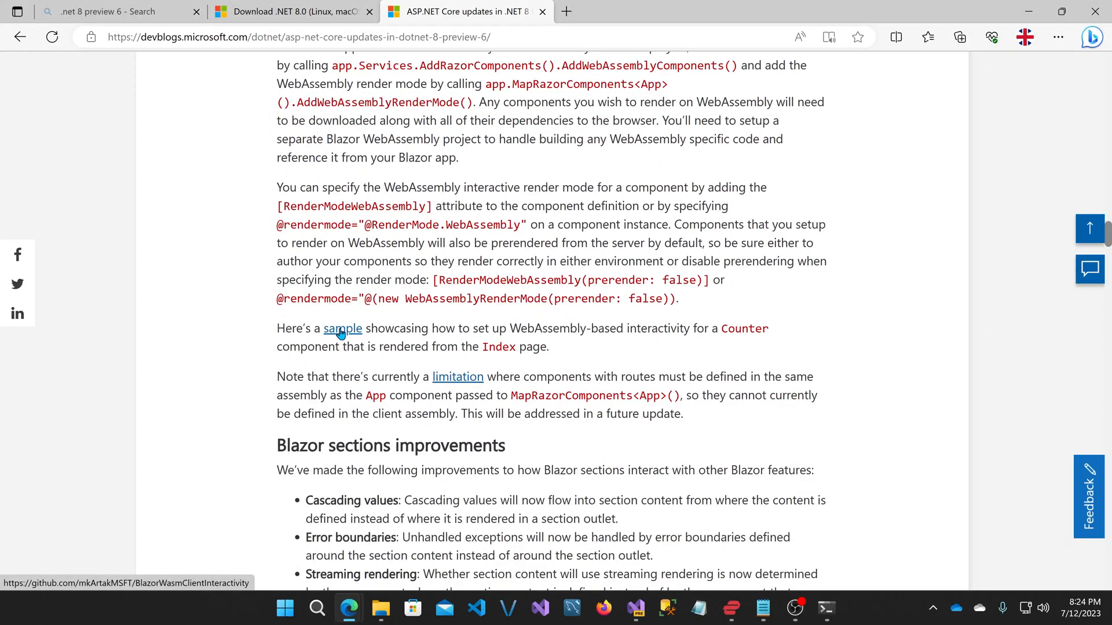
mouse_move(367, 362)
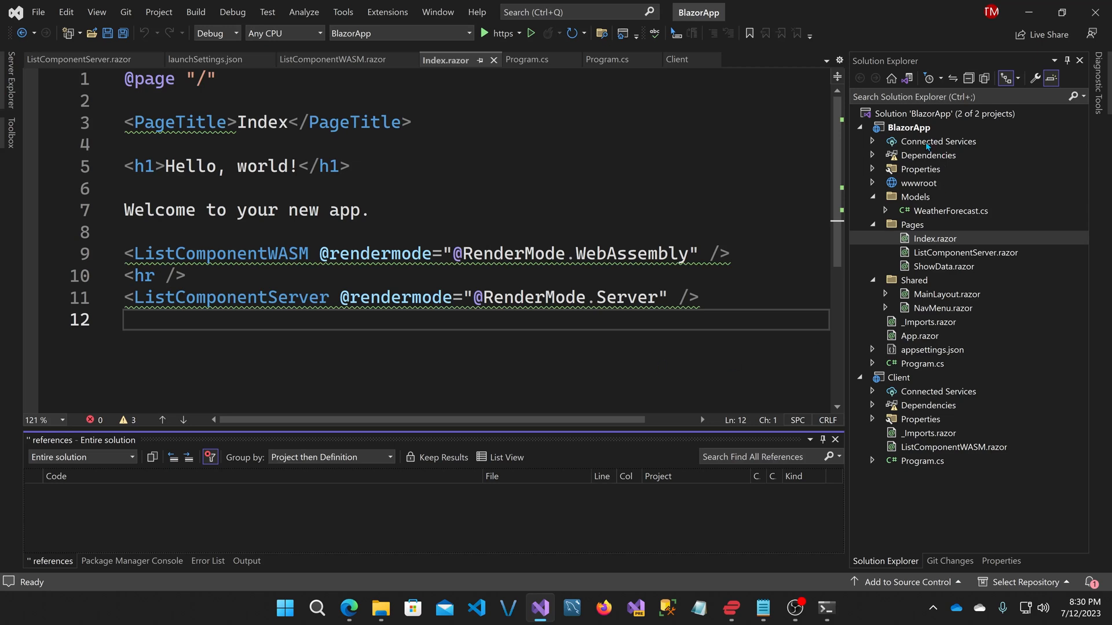
mouse_move(929, 169)
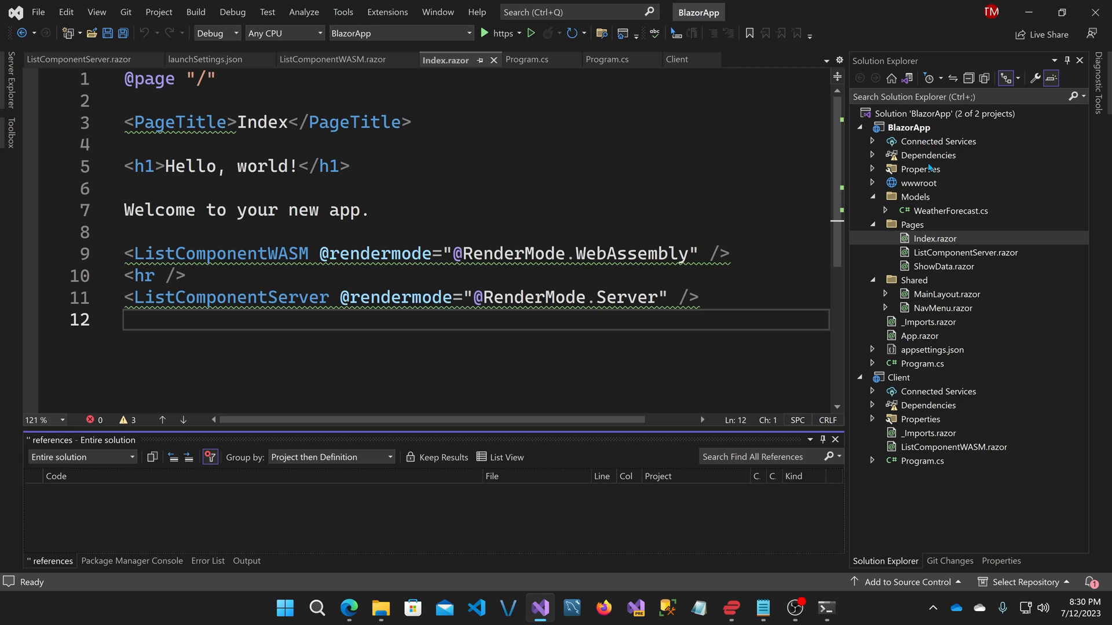
mouse_move(927, 376)
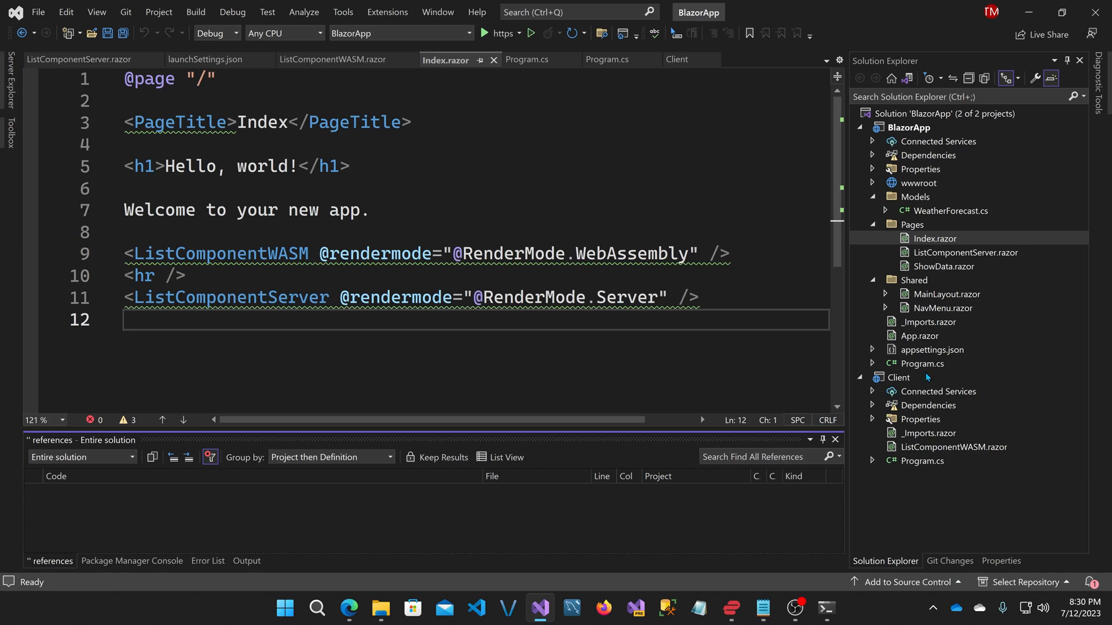
mouse_move(1022, 393)
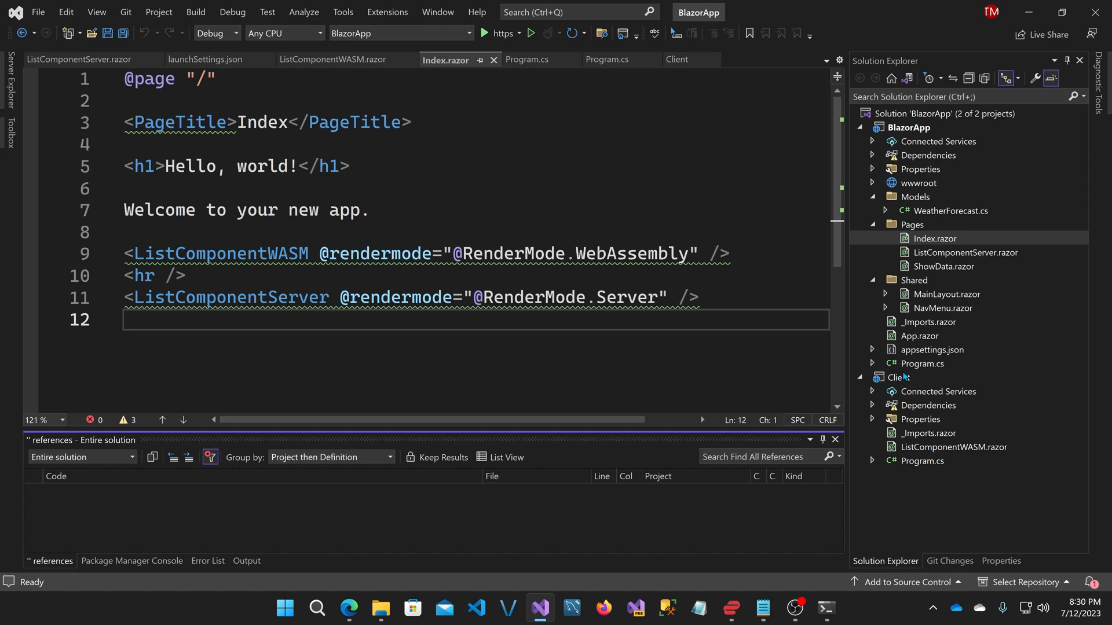
mouse_move(1039, 302)
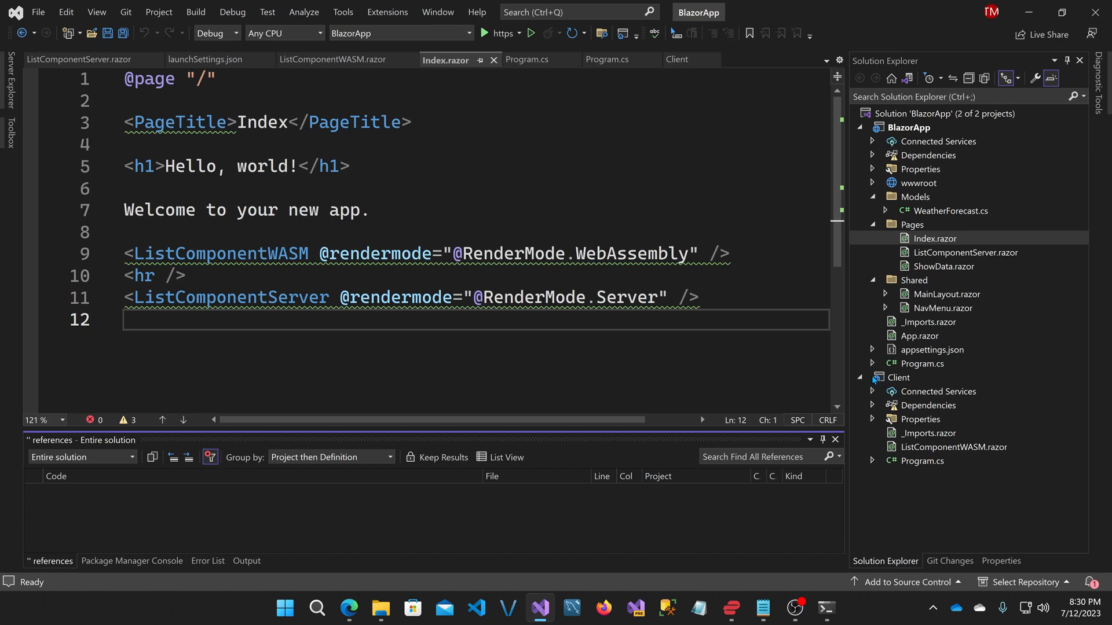
mouse_move(858, 445)
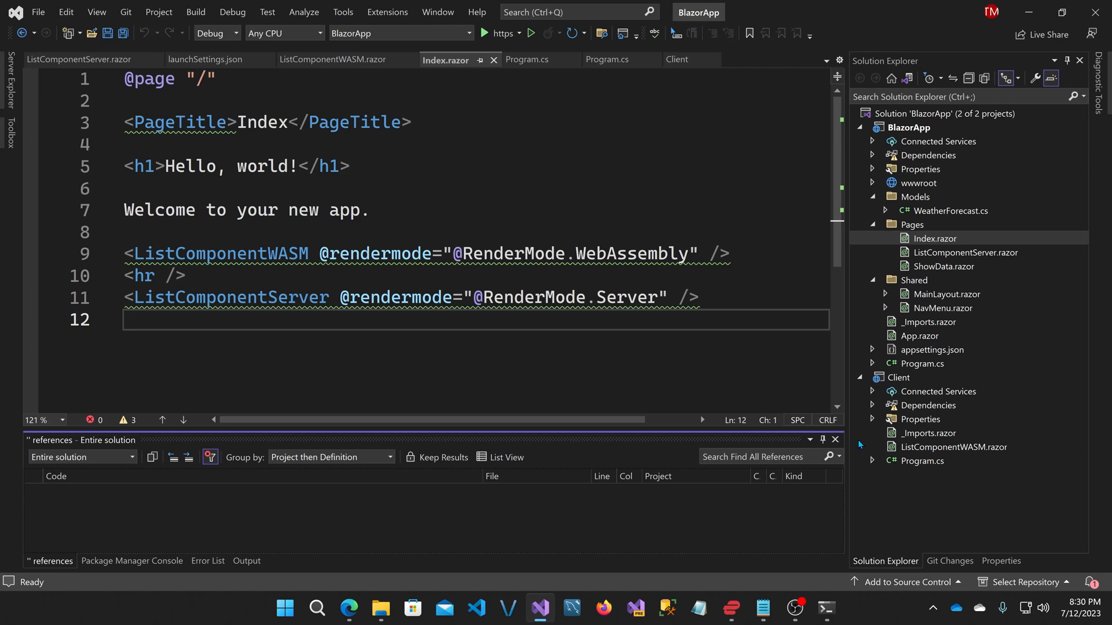
mouse_move(923, 474)
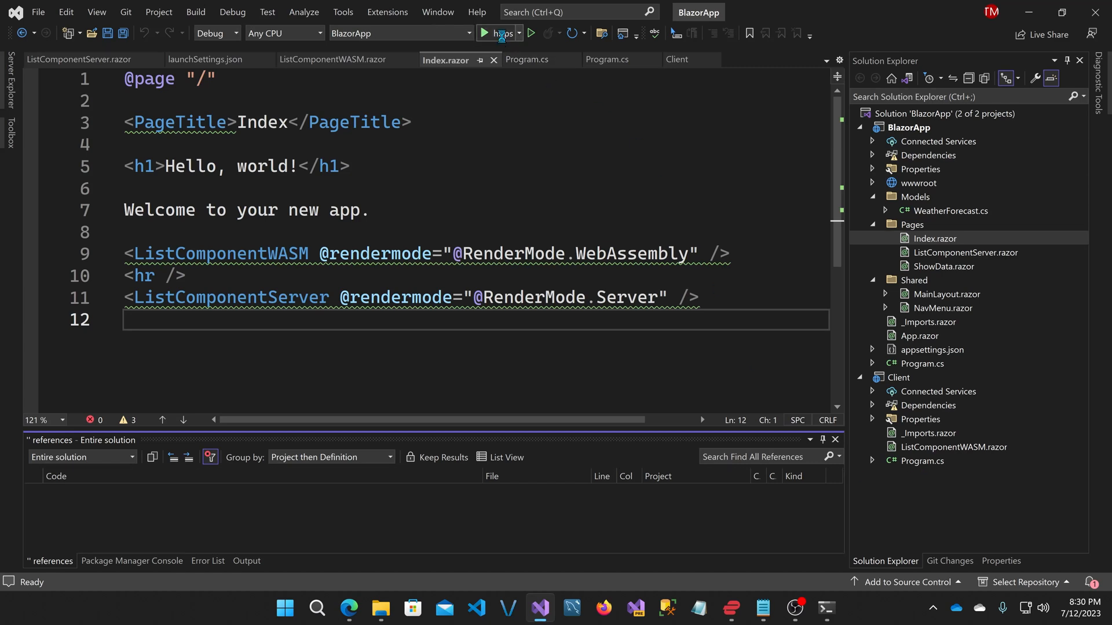
Step: Launch BlazorApp and add items a and ab to the WebAssembly and Server lists via Click Me
click(484, 34)
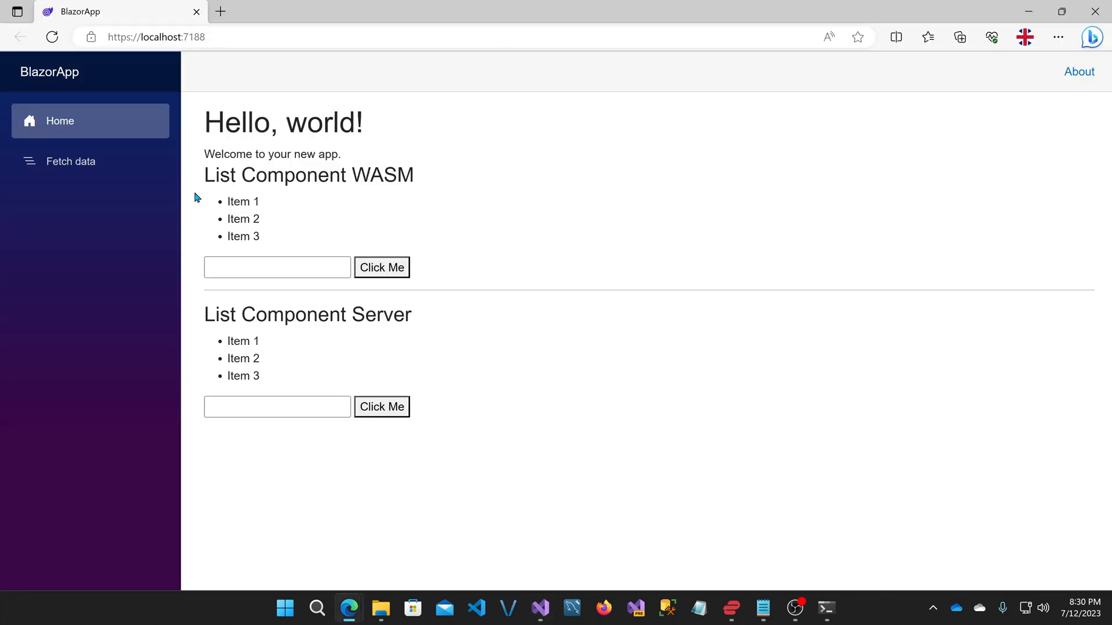
mouse_move(253, 197)
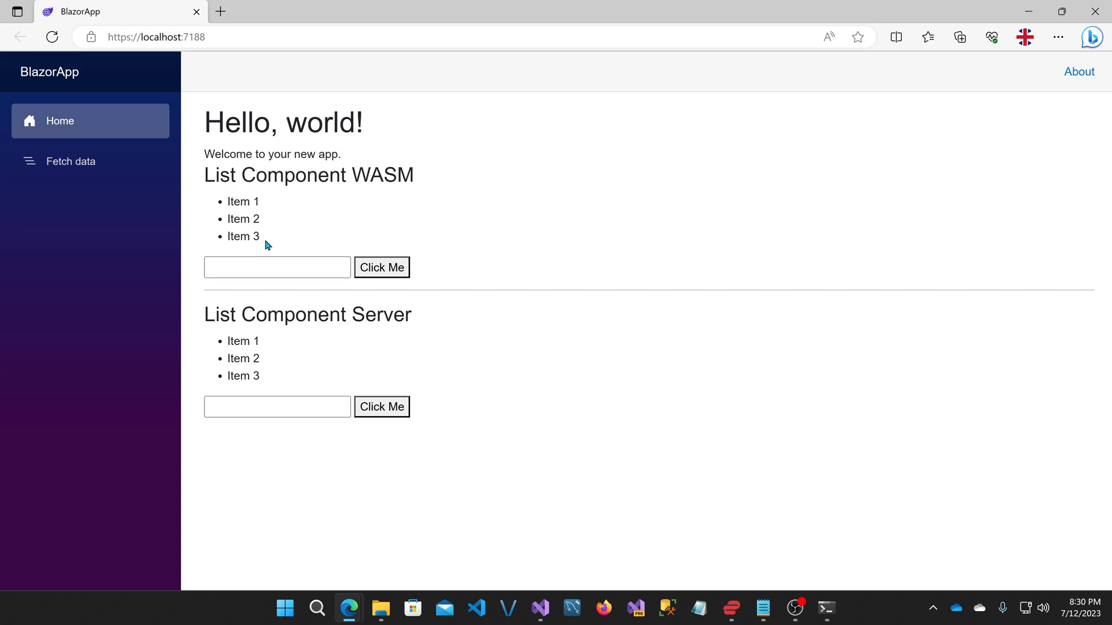
text(a)
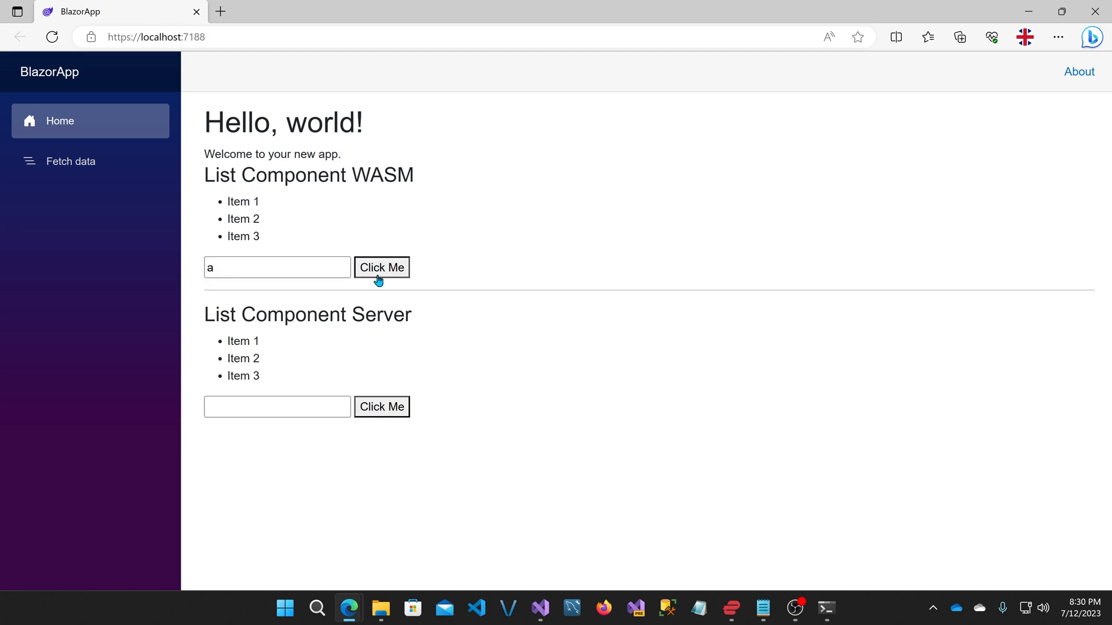
click(381, 267)
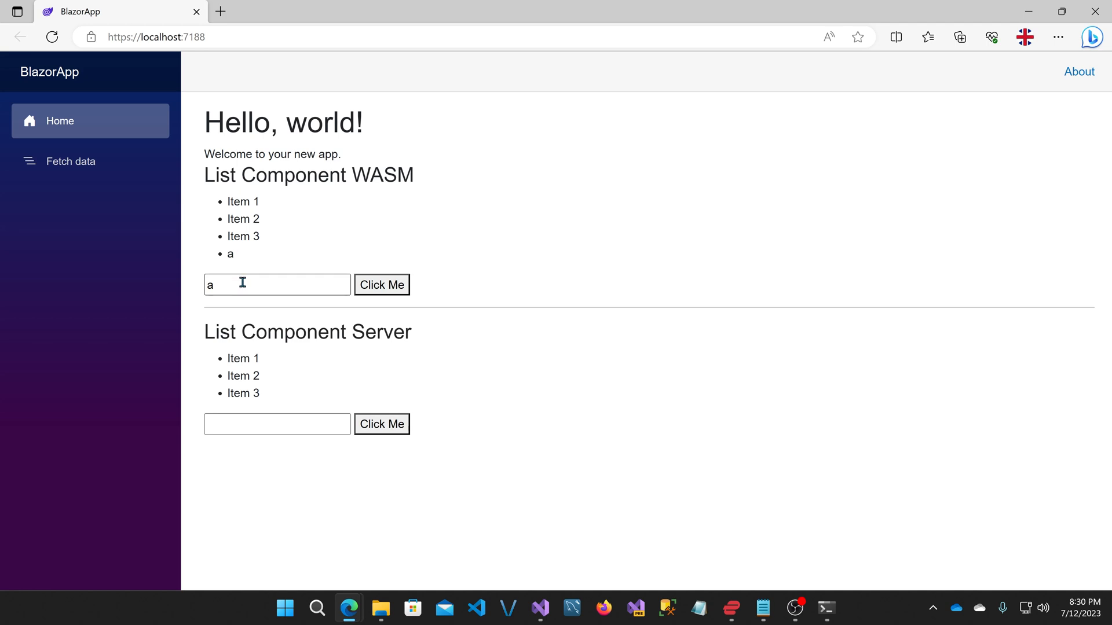
text(b)
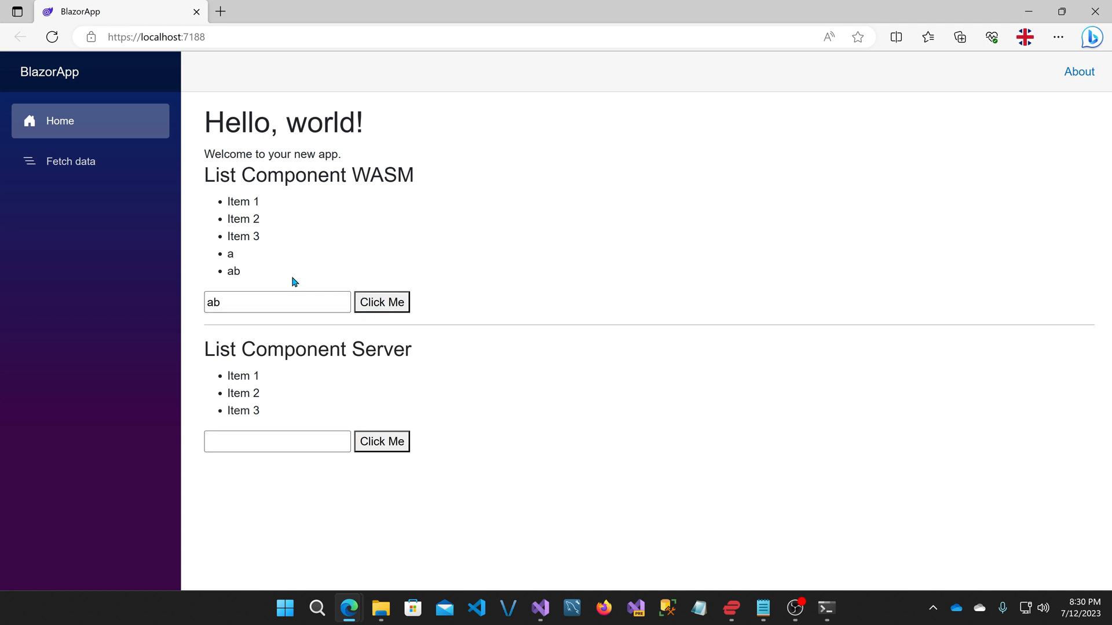
text(a)
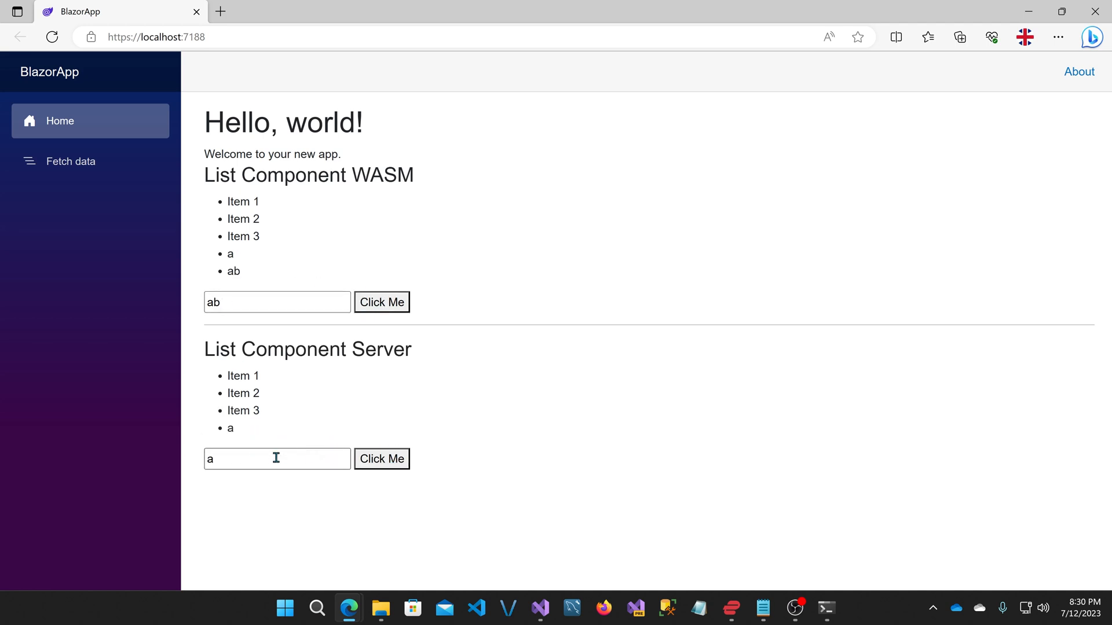
click(381, 459)
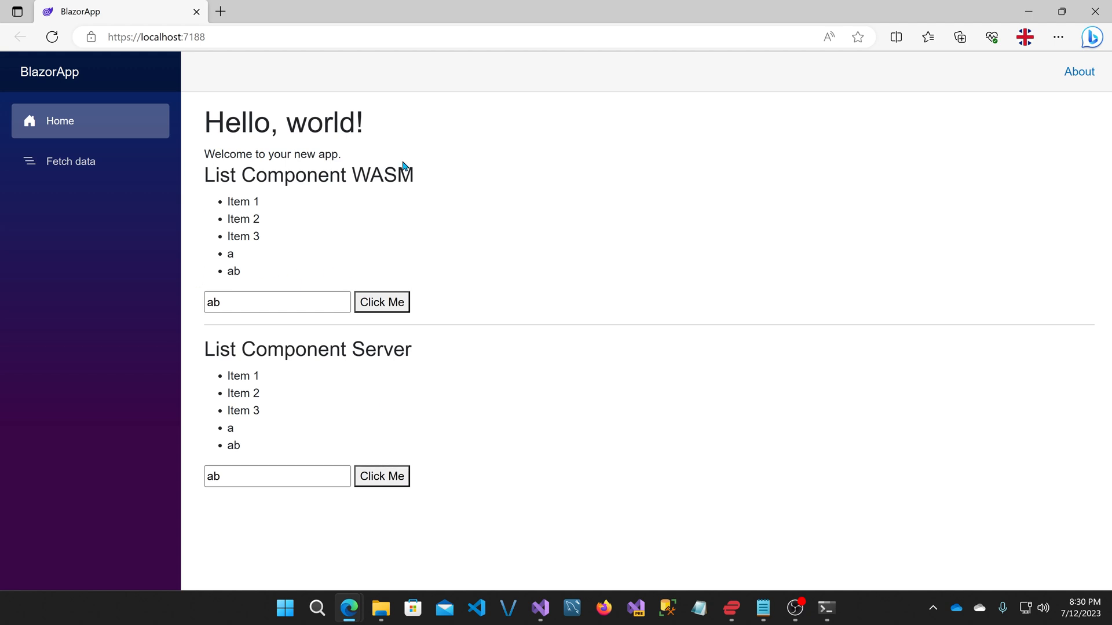
mouse_move(437, 390)
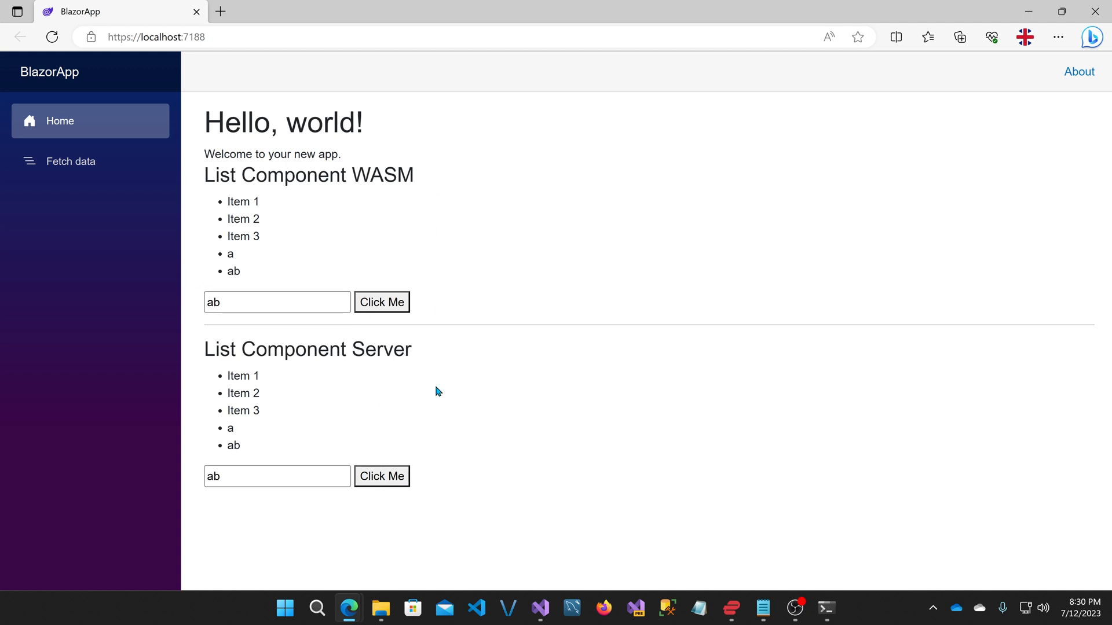
mouse_move(443, 472)
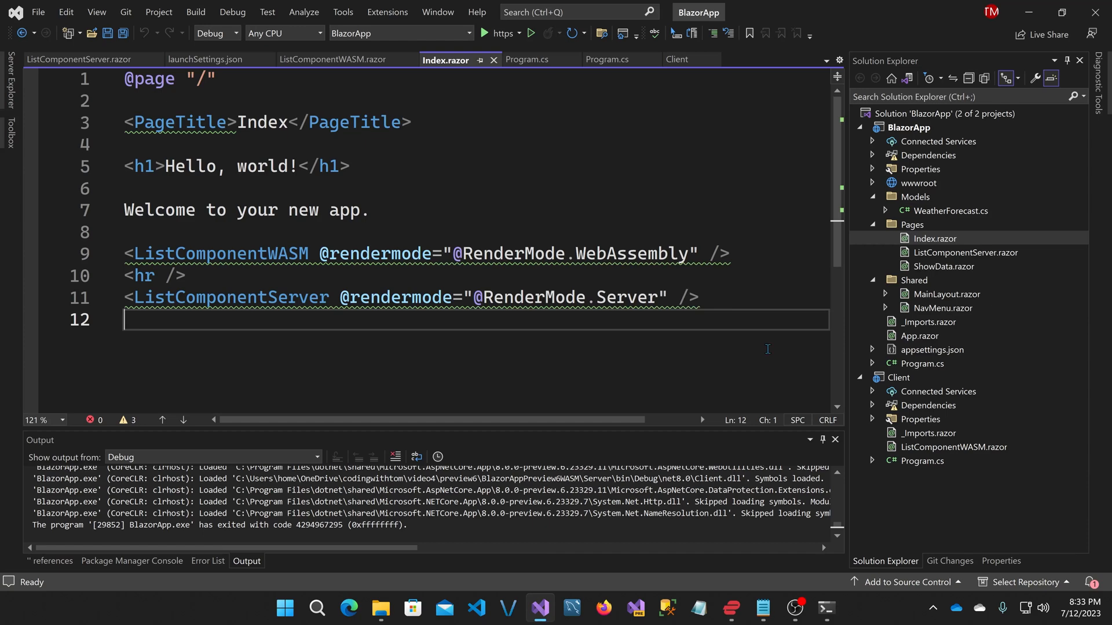
Step: Review Program.cs, highlighting the AddRazorComponents and AddServerComponents registrations
click(606, 59)
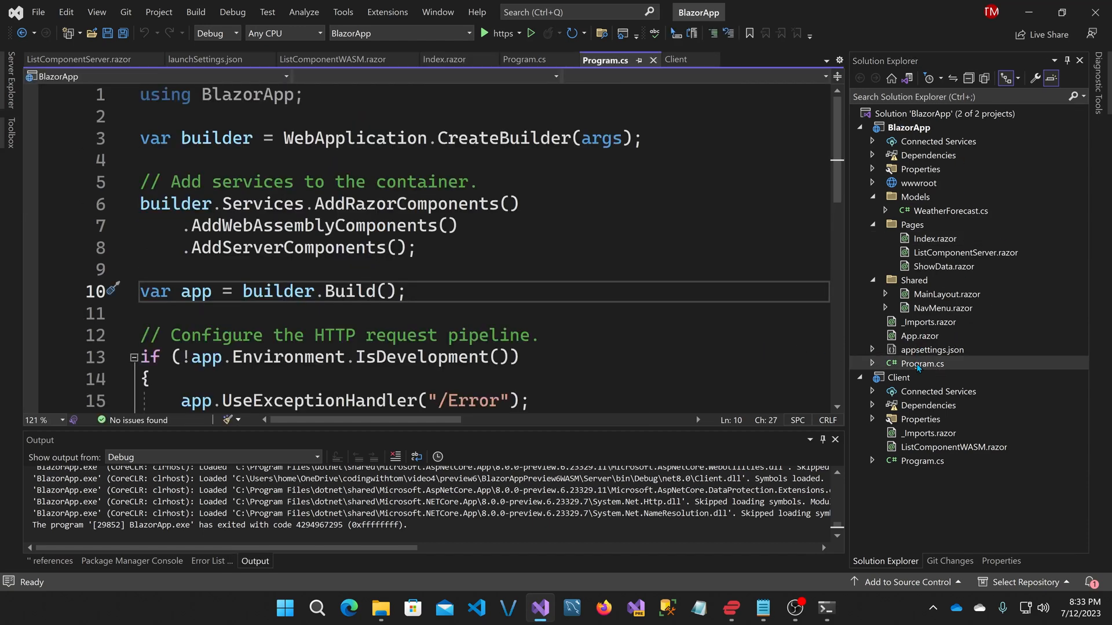
click(320, 225)
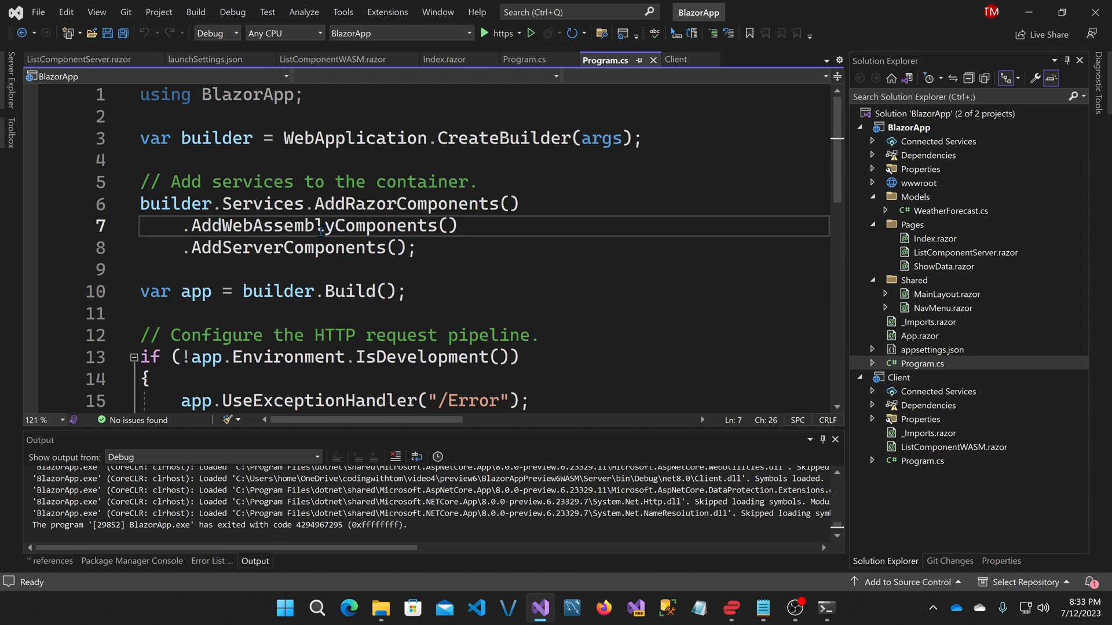
double_click(414, 203)
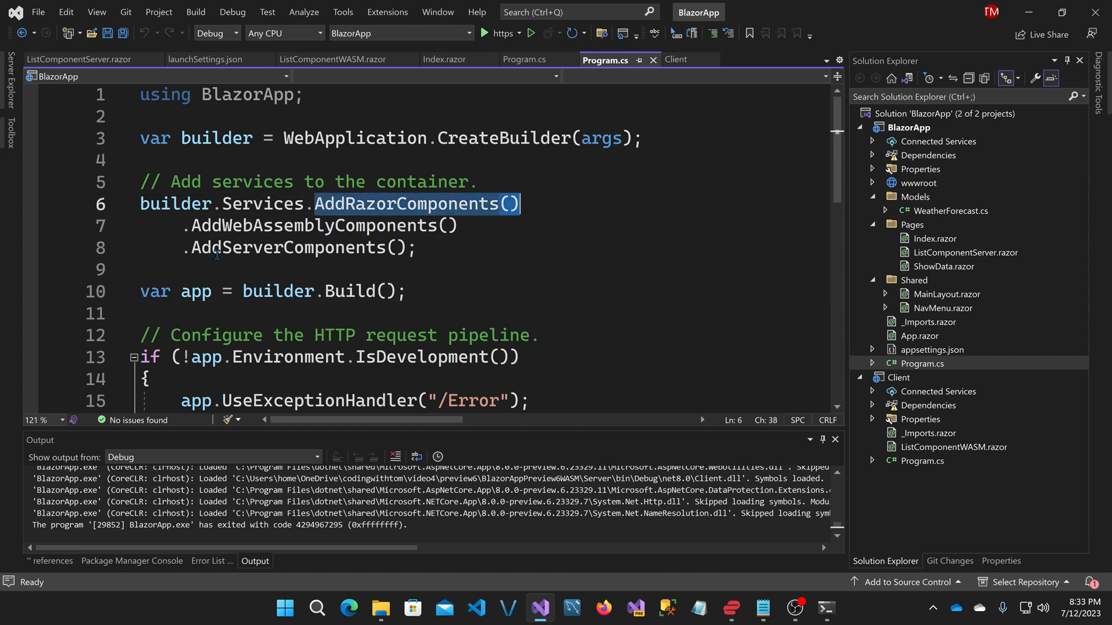
double_click(312, 225)
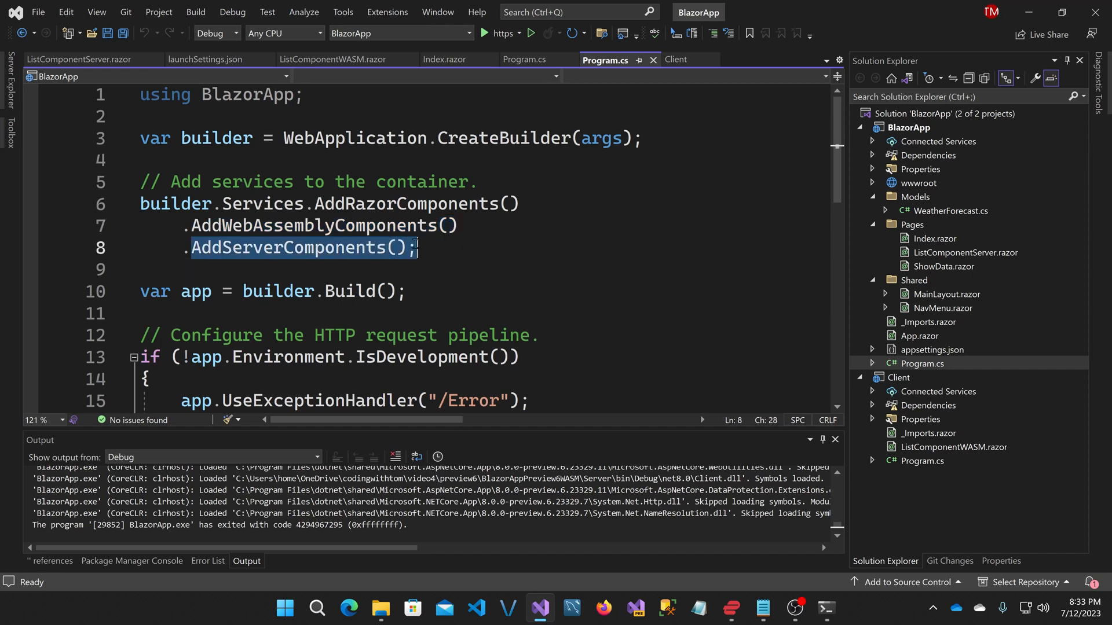
click(291, 226)
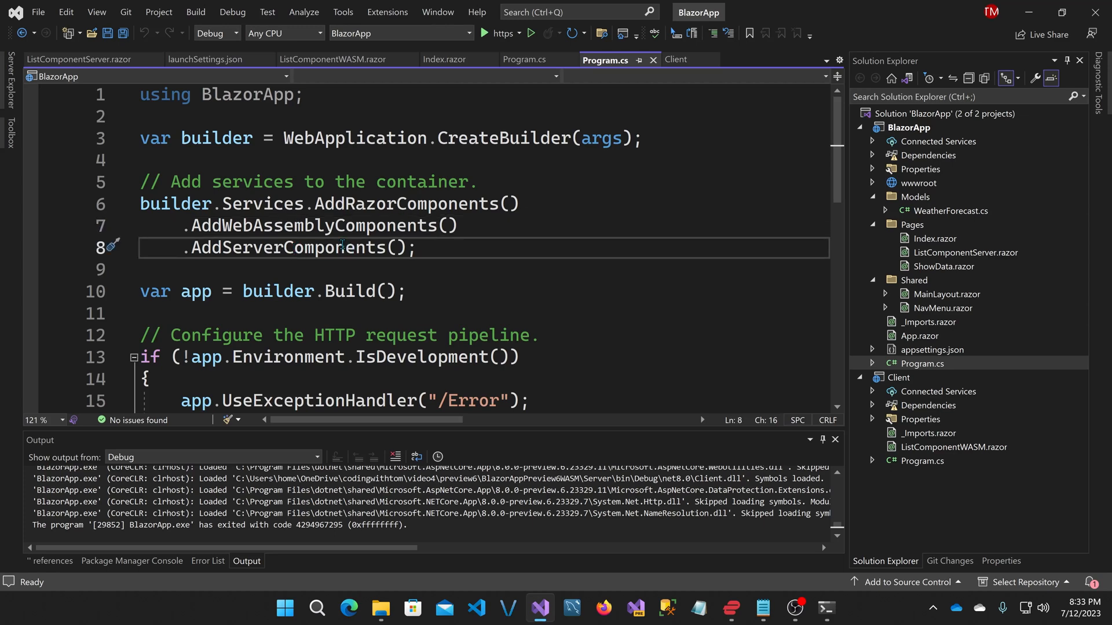
scroll(down, 3)
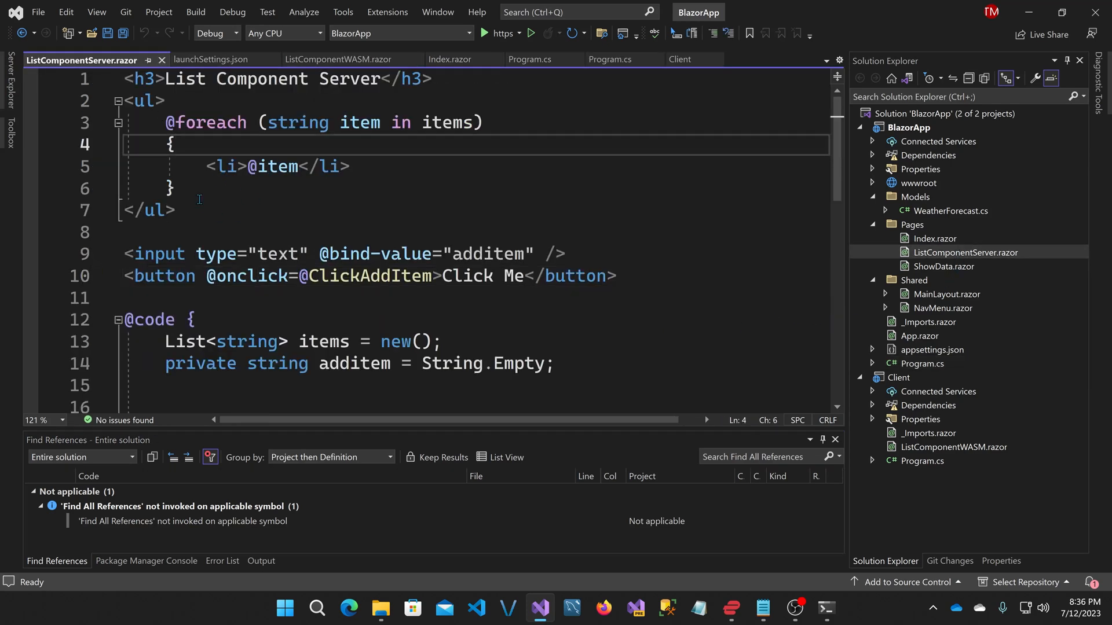
mouse_move(360, 123)
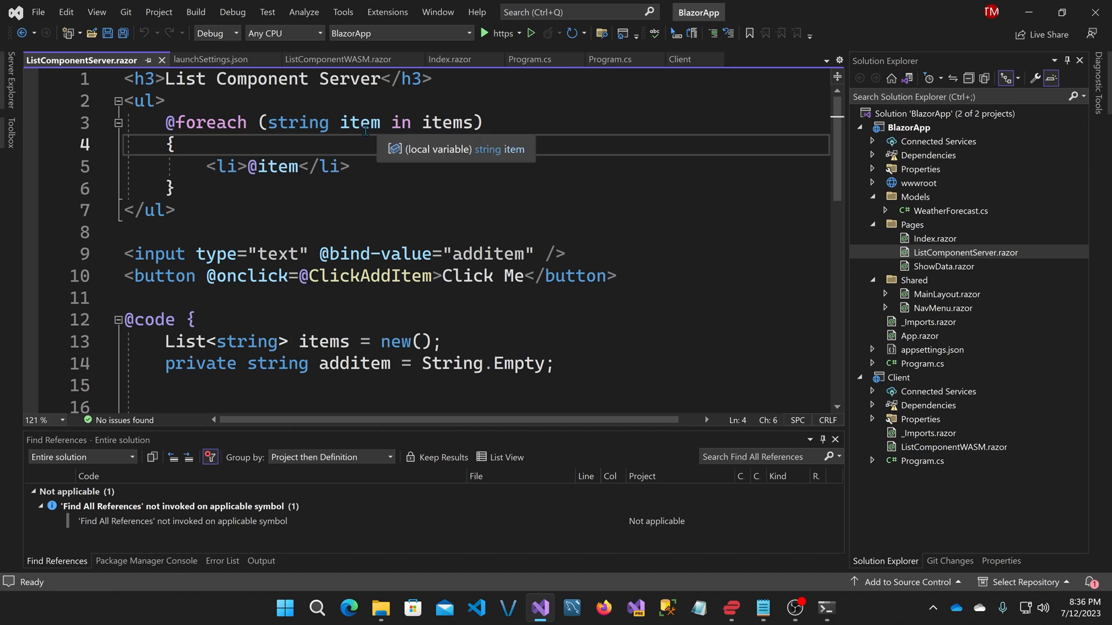
mouse_move(311, 176)
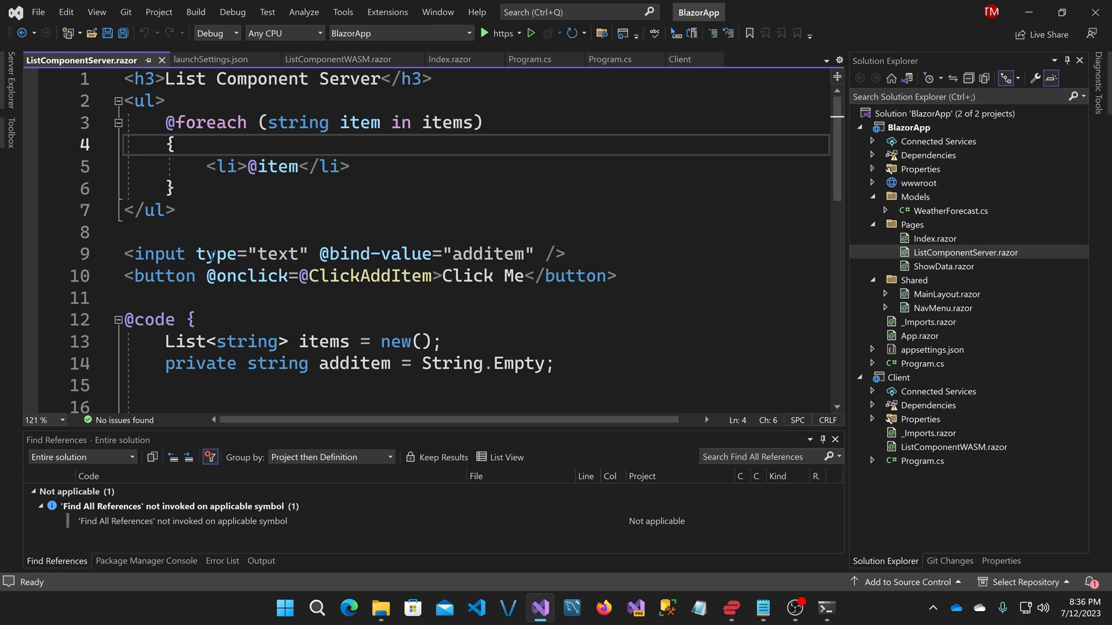
Step: Find all references to the ClickAddItem handler in ListComponentServer.razor
click(509, 254)
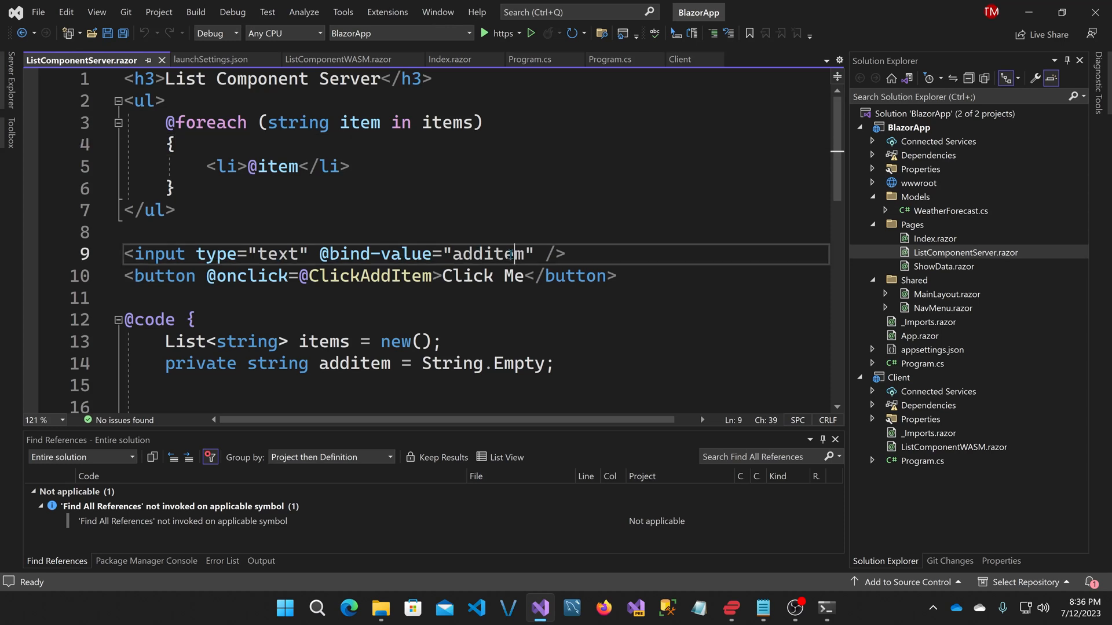
double_click(489, 254)
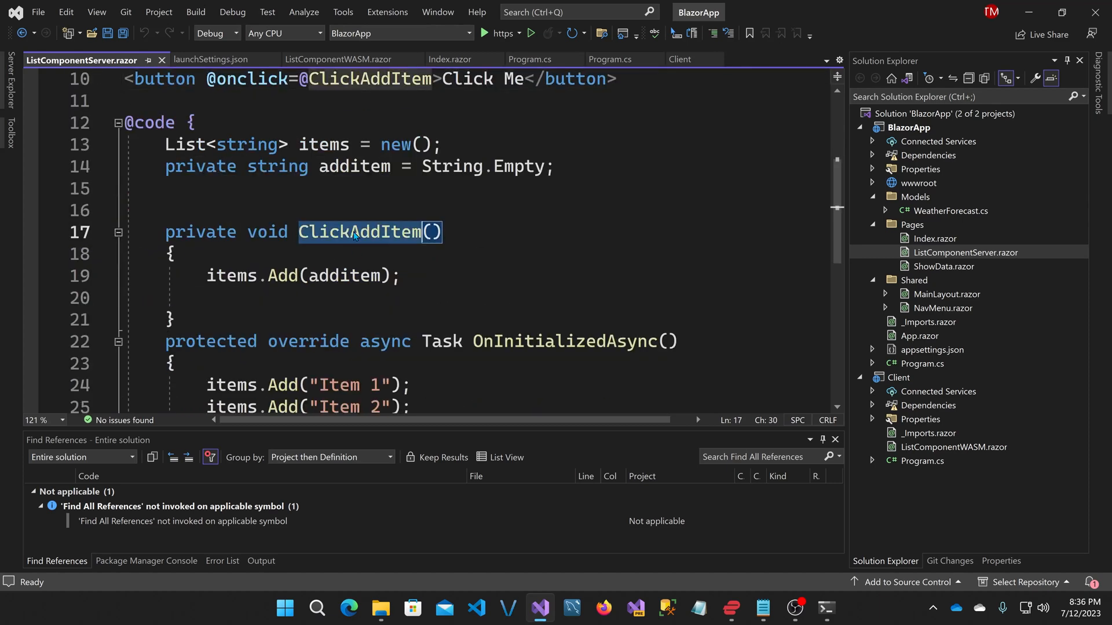
scroll(down, 3)
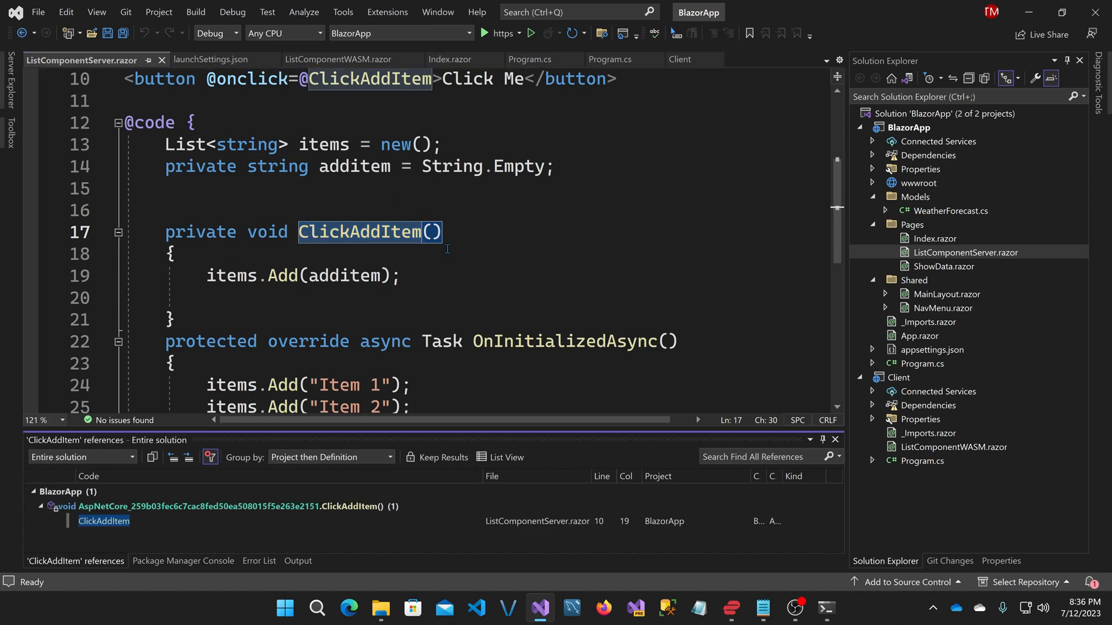
Step: Return to Index.razor and select the server list component line
click(443, 59)
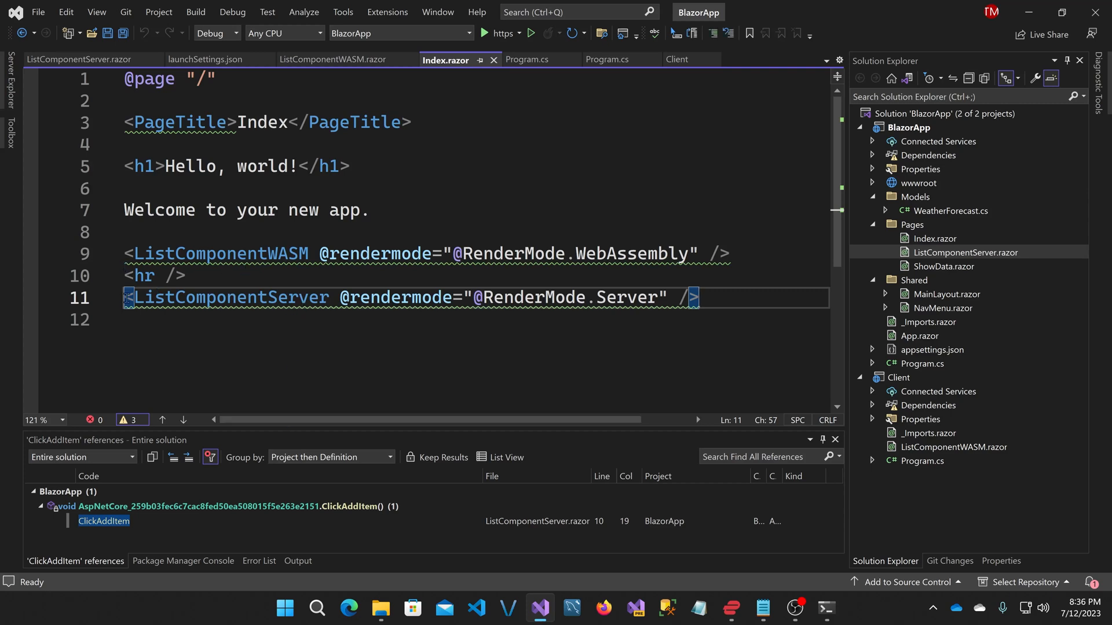
triple_click(411, 298)
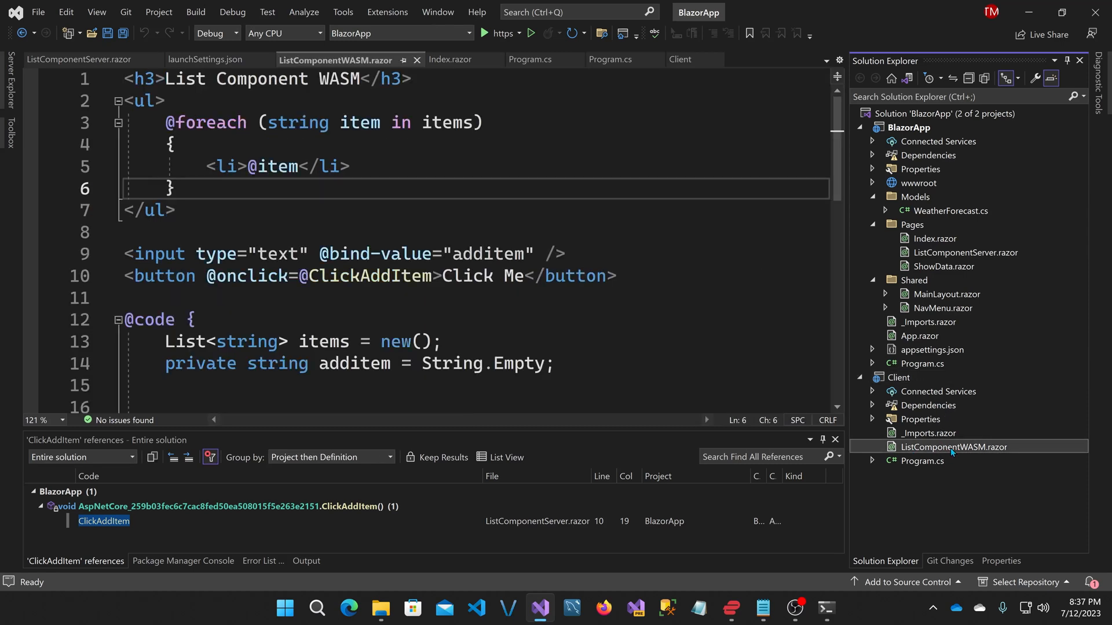
Step: Review ListComponentWASM.razor and the Client project's Program.cs with its WebAssemblyHostBuilder
click(408, 232)
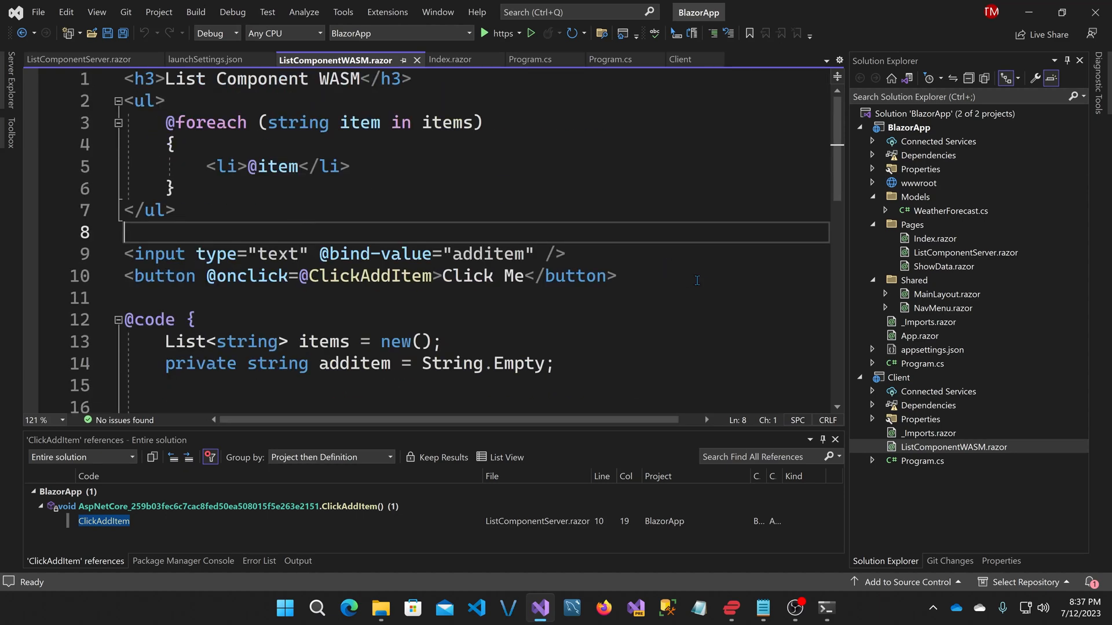
click(525, 59)
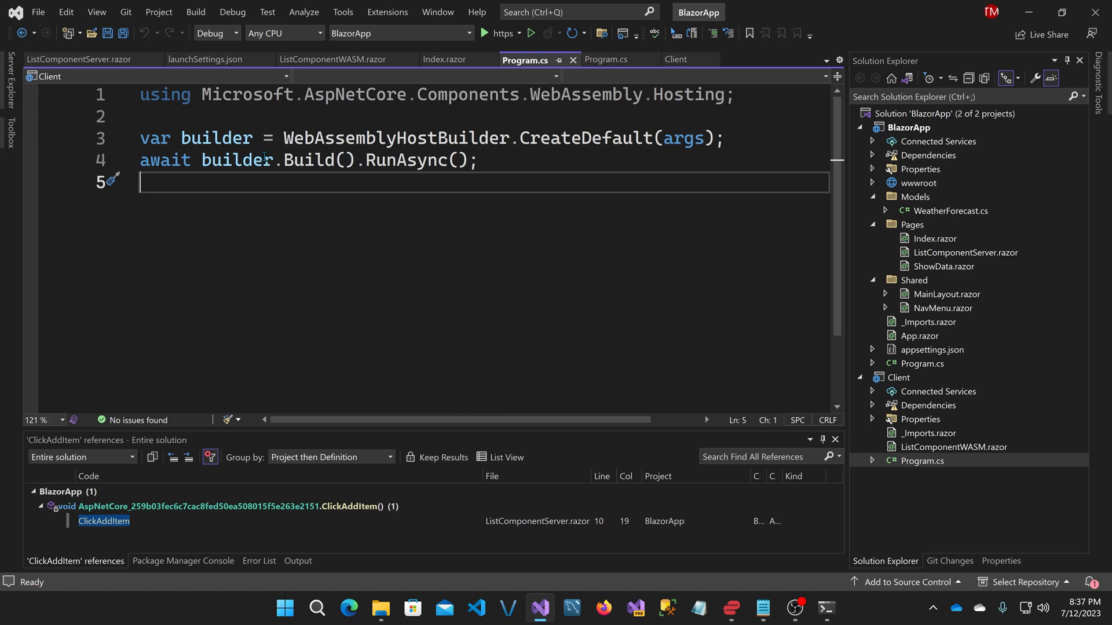
mouse_move(964, 432)
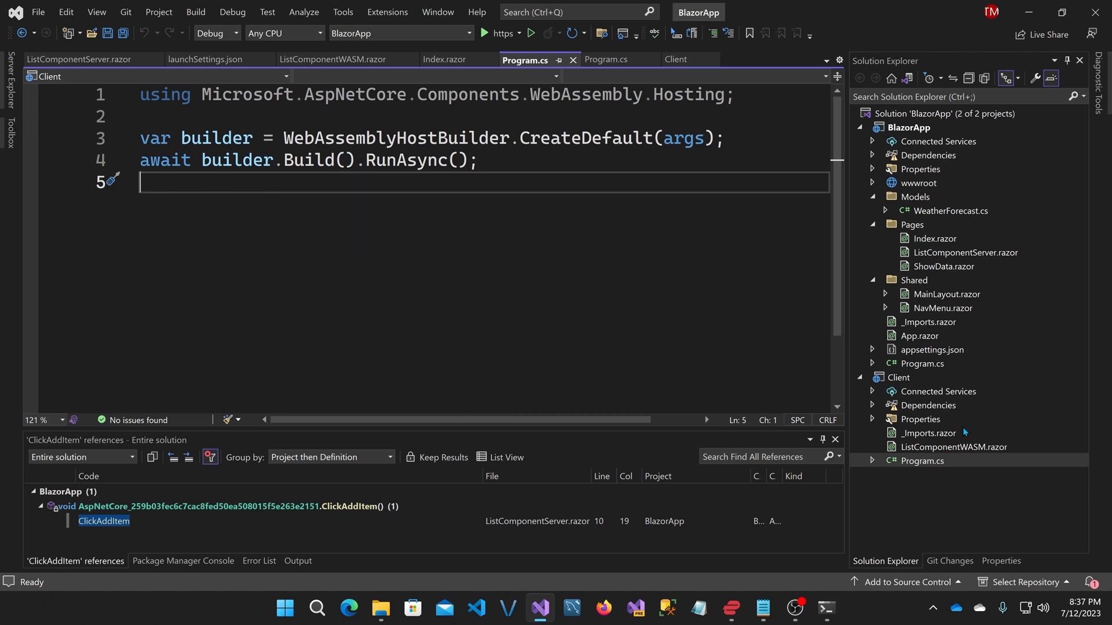
mouse_move(942, 400)
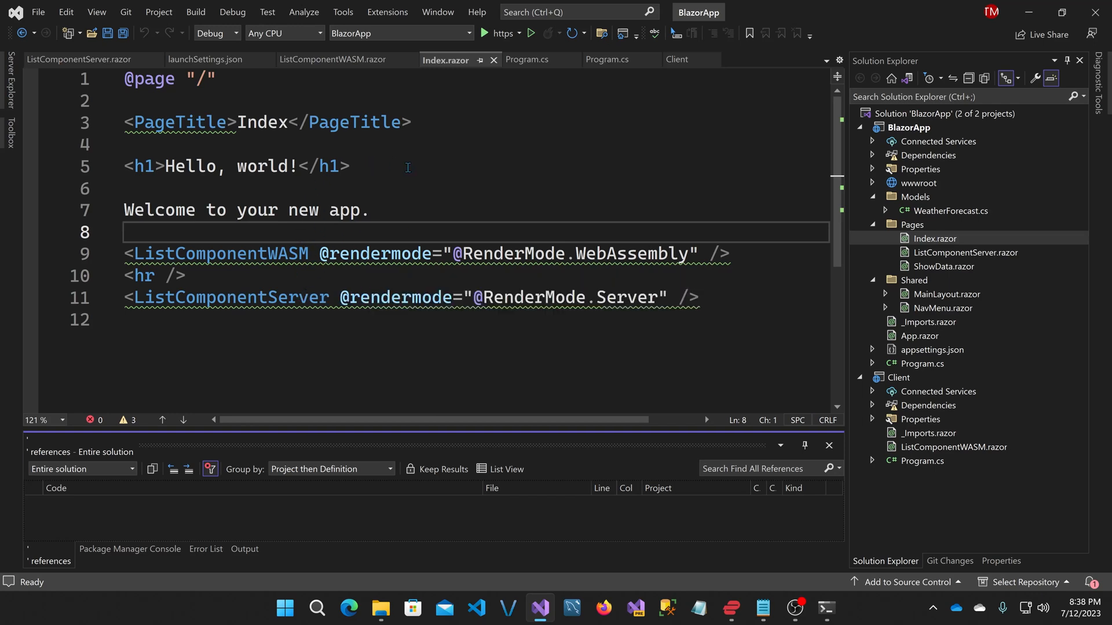
mouse_move(446, 188)
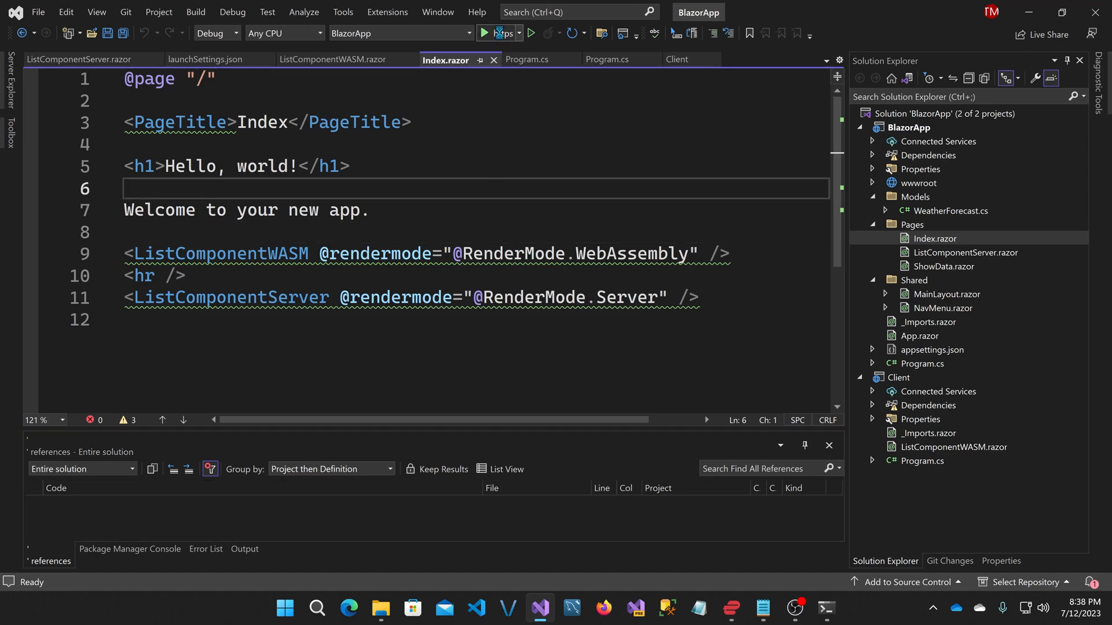
Step: Run the app over https and show the Fetch data page's five-day weather forecast
click(484, 34)
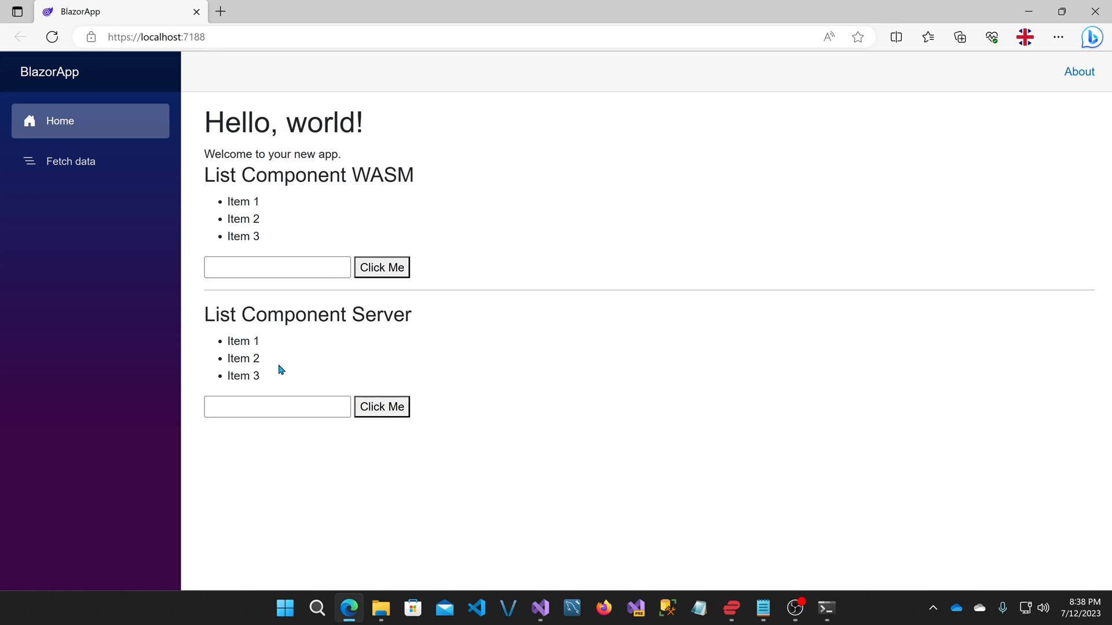
mouse_move(216, 166)
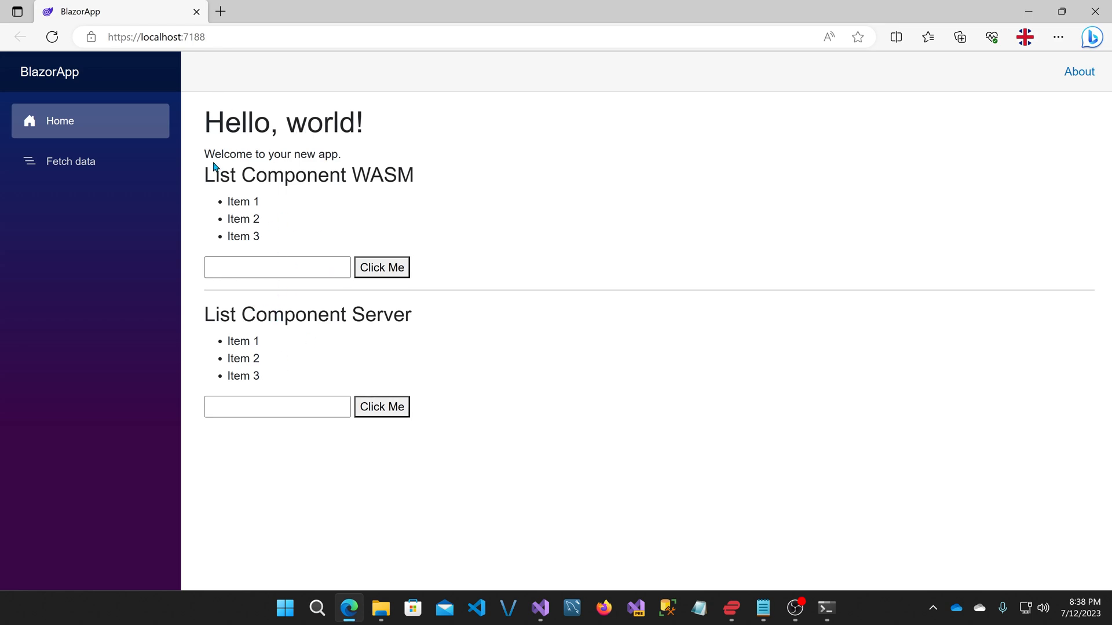
click(71, 161)
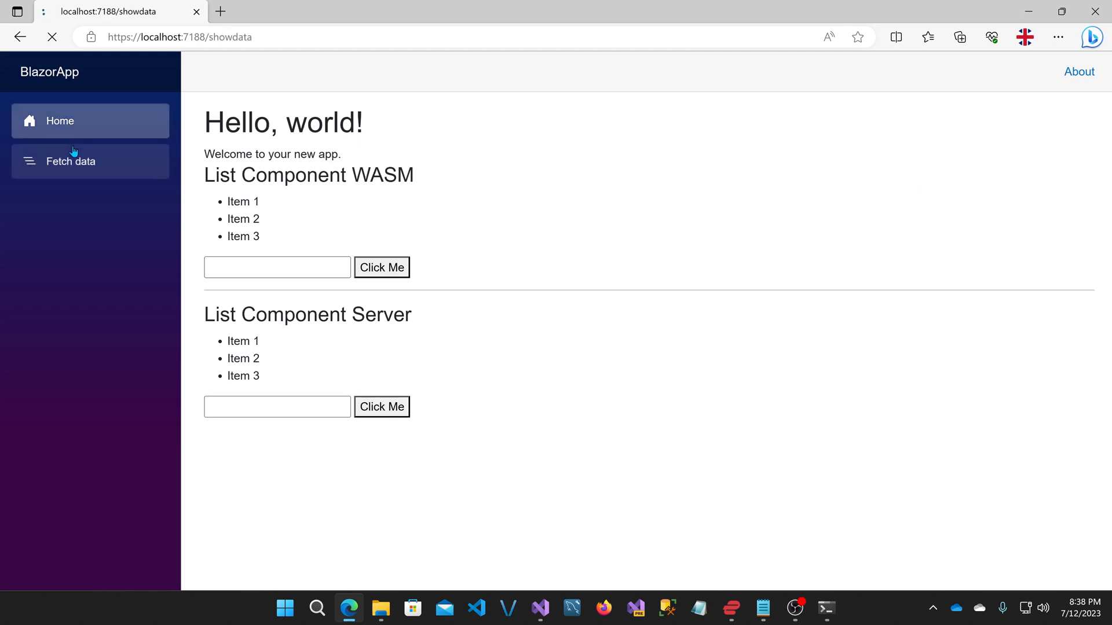
click(70, 161)
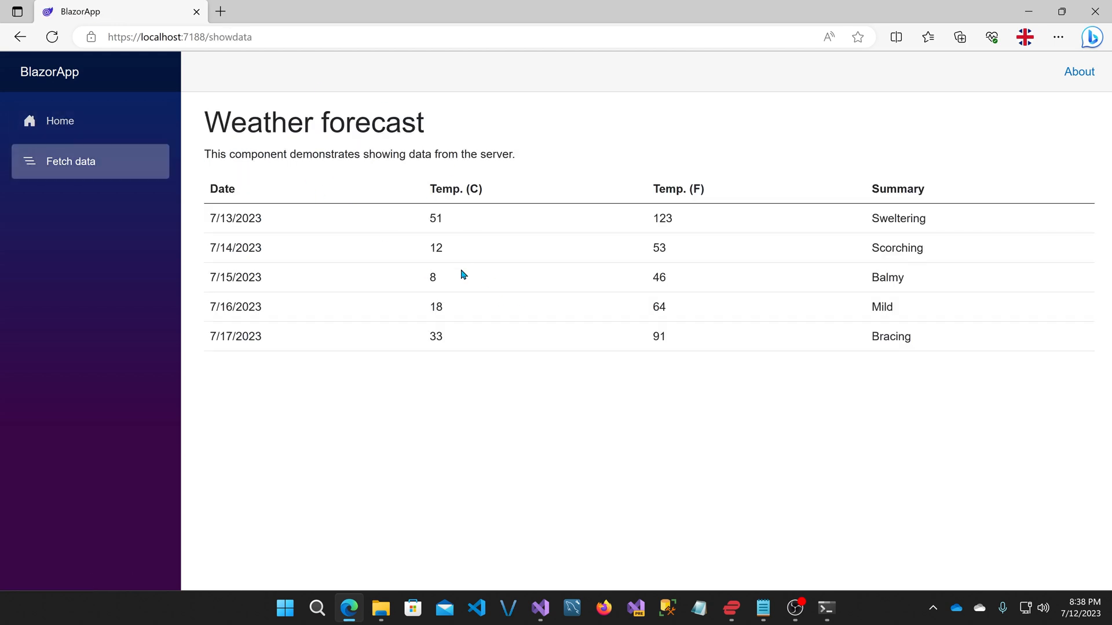
mouse_move(611, 90)
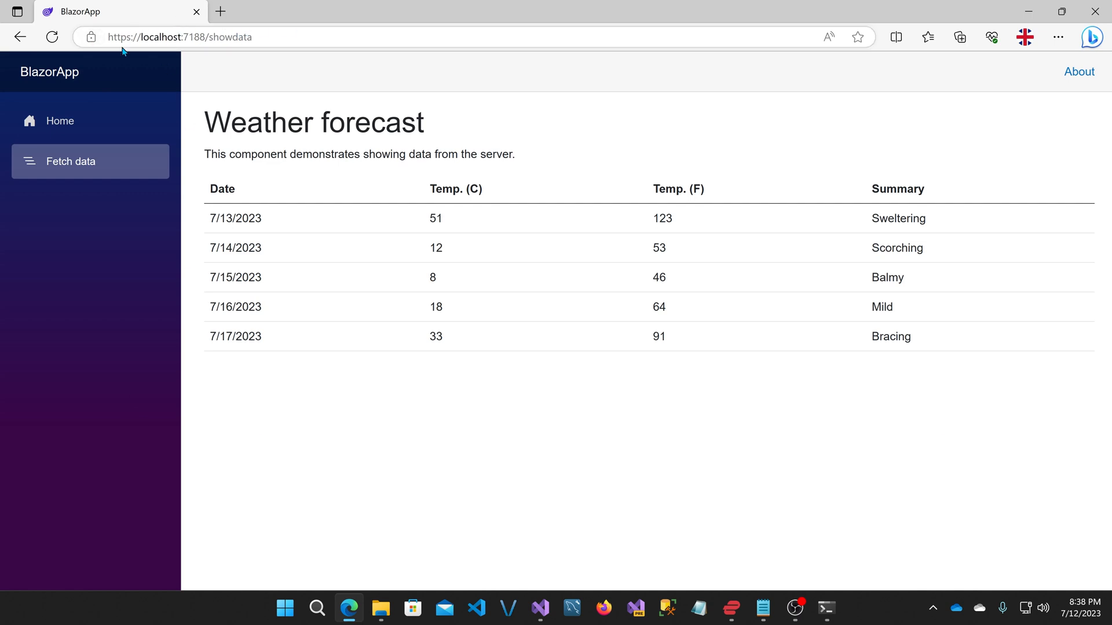
mouse_move(376, 393)
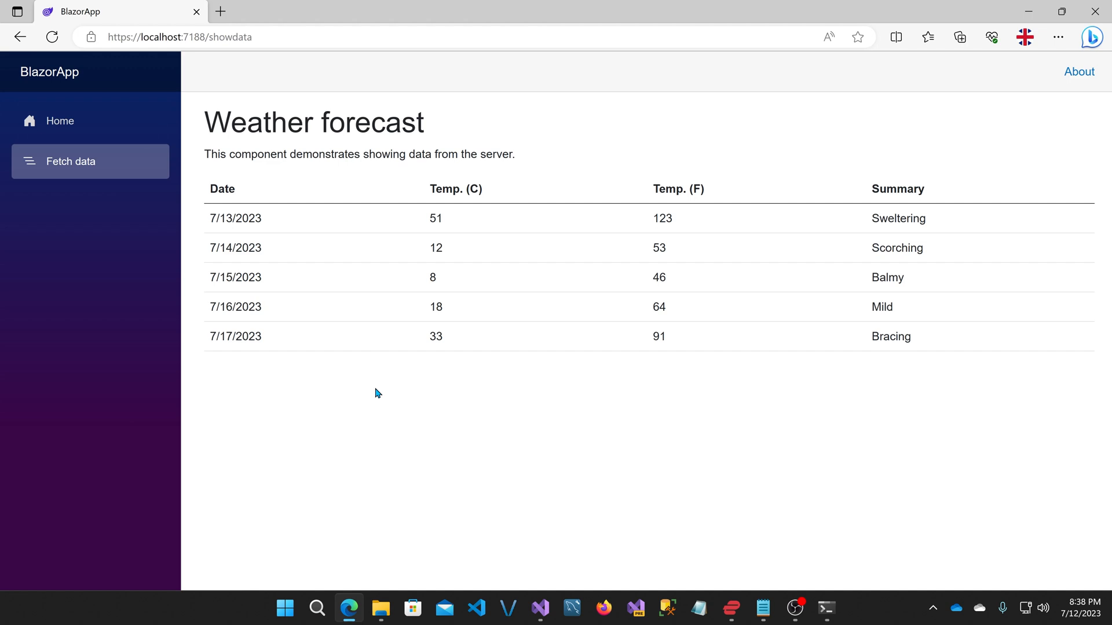